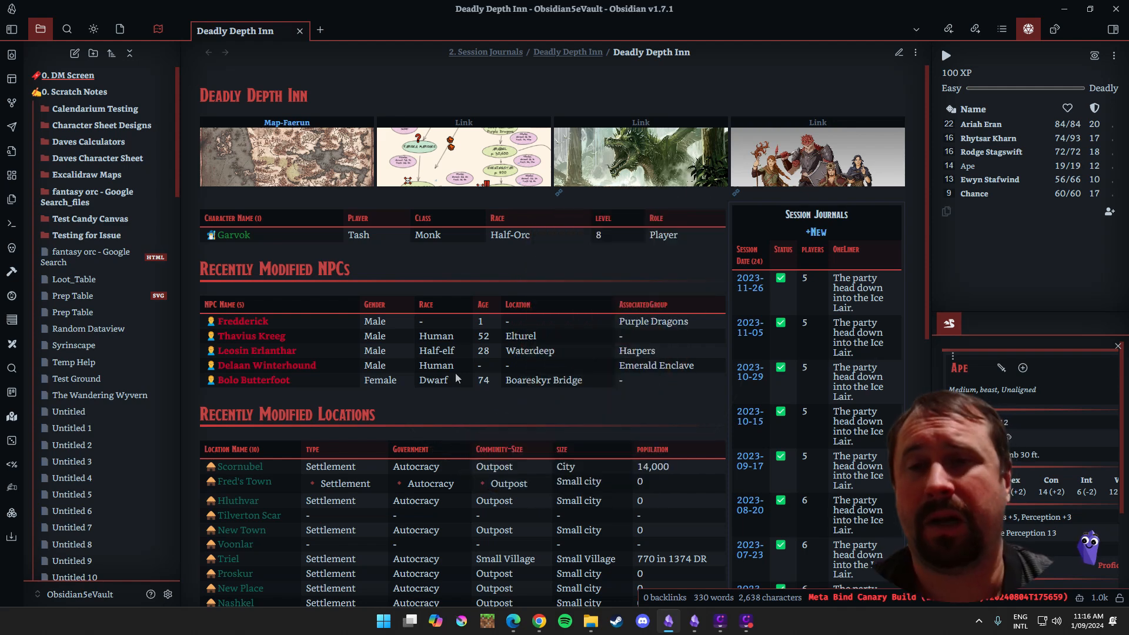
{"action": "mouse_move", "coordinate": [486, 383]}
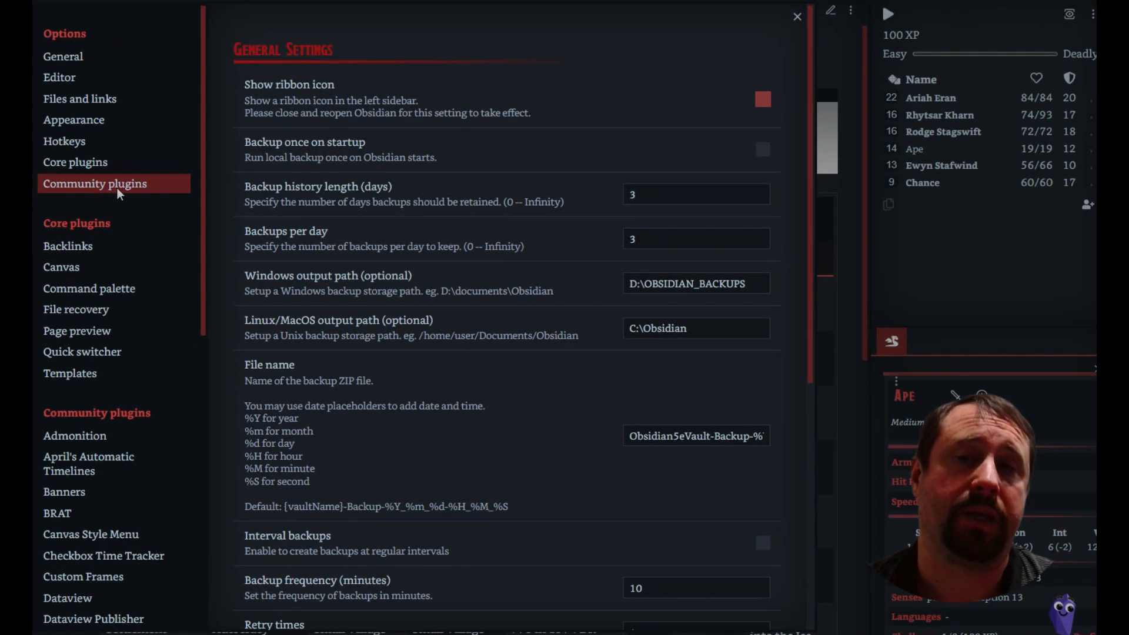
Step: Browse community plugins and search for 'local backup' to find Local Backup by GC Chen
{"action": "left_click", "coordinate": [94, 183]}
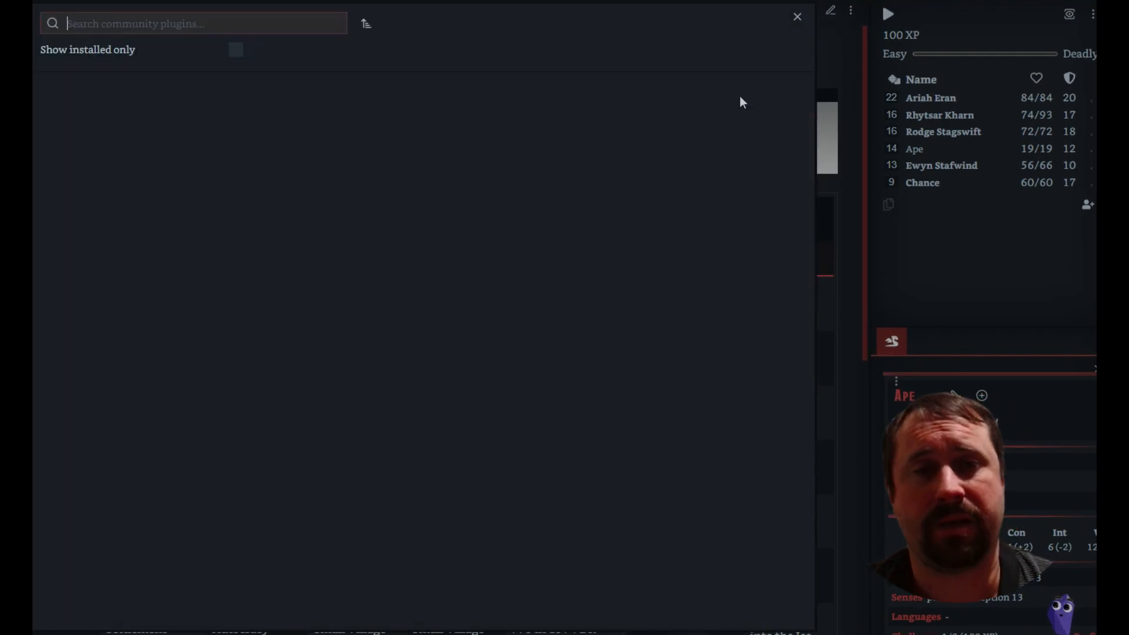
{"action": "type", "text": "loo"}
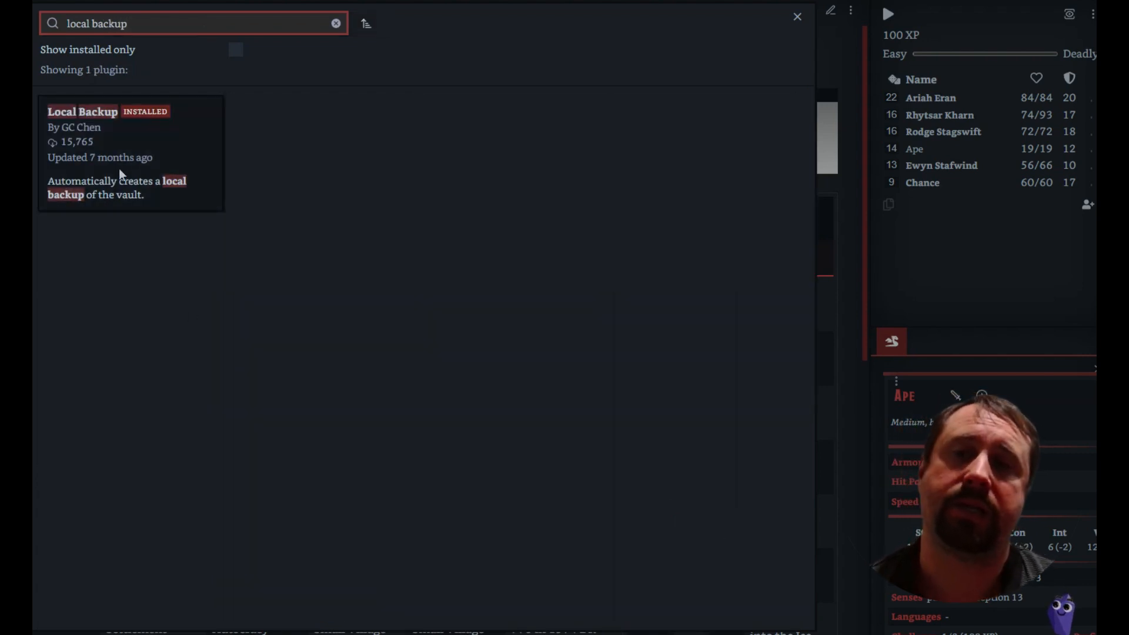
Step: View the Local Backup plugin page (v0.1.7 installed) and read through its readme
{"action": "left_click", "coordinate": [130, 151]}
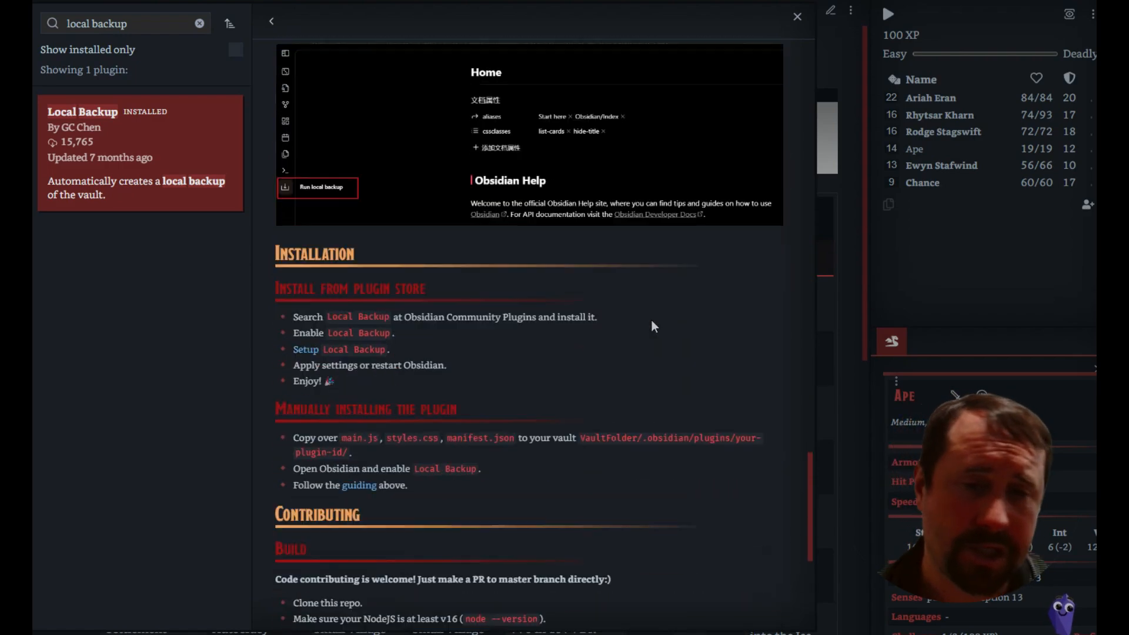
{"action": "scroll", "scroll_direction": "down", "scroll_amount": 3}
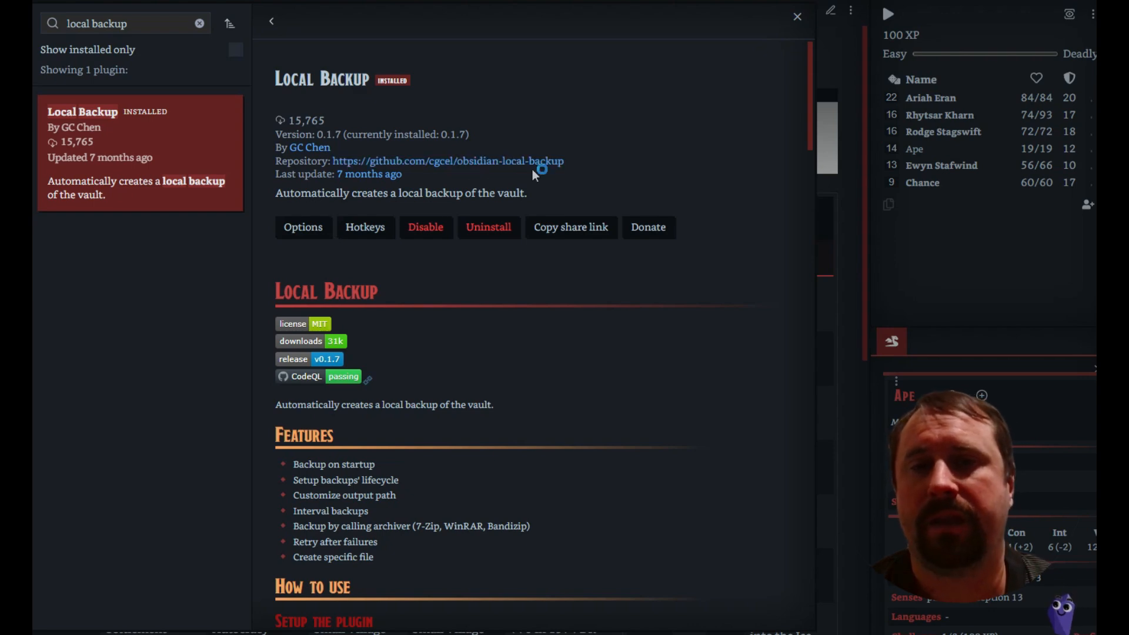
{"action": "left_click", "coordinate": [448, 161]}
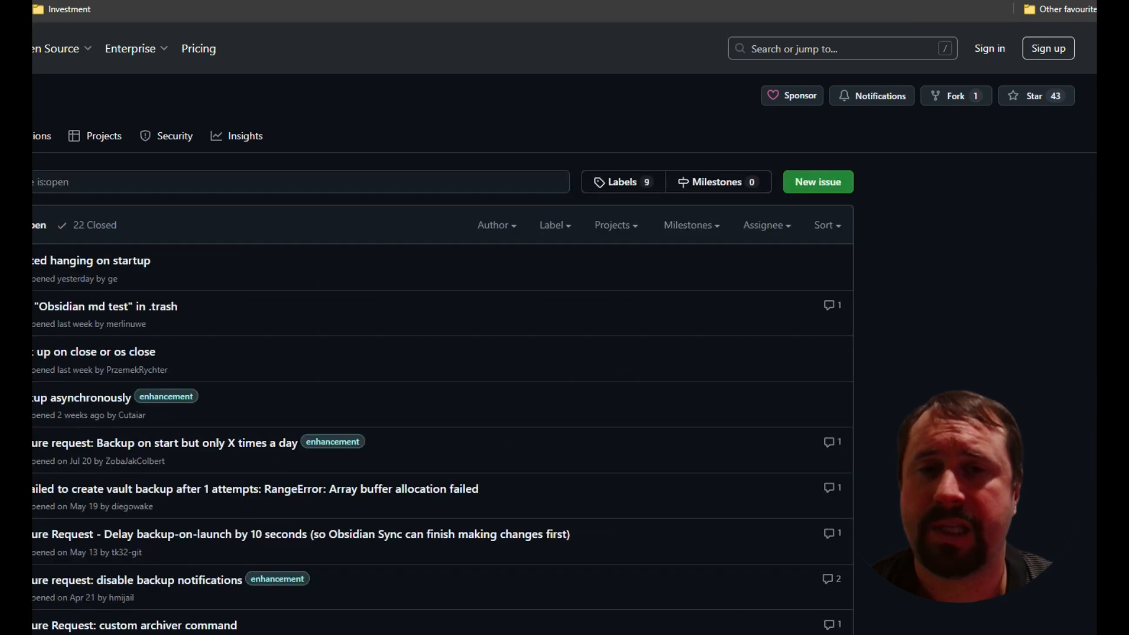
{"action": "scroll", "scroll_direction": "down", "scroll_amount": 3}
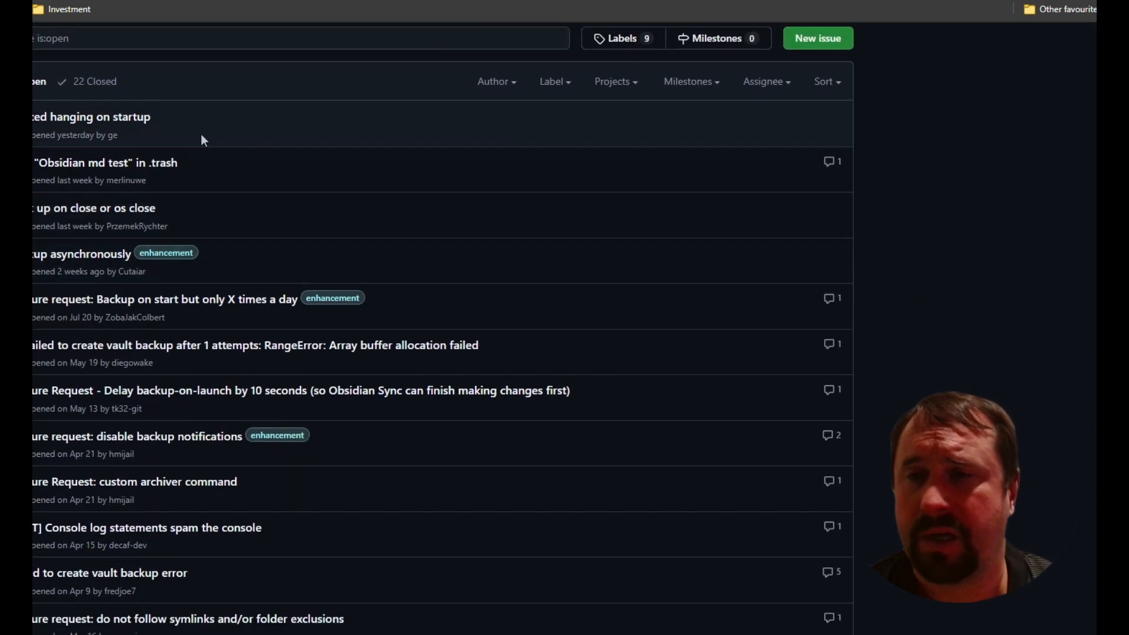
{"action": "scroll", "scroll_direction": "down", "scroll_amount": 3}
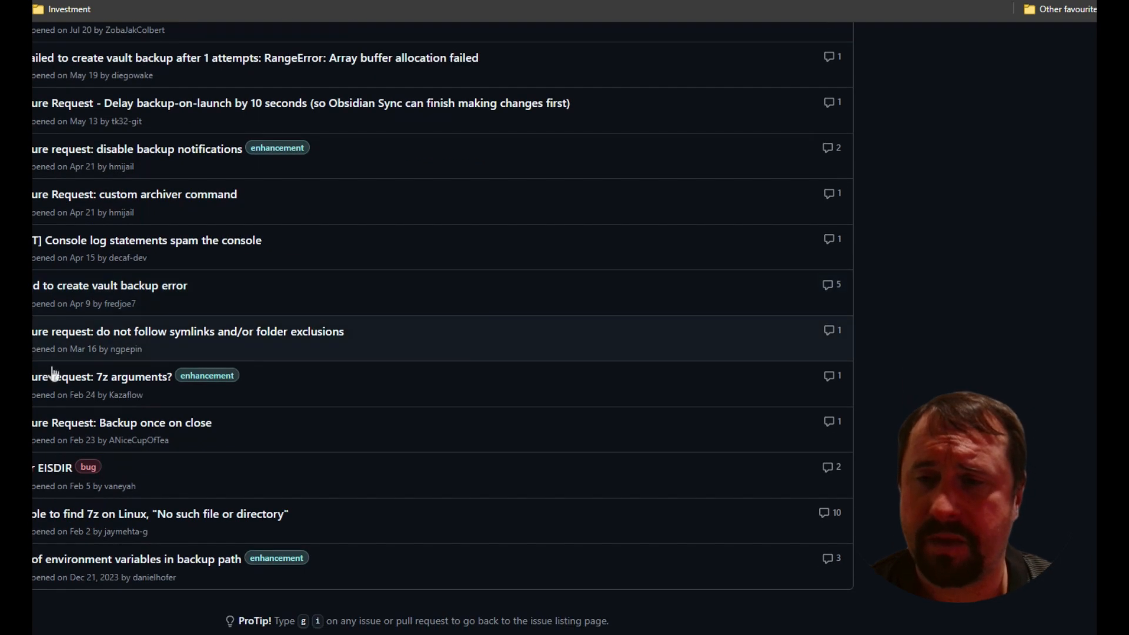
{"action": "mouse_move", "coordinate": [105, 381]}
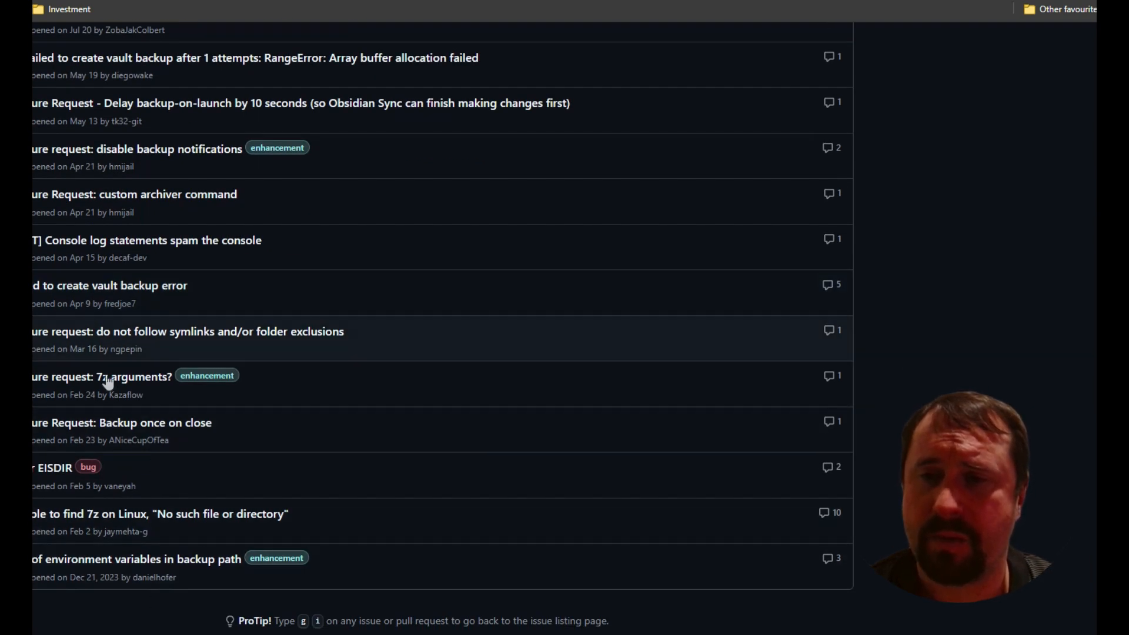
{"action": "scroll", "scroll_direction": "up", "scroll_amount": 3}
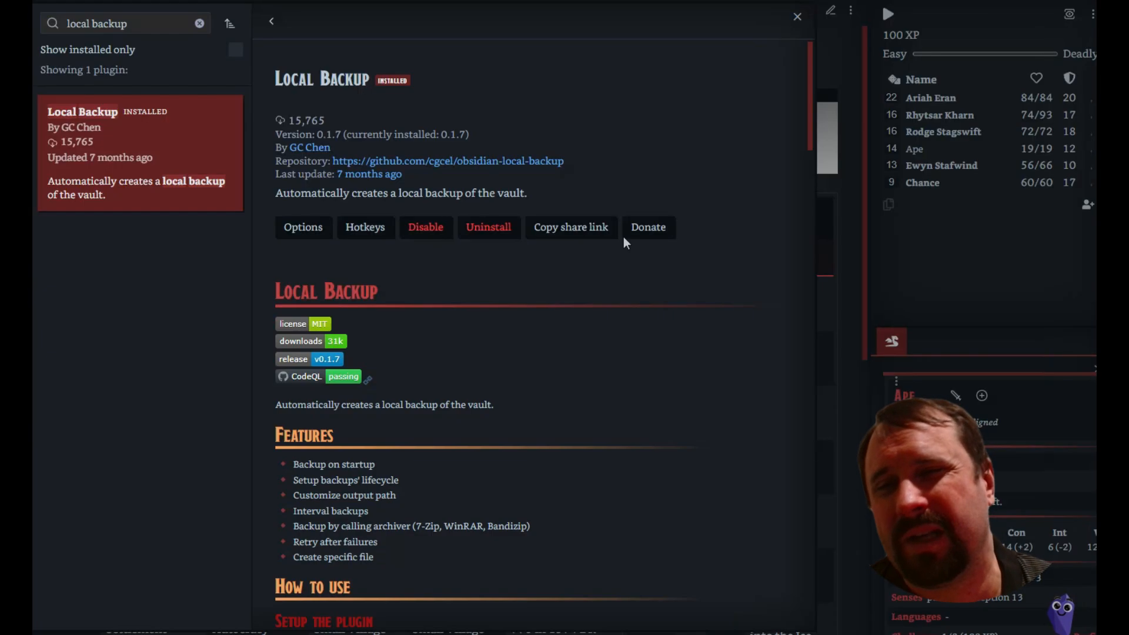
{"action": "mouse_move", "coordinate": [725, 299]}
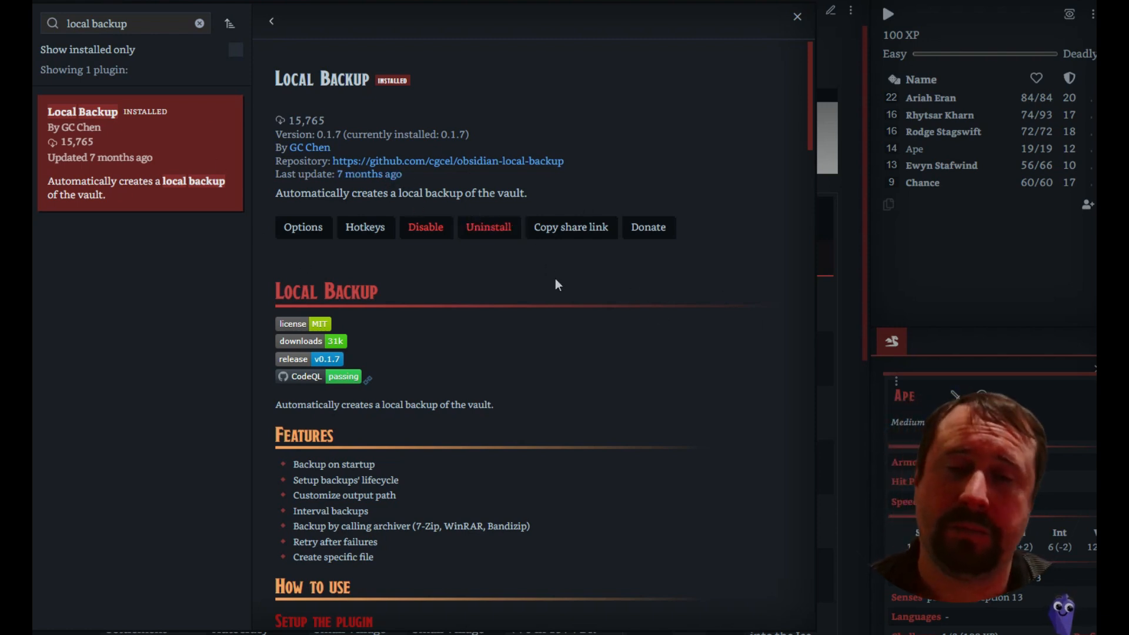
{"action": "mouse_move", "coordinate": [704, 199]}
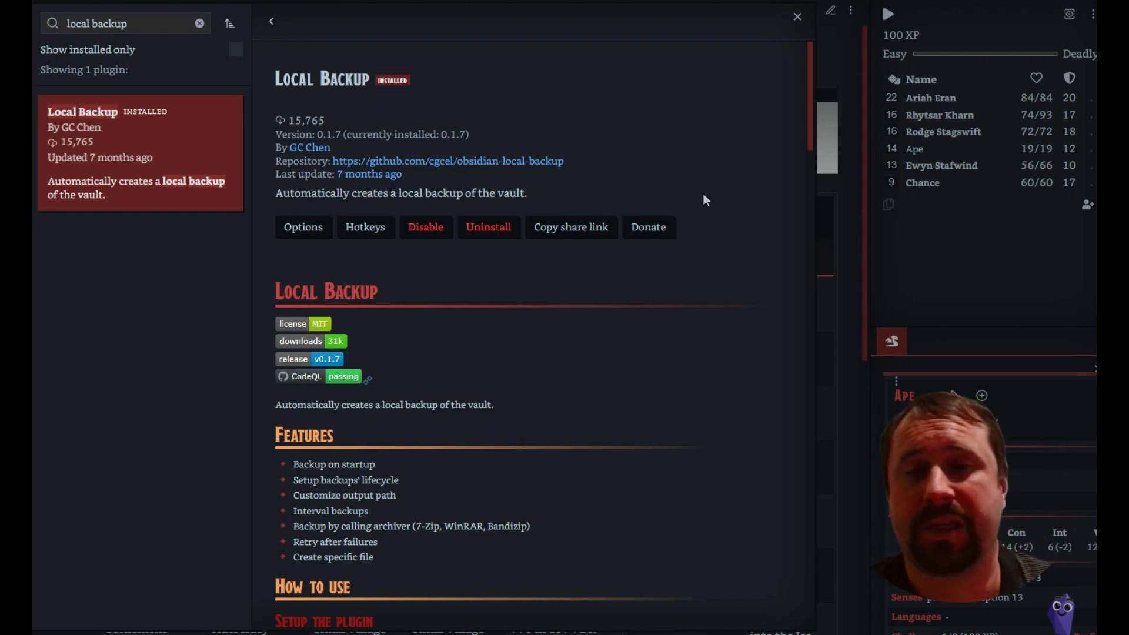
{"action": "mouse_move", "coordinate": [292, 335]}
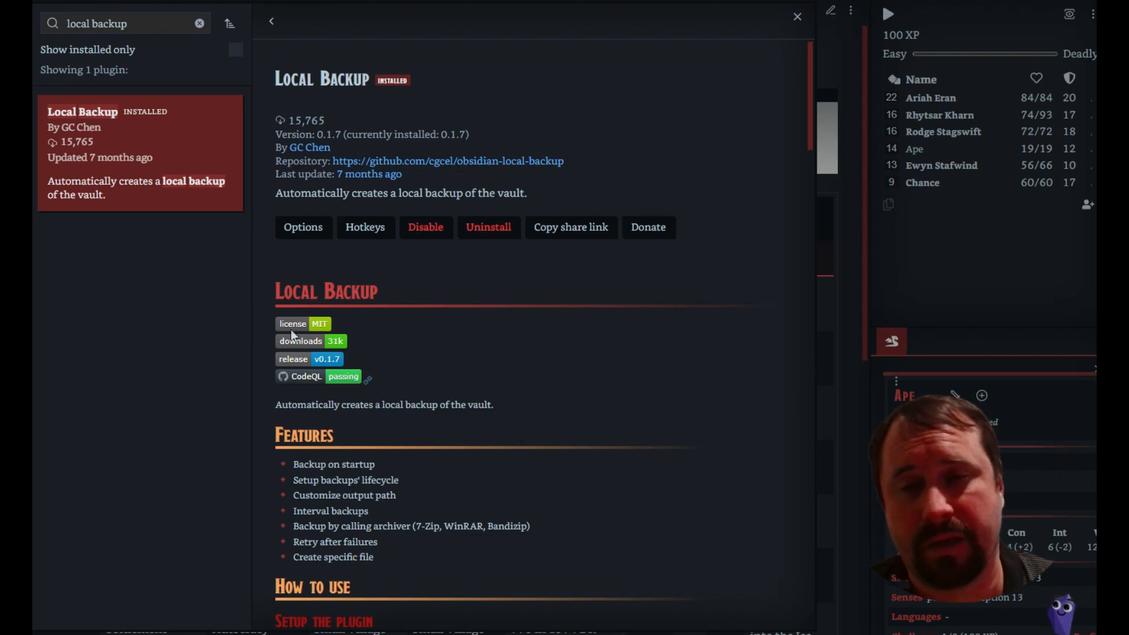
{"action": "scroll", "scroll_direction": "down", "scroll_amount": 3}
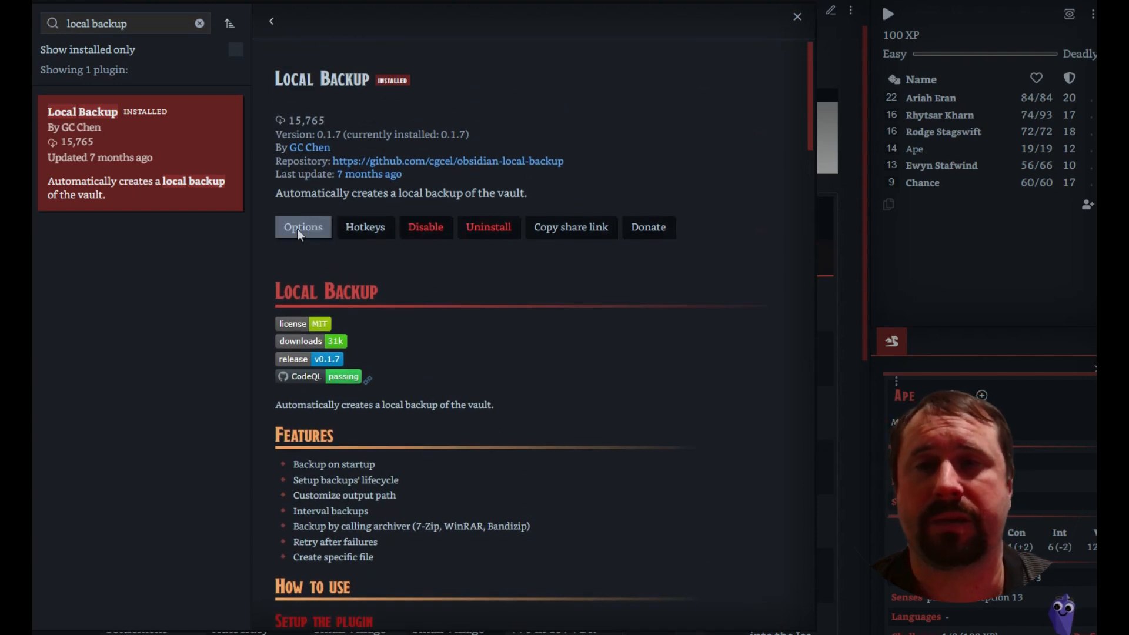
Step: Show Local Backup's General Settings with 3-day history, 3 backups per day, 10-minute frequency
{"action": "left_click", "coordinate": [302, 227]}
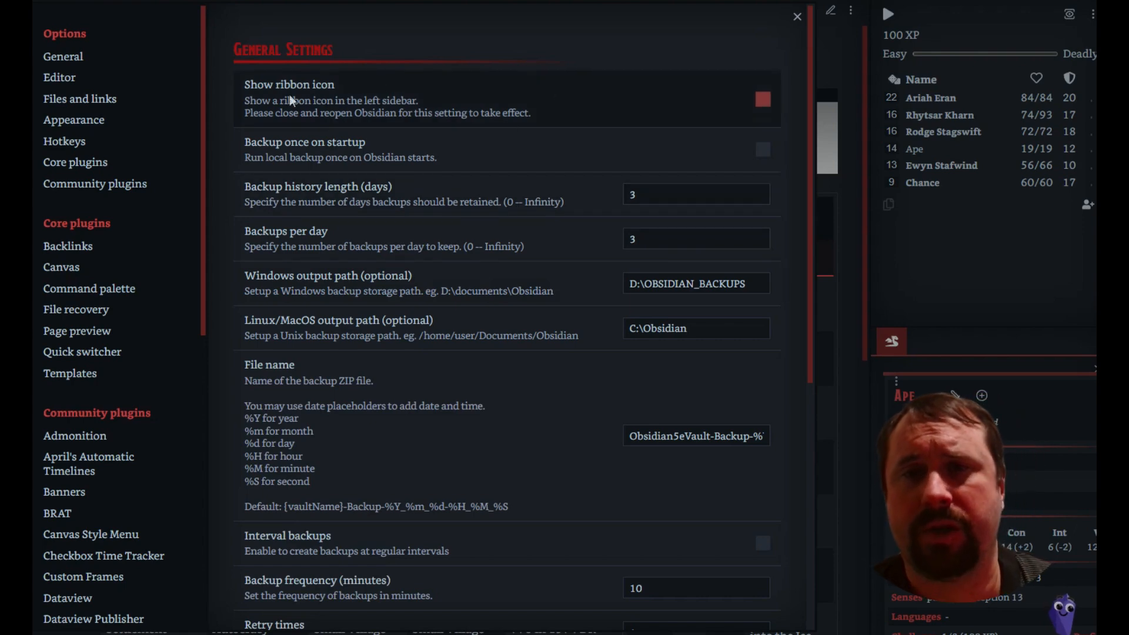
{"action": "mouse_move", "coordinate": [692, 113]}
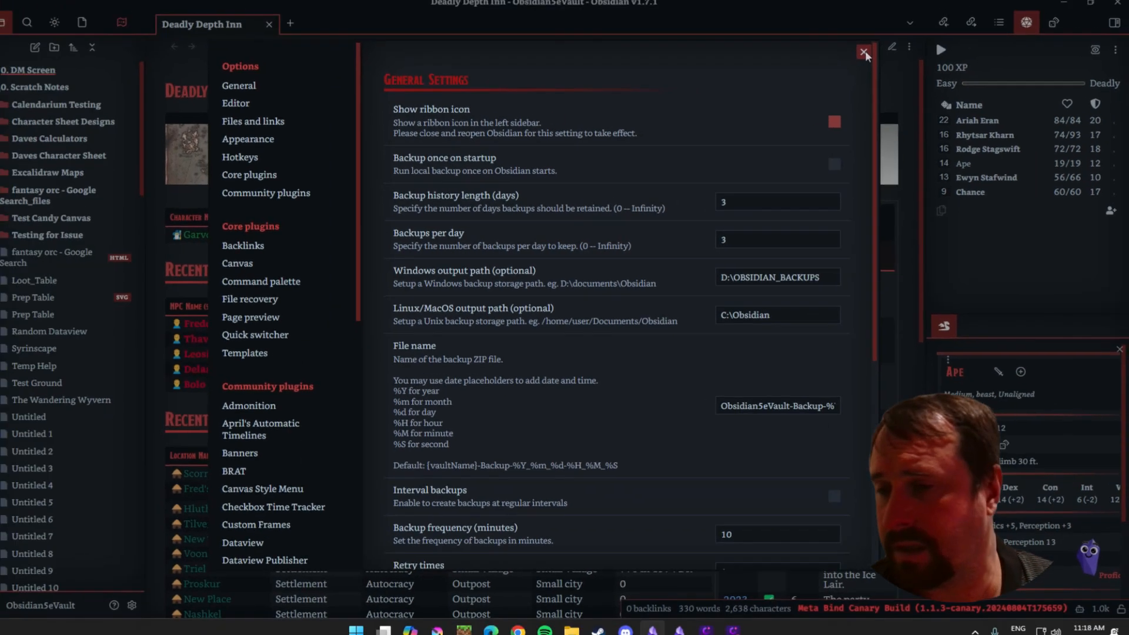
{"action": "left_click", "coordinate": [864, 53]}
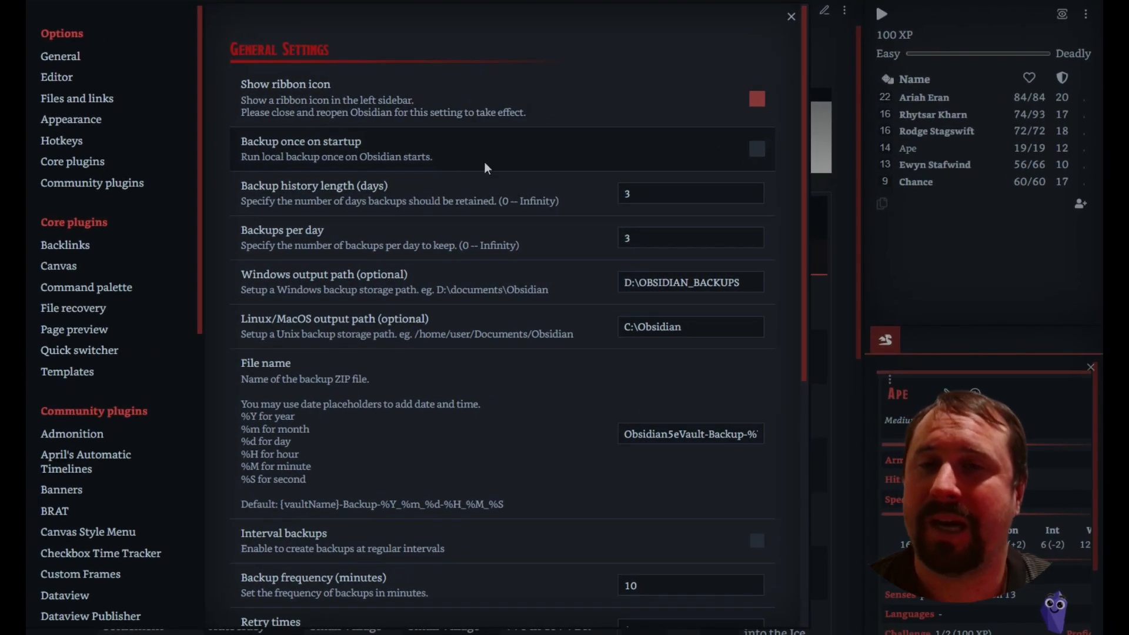
{"action": "mouse_move", "coordinate": [462, 174]}
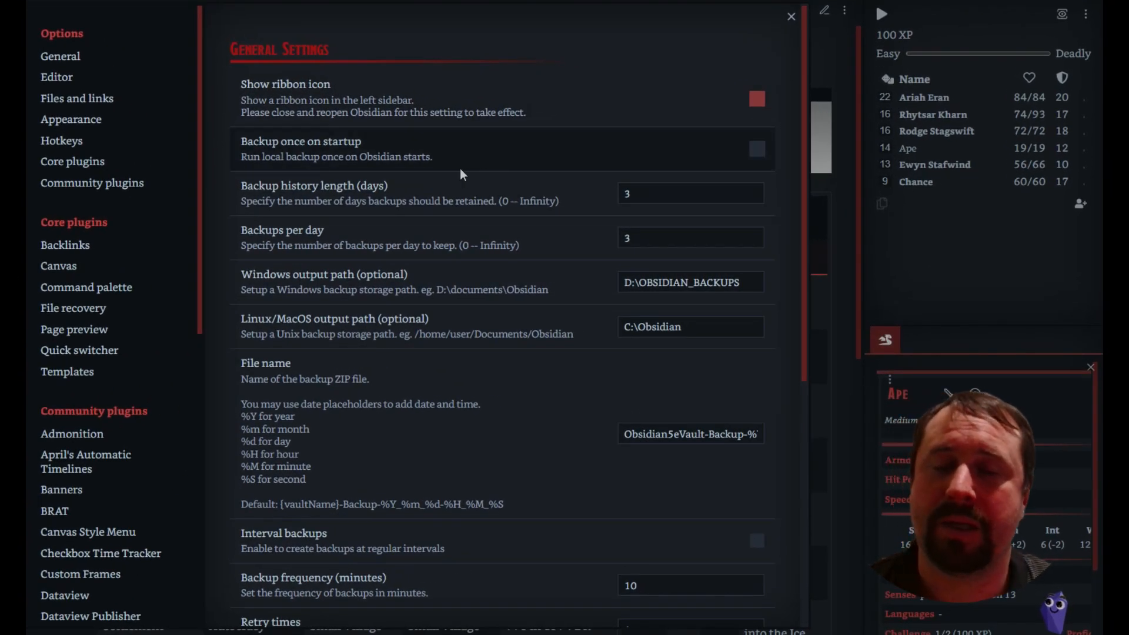
Step: Enable 'Backup once on startup' and reduce backups per day from 3 to 1
{"action": "left_click", "coordinate": [756, 149]}
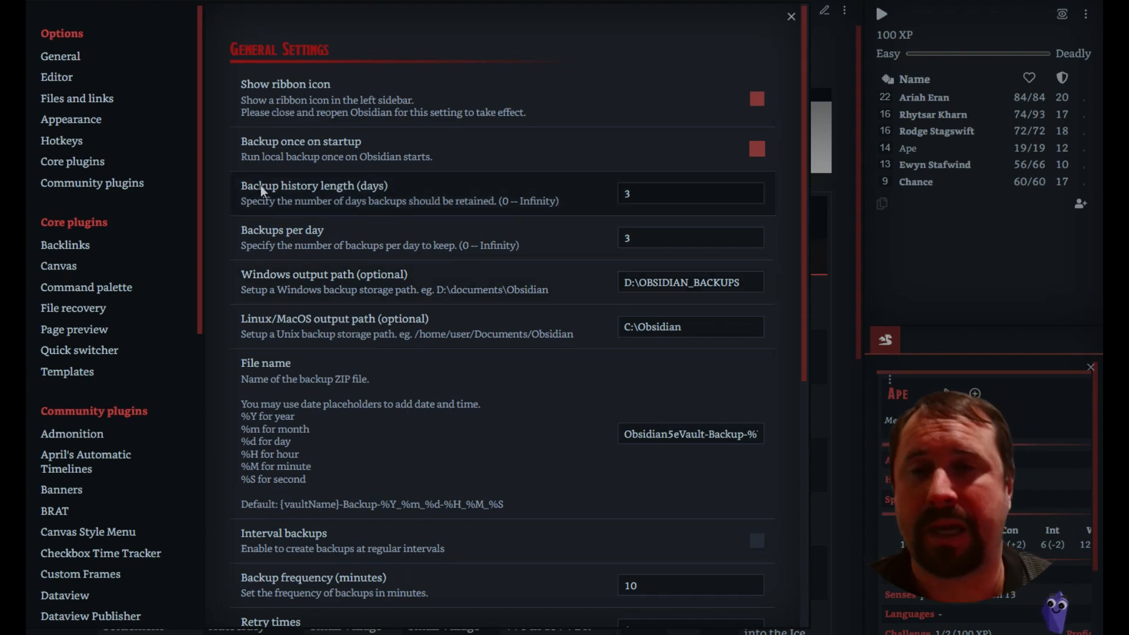
{"action": "left_click", "coordinate": [689, 192]}
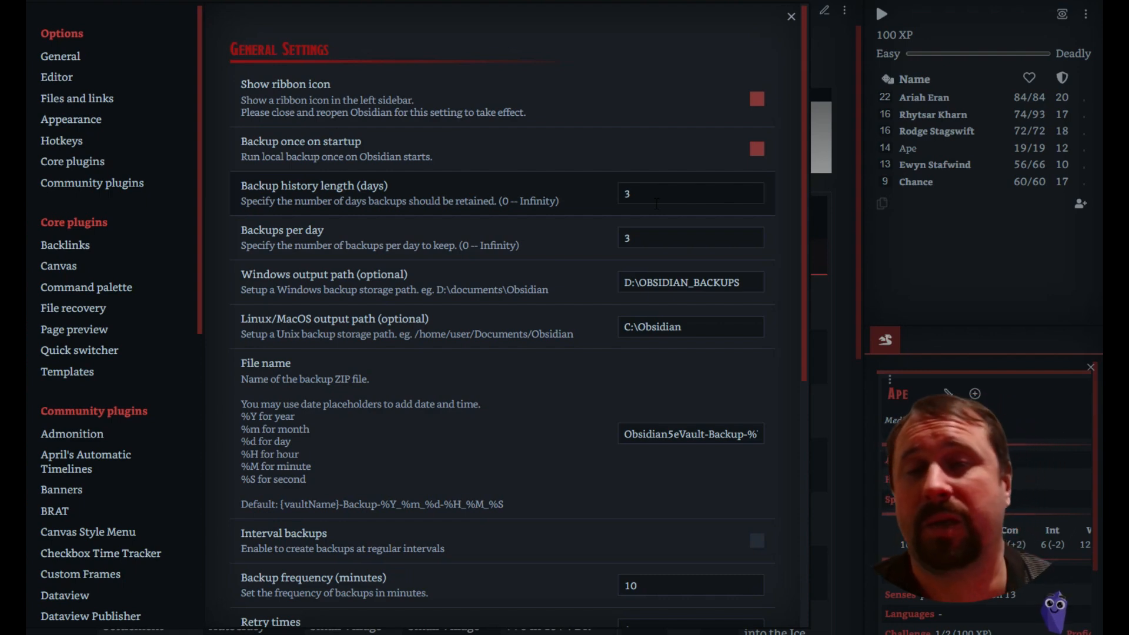
{"action": "left_click", "coordinate": [690, 193]}
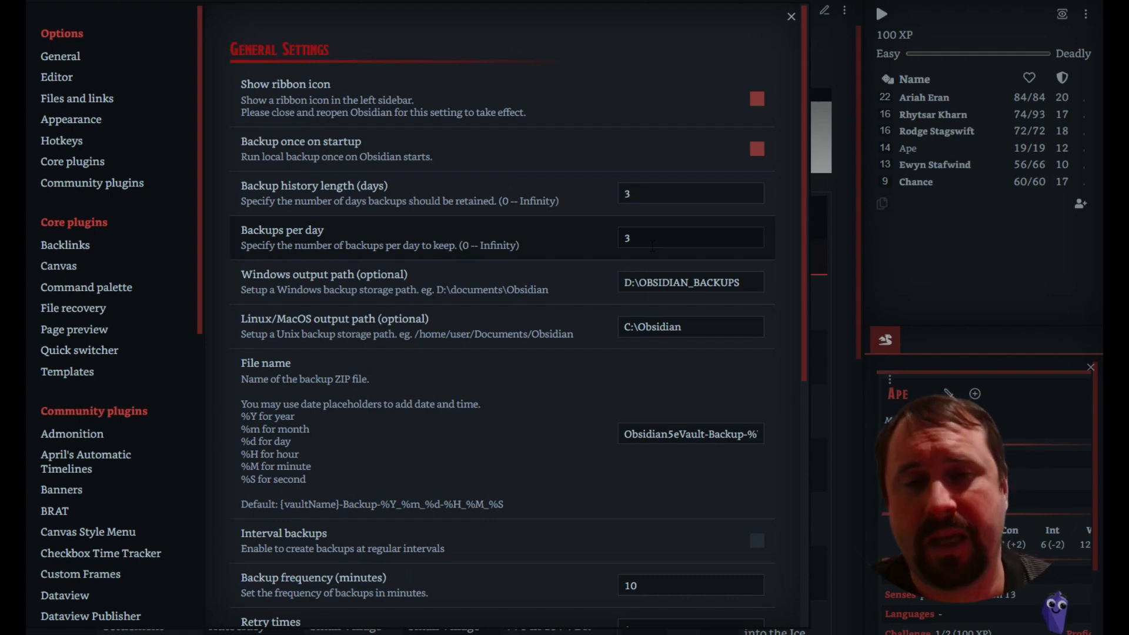
{"action": "left_click", "coordinate": [690, 238]}
{"action": "type", "text": "1"}
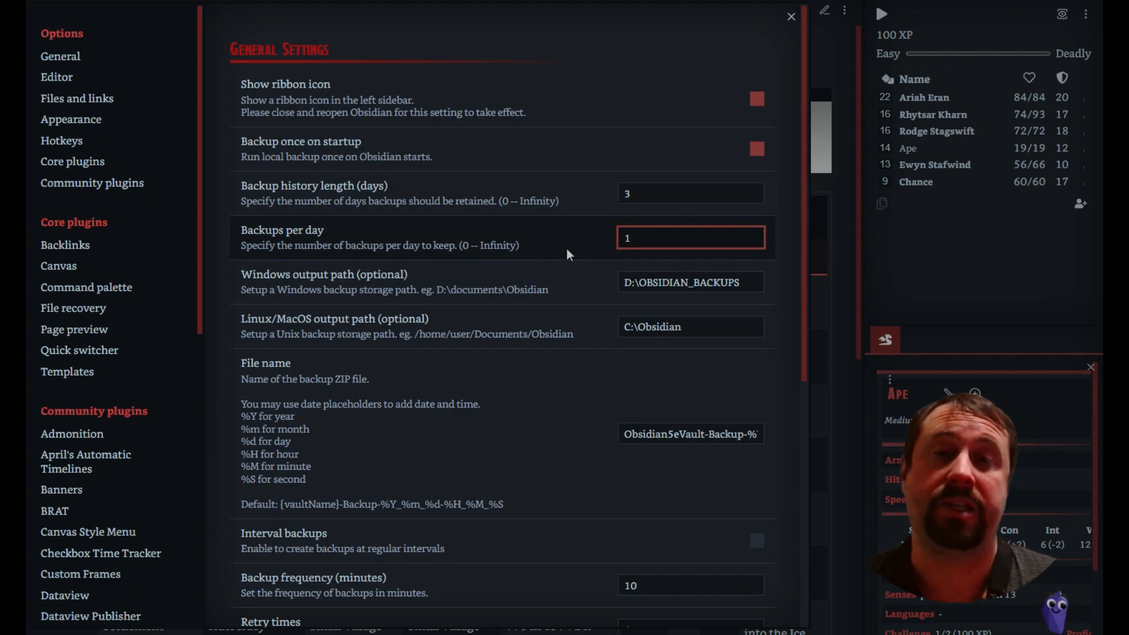
{"action": "left_click", "coordinate": [690, 238]}
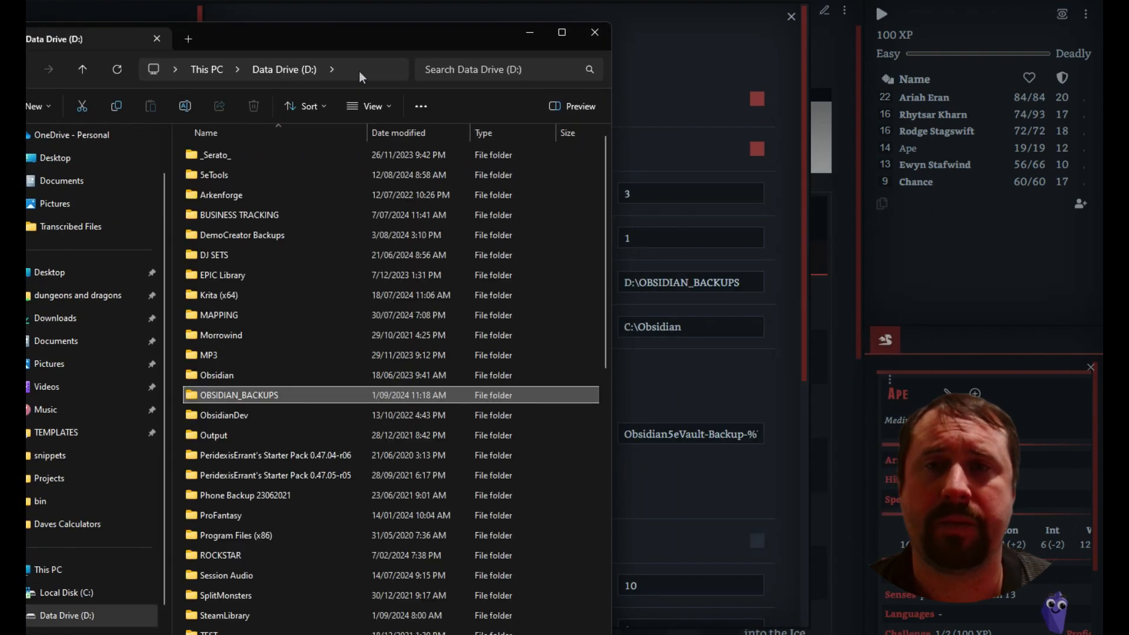
{"action": "double_click", "coordinate": [237, 395]}
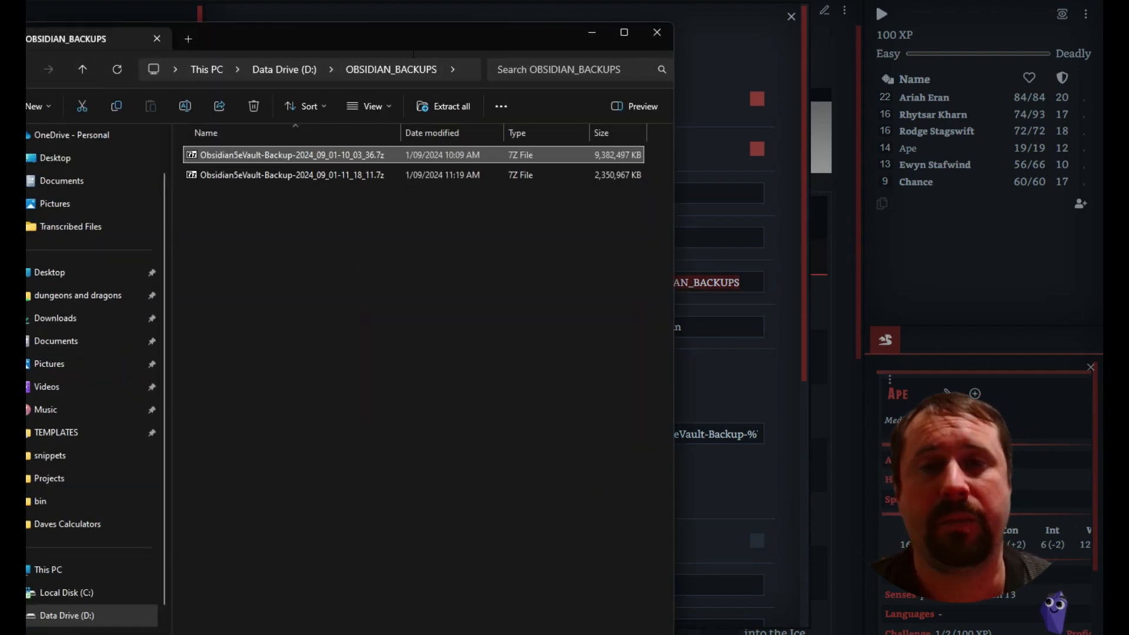
{"action": "right_click", "coordinate": [391, 69]}
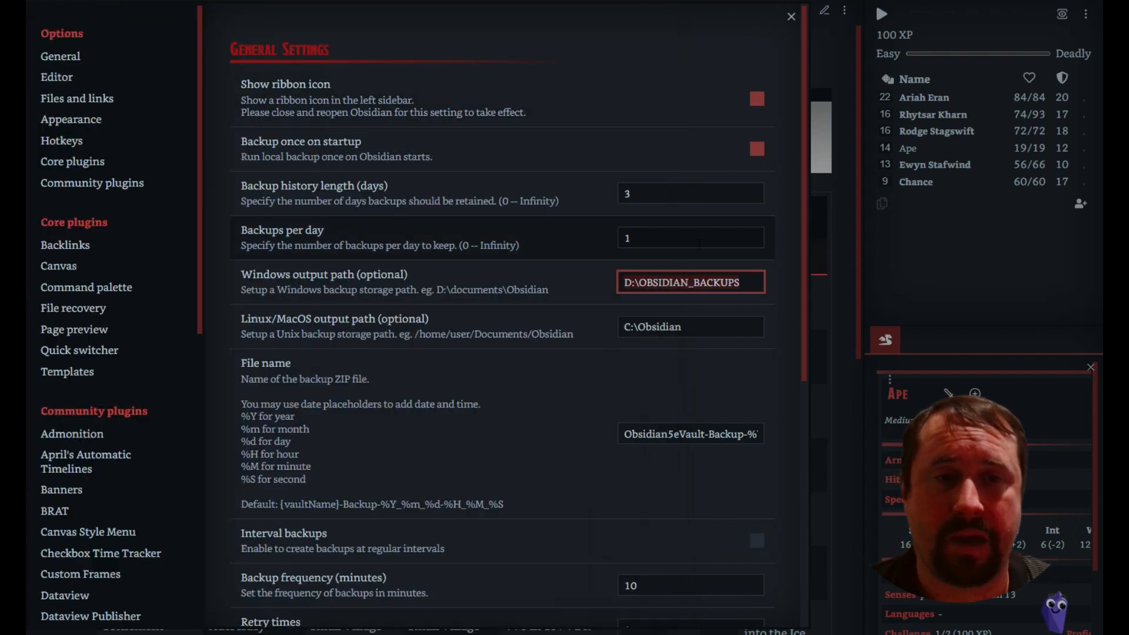
{"action": "left_click", "coordinate": [690, 282]}
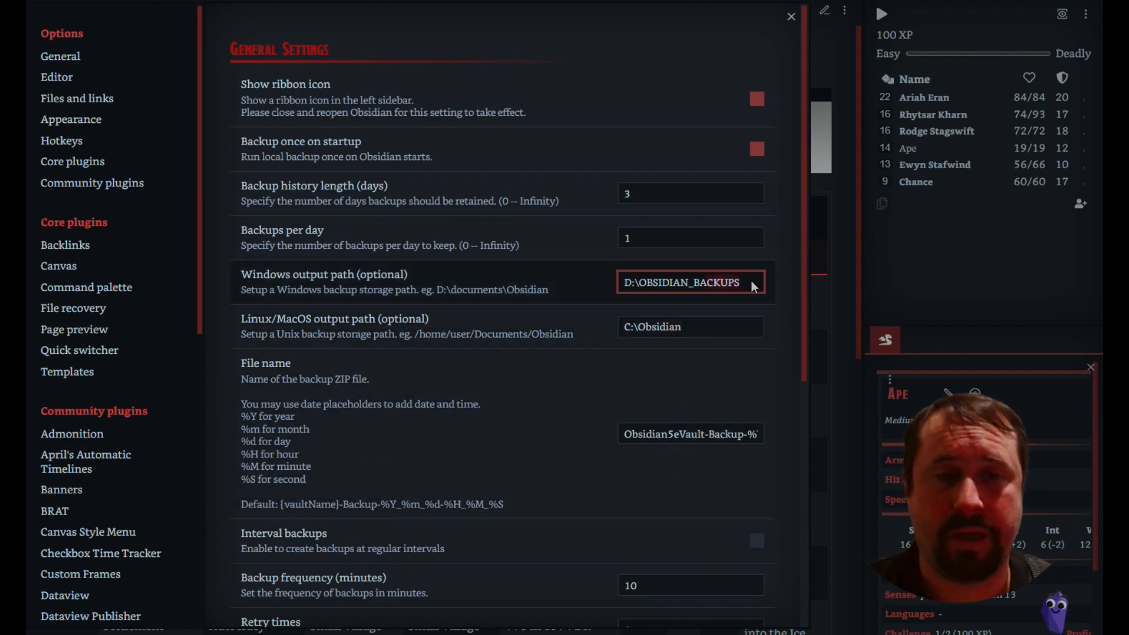
{"action": "scroll", "scroll_direction": "down", "scroll_amount": 3}
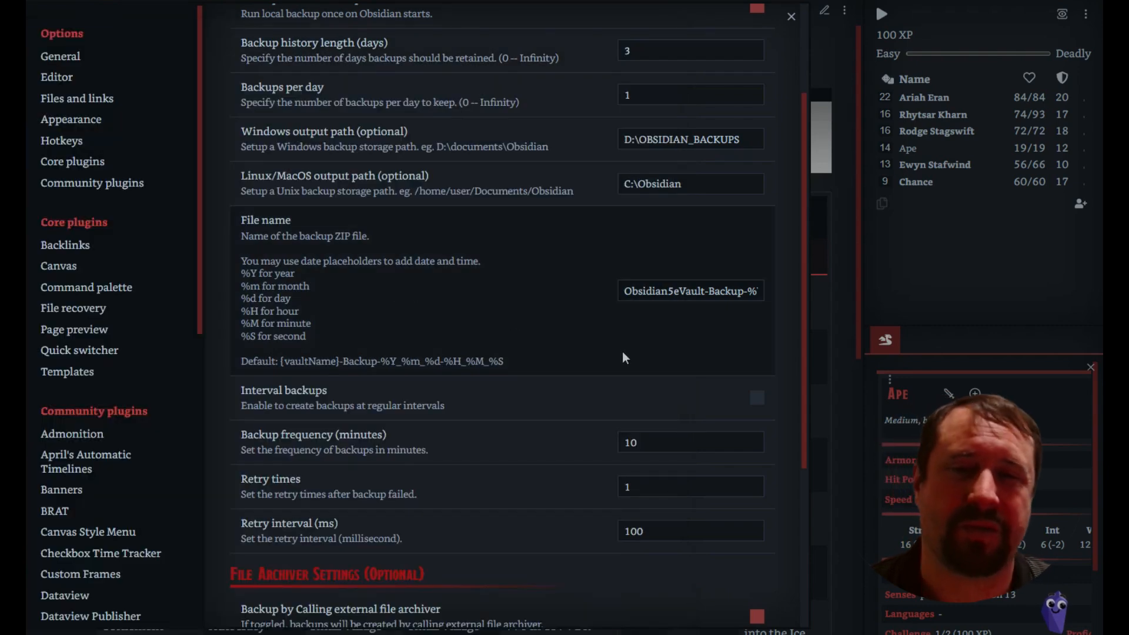
Step: Review File Archiver Settings and keep 7-Zip chosen over WinRAR and Bandizip
{"action": "scroll", "scroll_direction": "down", "scroll_amount": 3}
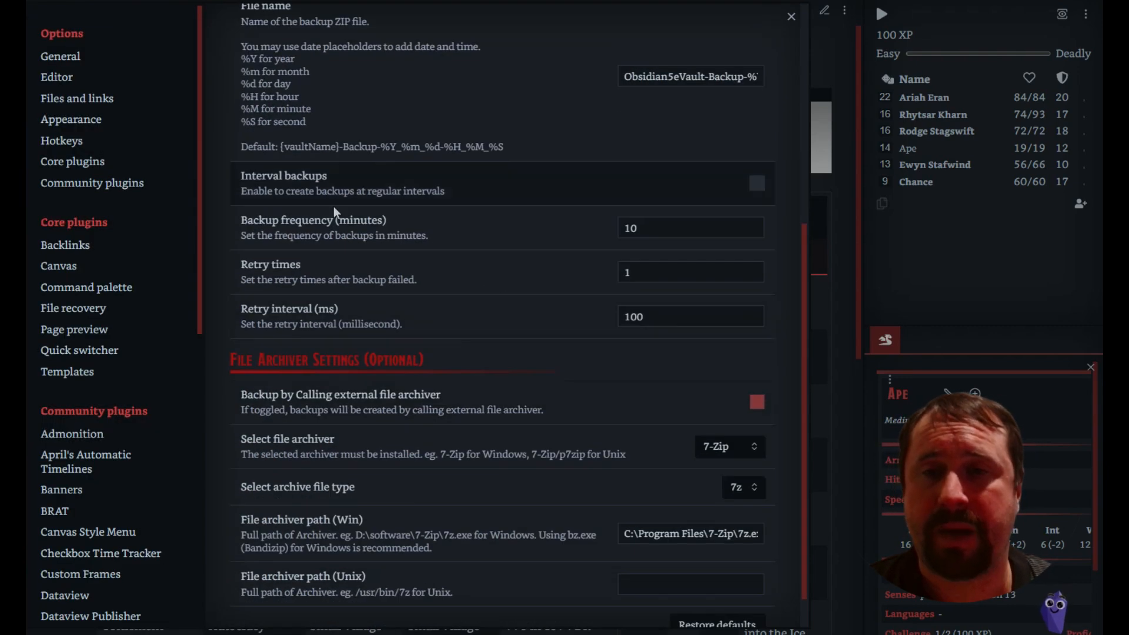
{"action": "mouse_move", "coordinate": [417, 205]}
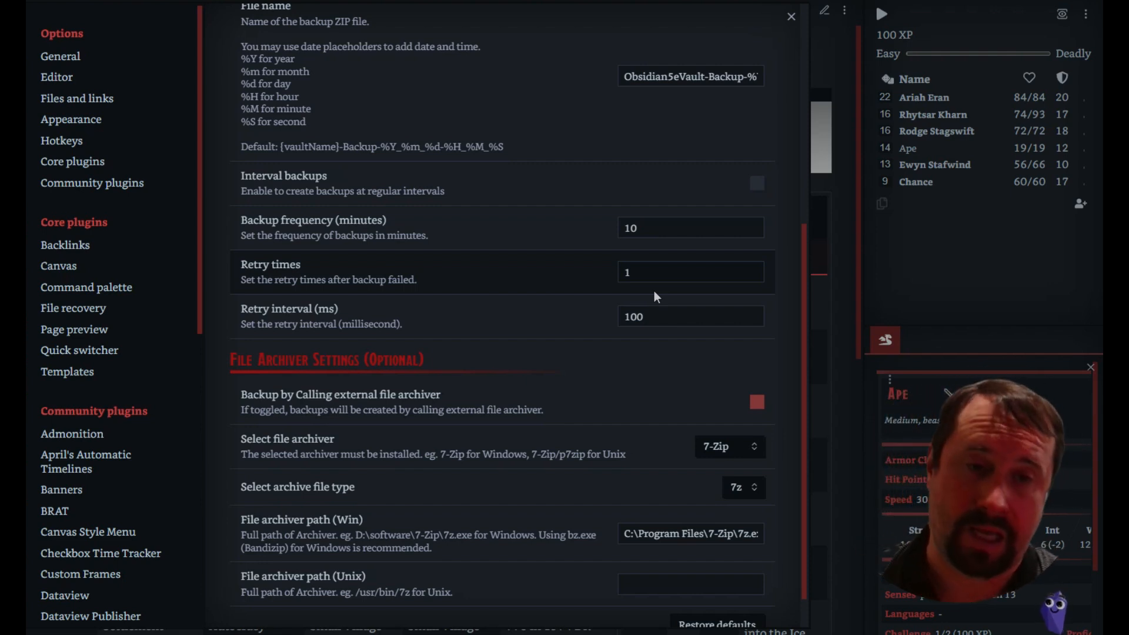
{"action": "mouse_move", "coordinate": [365, 171]}
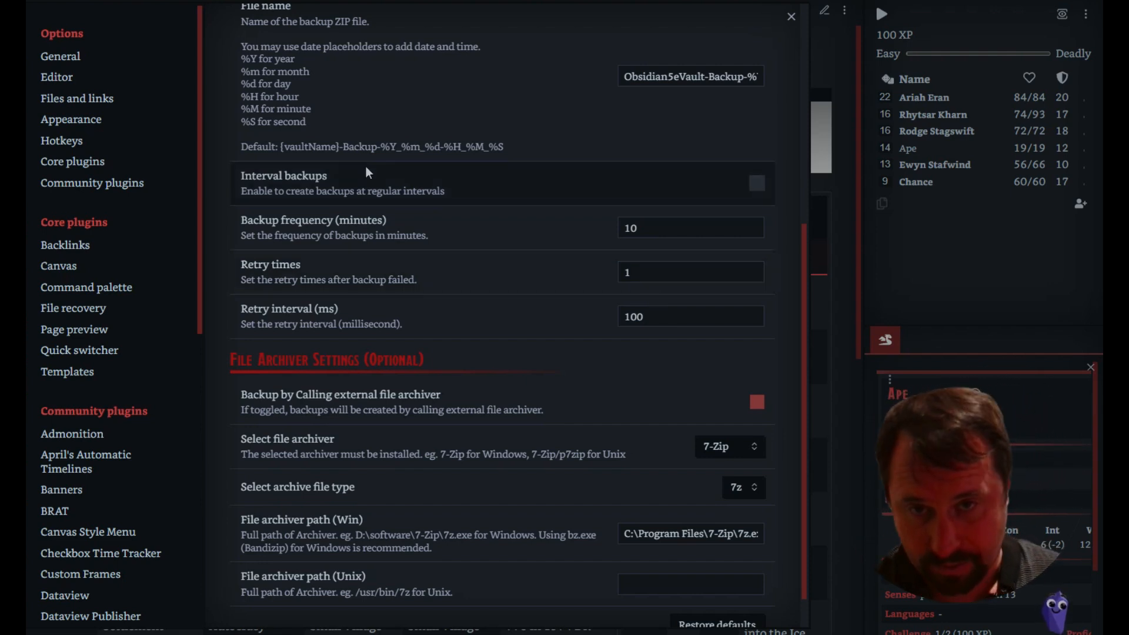
{"action": "scroll", "scroll_direction": "down", "scroll_amount": 3}
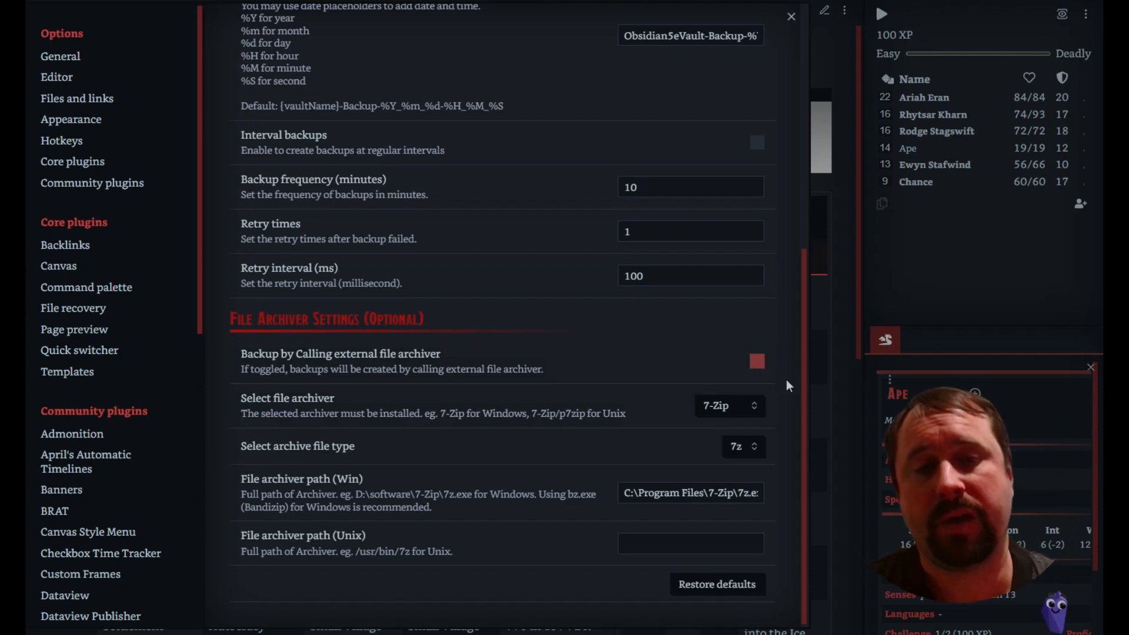
{"action": "left_click", "coordinate": [728, 406]}
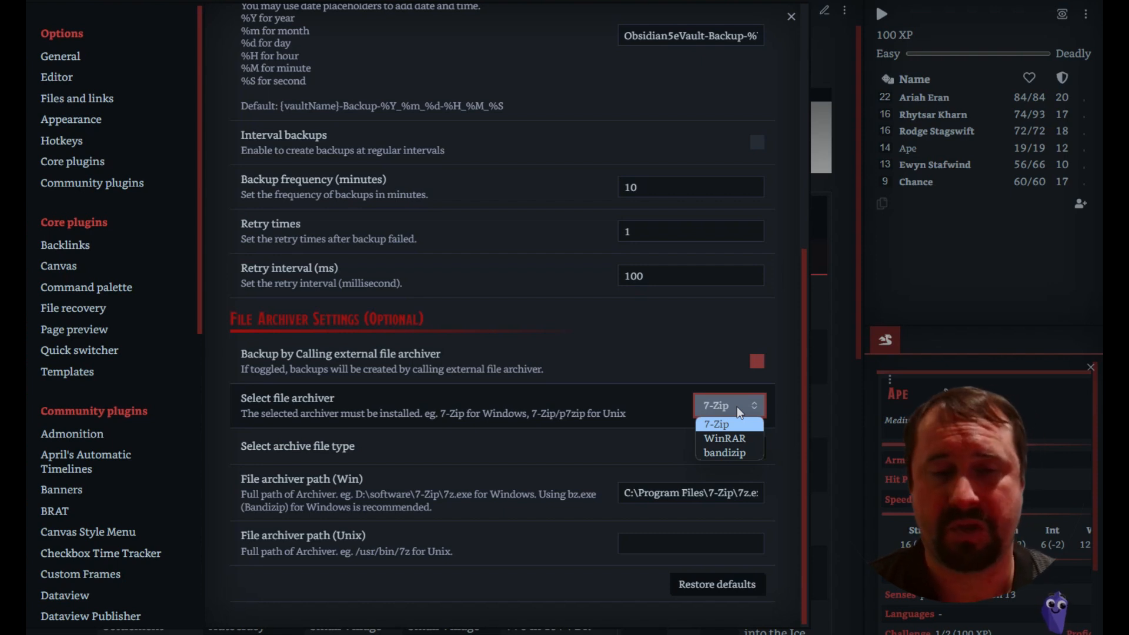
{"action": "mouse_move", "coordinate": [724, 452]}
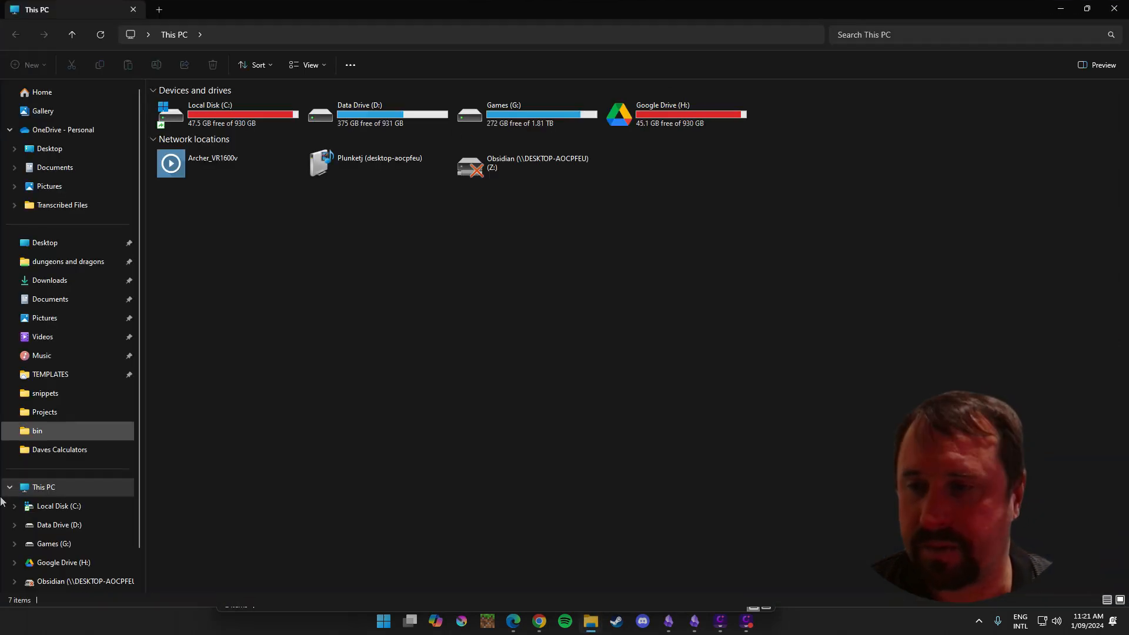
Step: Locate 7z.exe in C:\Program Files\7-Zip and confirm it matches Obsidian's archiver path
{"action": "double_click", "coordinate": [209, 114]}
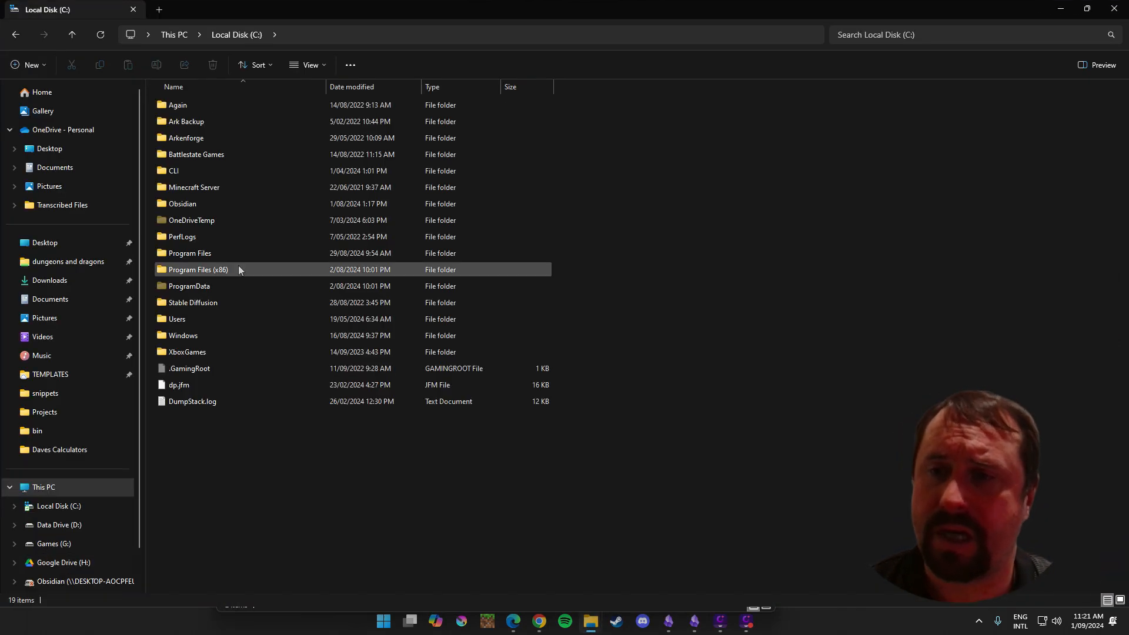
{"action": "double_click", "coordinate": [190, 253]}
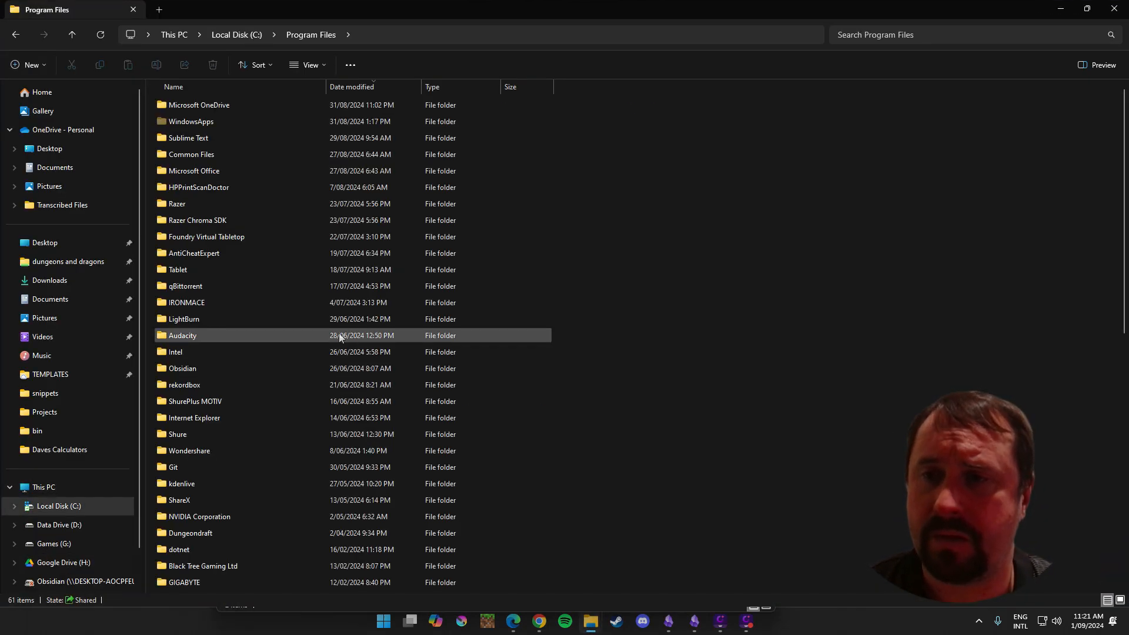
{"action": "left_click", "coordinate": [277, 516]}
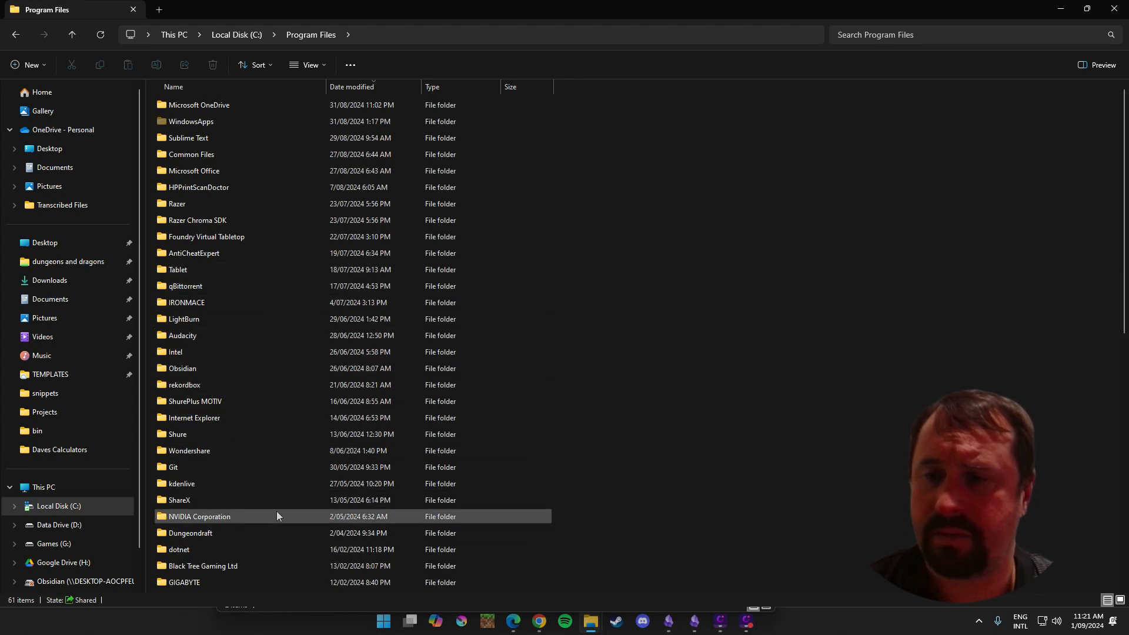
{"action": "left_click", "coordinate": [173, 87]}
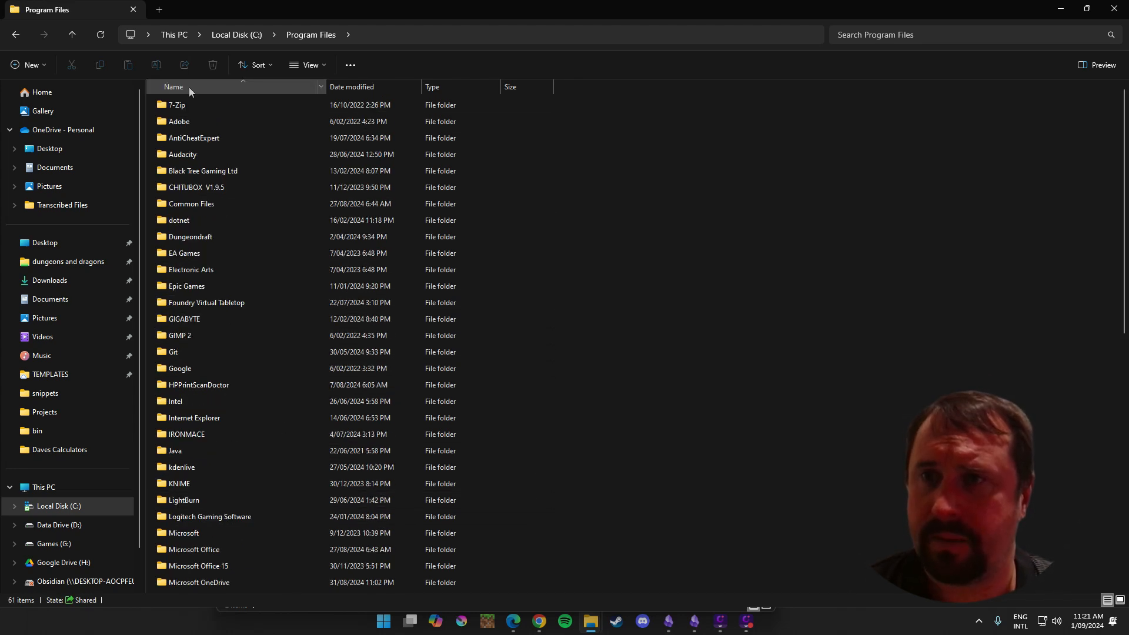
{"action": "double_click", "coordinate": [176, 105]}
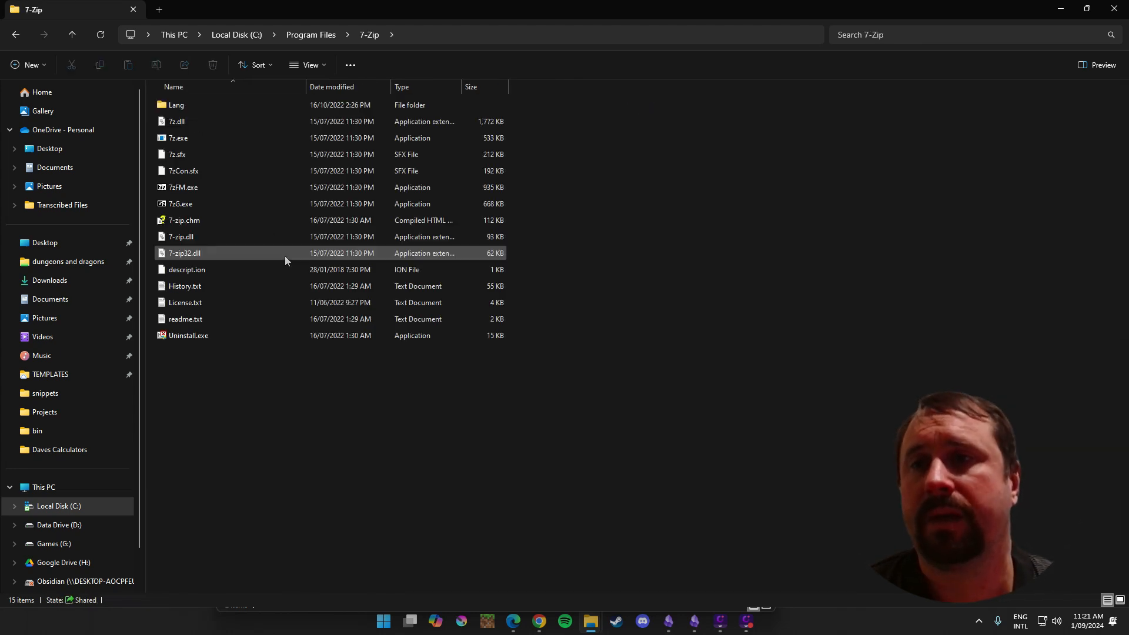
{"action": "left_click", "coordinate": [178, 137]}
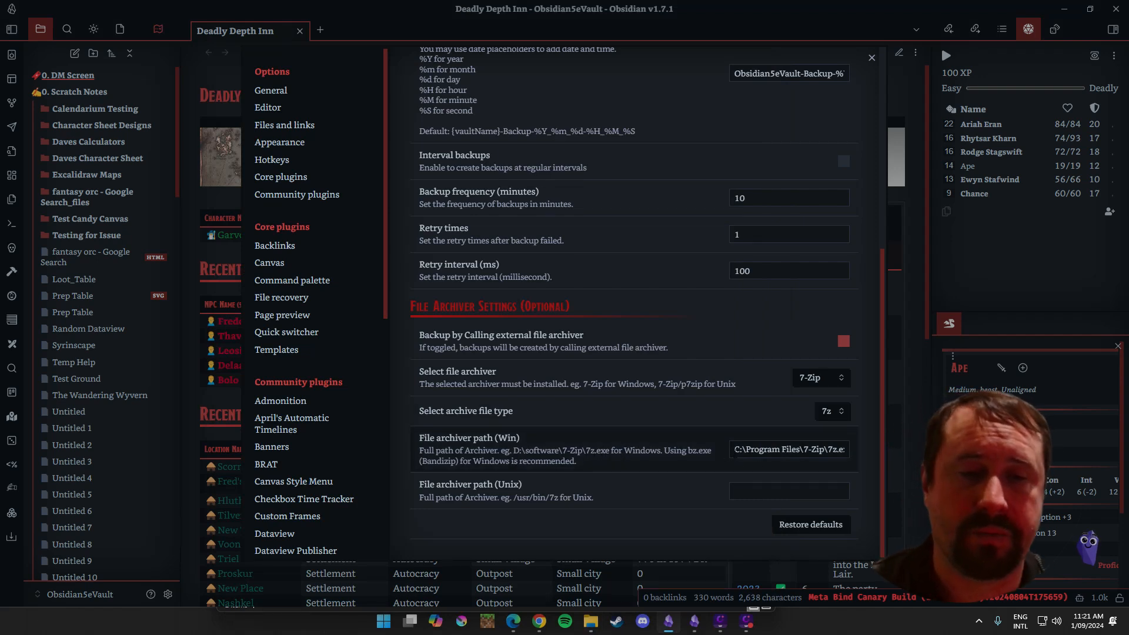
{"action": "left_click", "coordinate": [789, 449]}
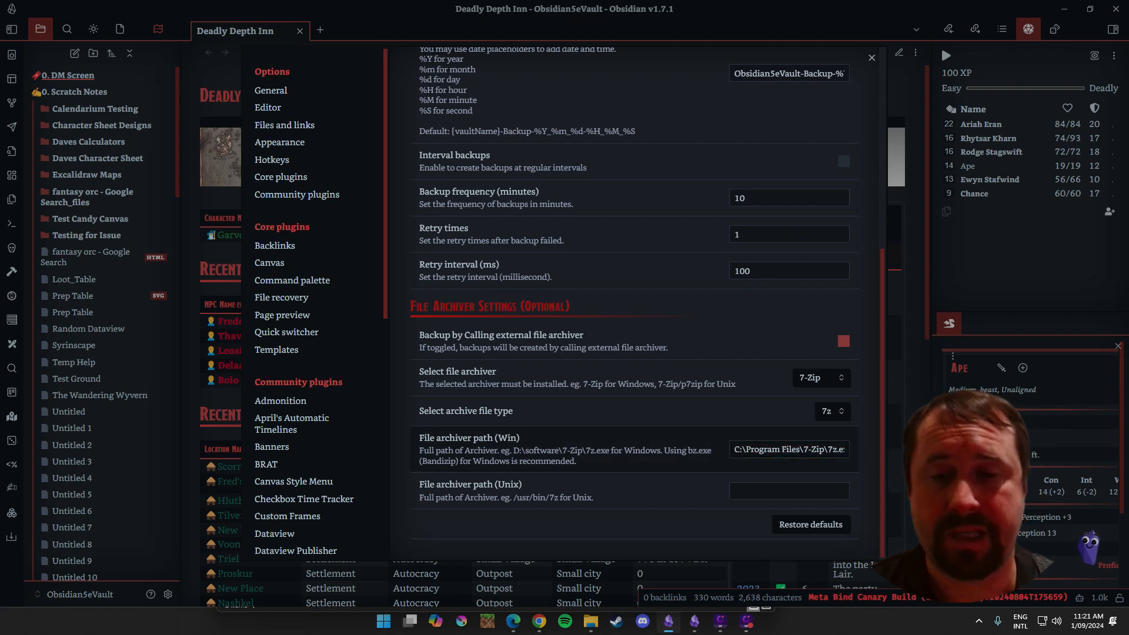
{"action": "mouse_move", "coordinate": [585, 427]}
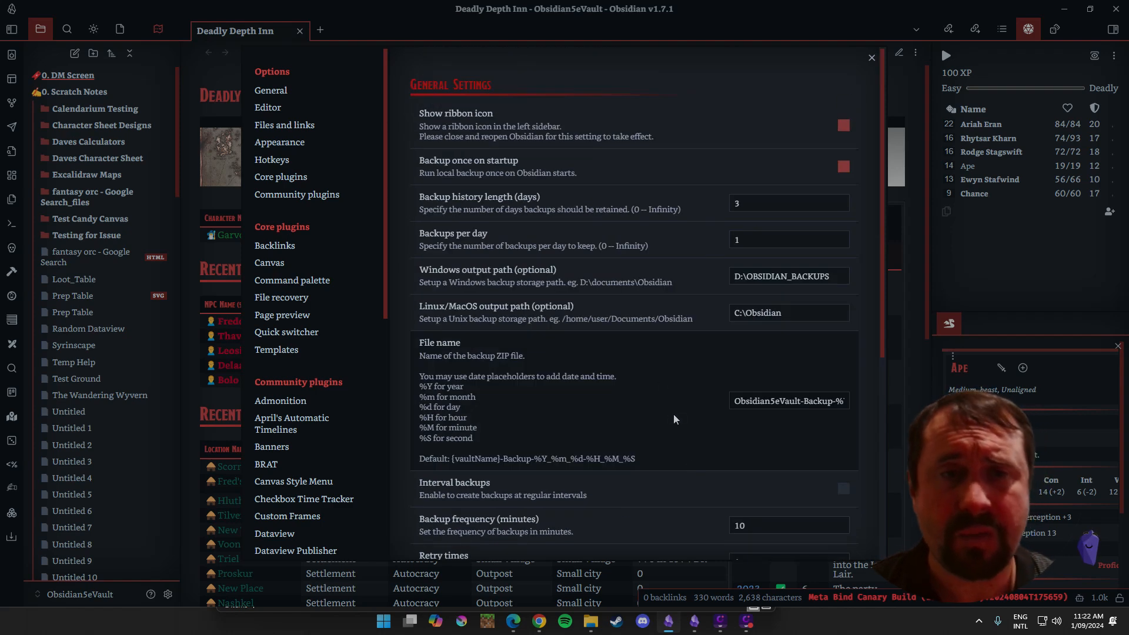
Step: Review the Local Backup settings once more and close Settings, returning to the Deadly Depth Inn note
{"action": "scroll", "scroll_direction": "down", "scroll_amount": 3}
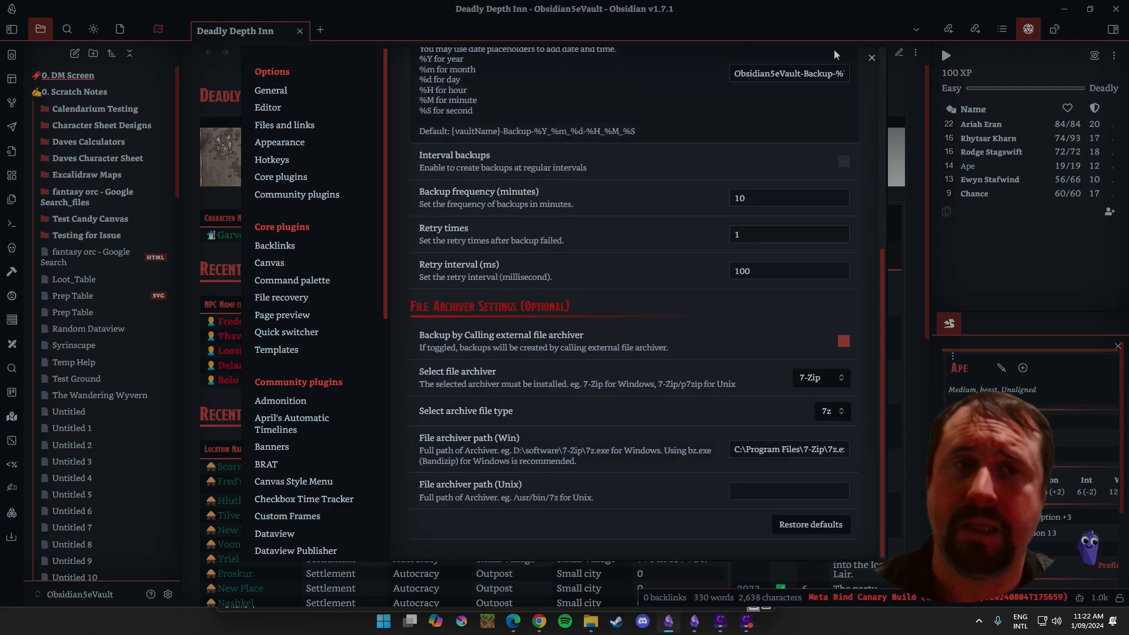
{"action": "left_click", "coordinate": [871, 57]}
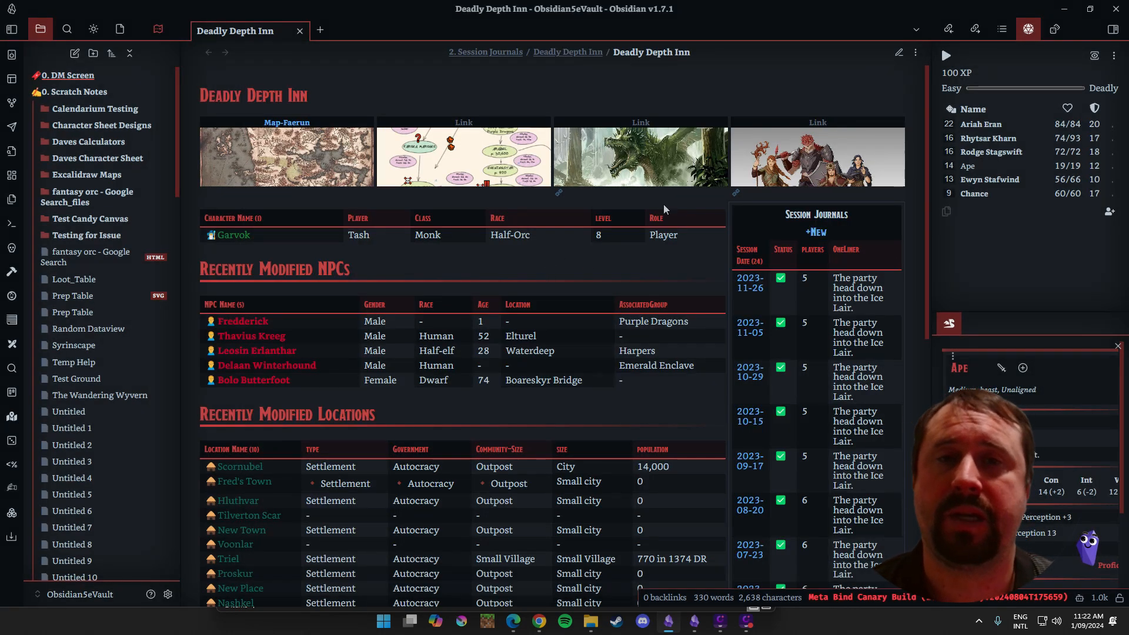
{"action": "mouse_move", "coordinate": [925, 211]}
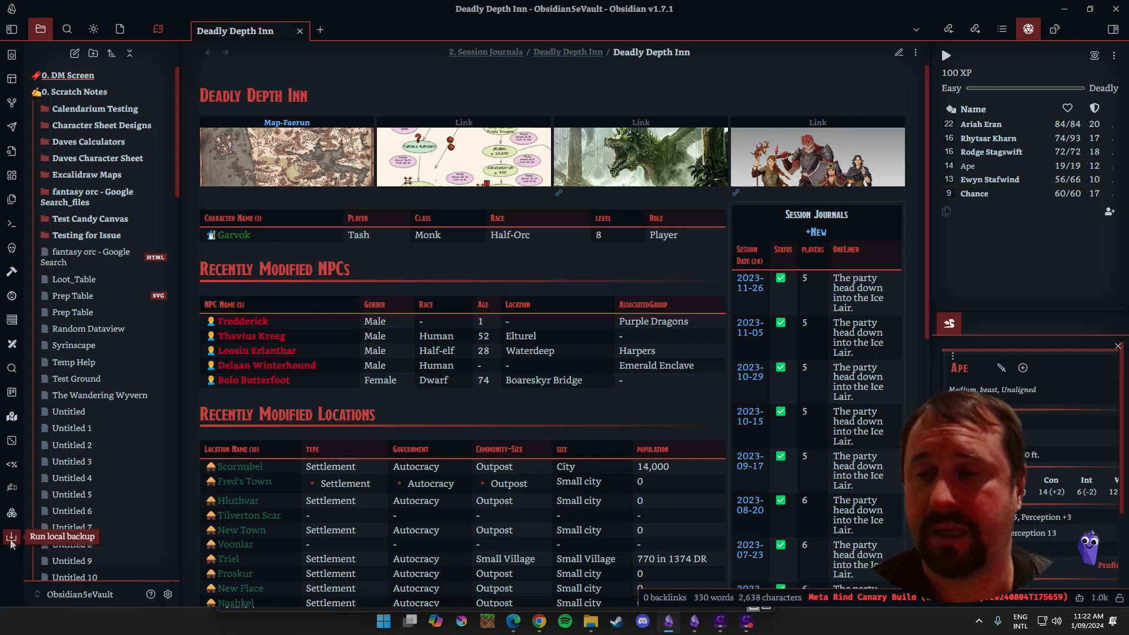
{"action": "mouse_move", "coordinate": [597, 259]}
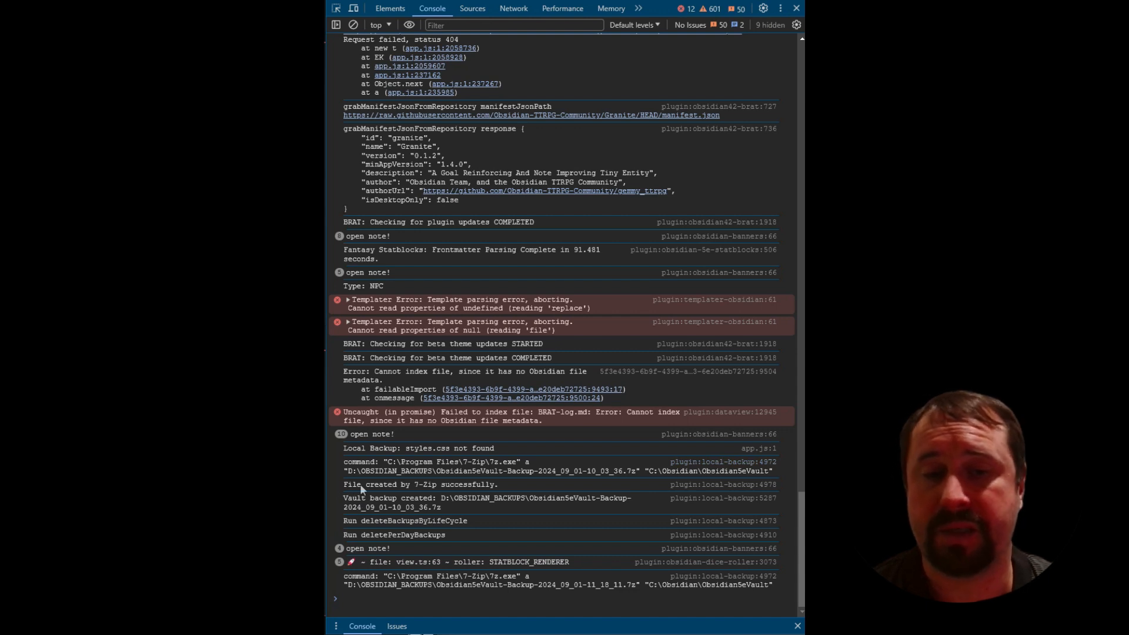
{"action": "mouse_move", "coordinate": [519, 490]}
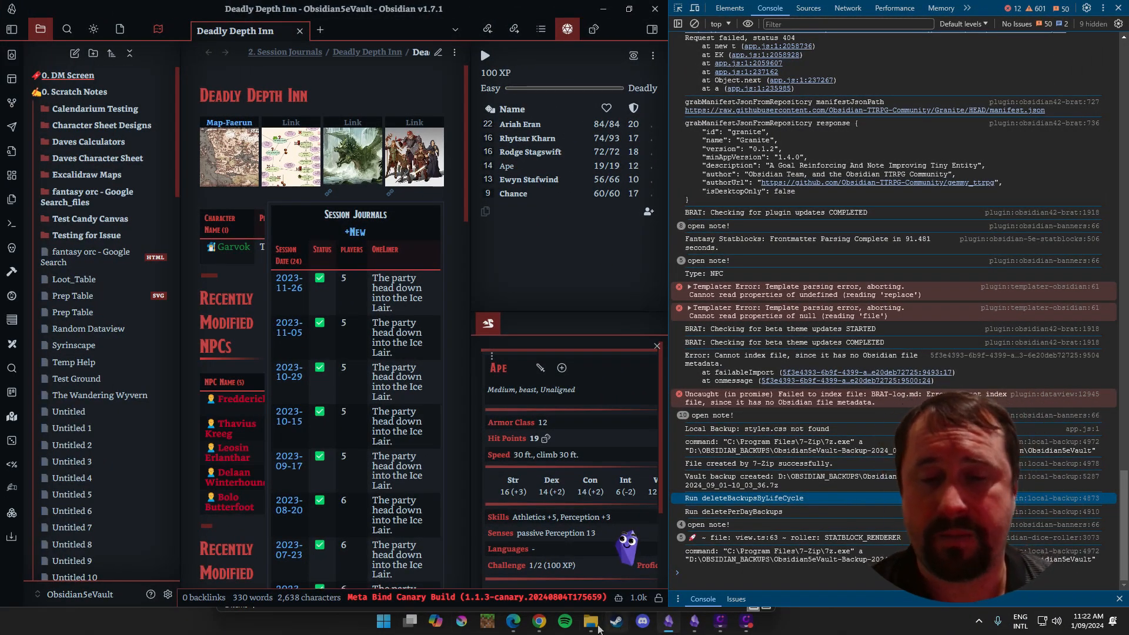
Step: Open ObsidianSeVault-Backup-2024_09_01-10_03_36.7z from D:\OBSIDIAN_BACKUPS in 7-Zip
{"action": "left_click", "coordinate": [589, 621]}
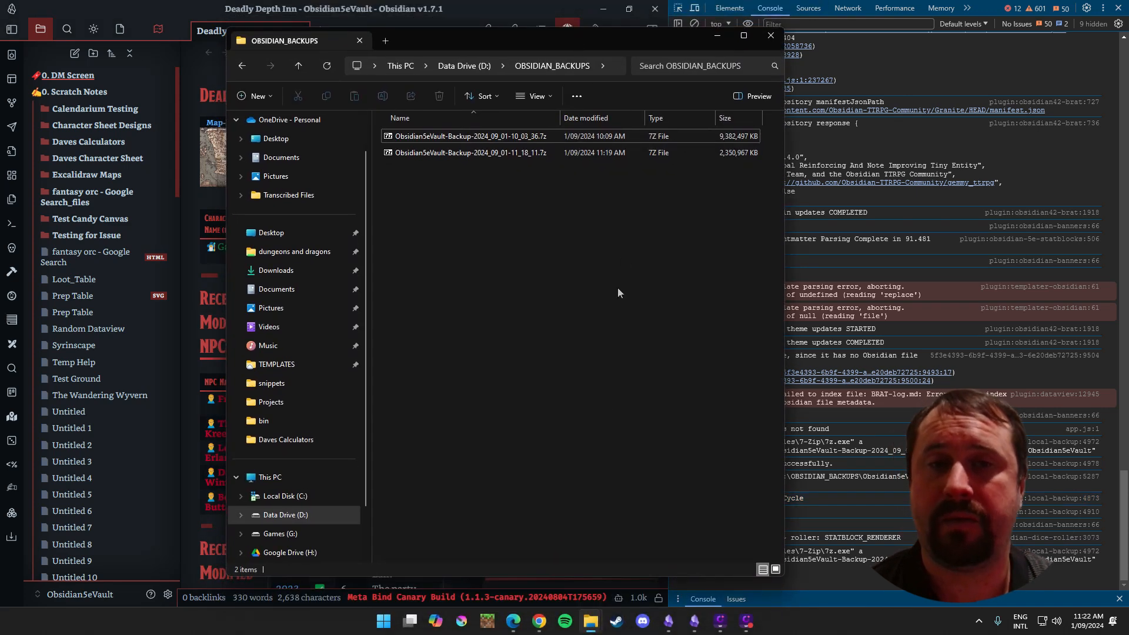
{"action": "mouse_move", "coordinate": [488, 209]}
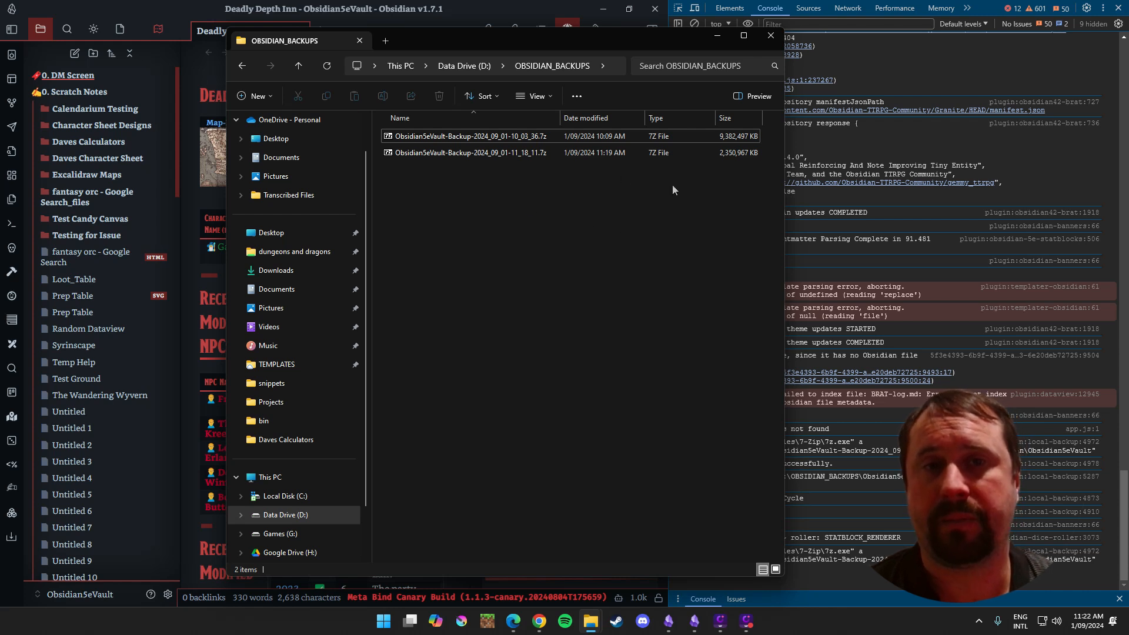
{"action": "left_click", "coordinate": [470, 151]}
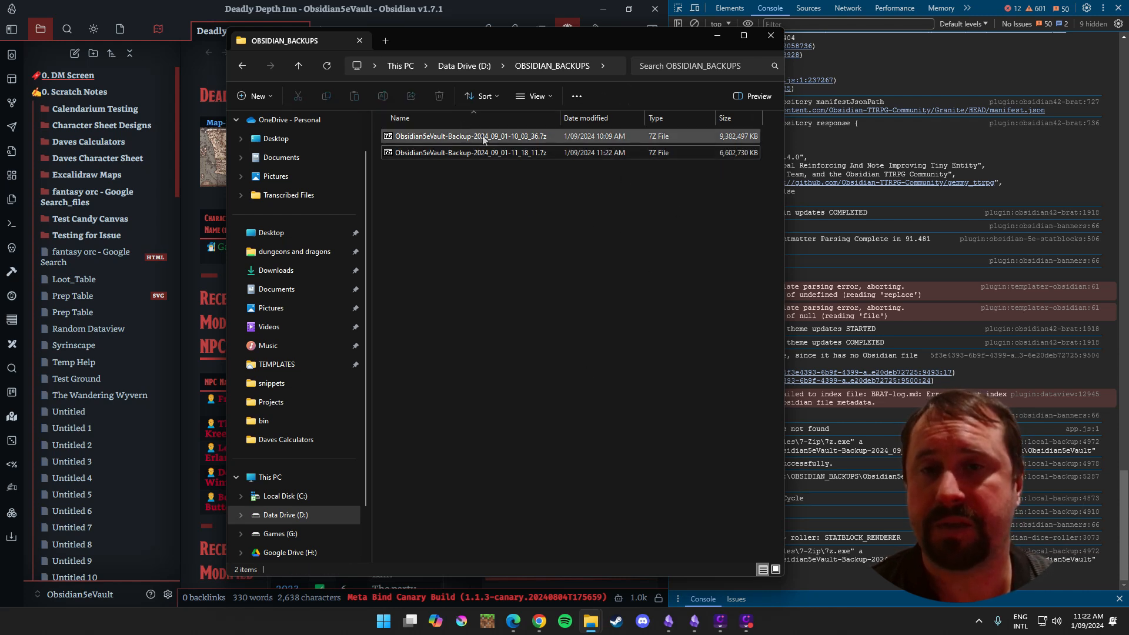
{"action": "left_click", "coordinate": [472, 136]}
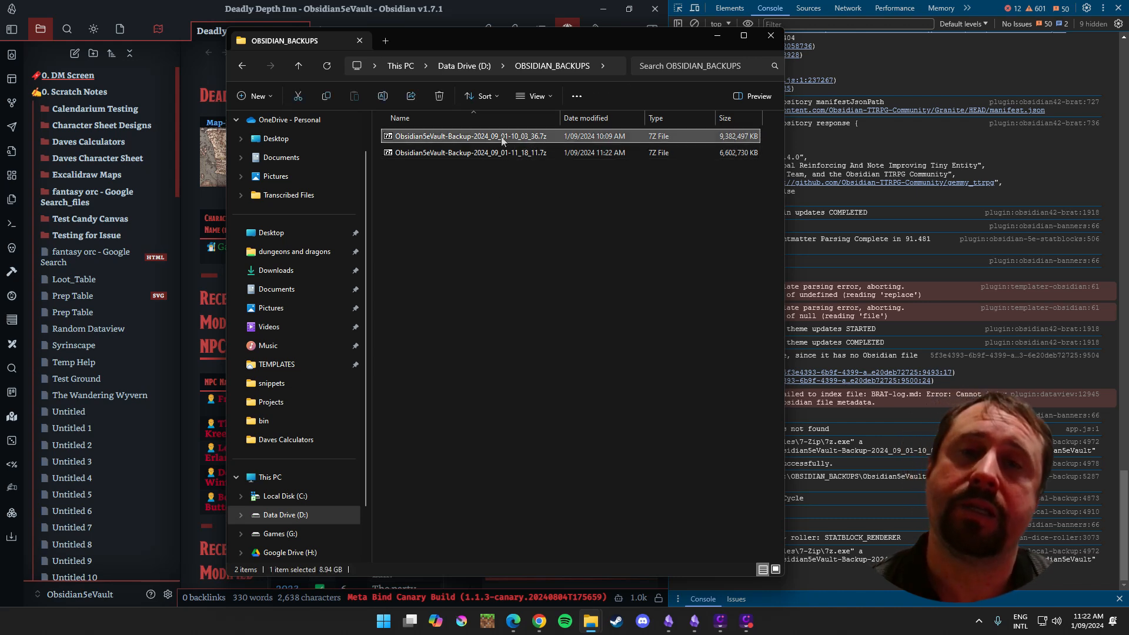
{"action": "double_click", "coordinate": [470, 136]}
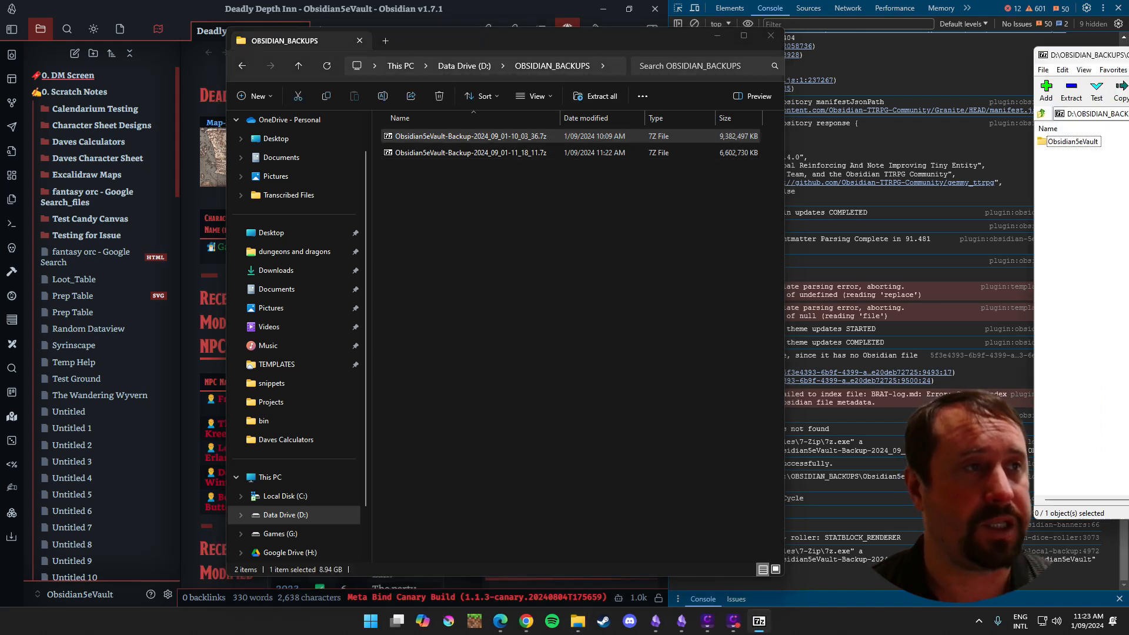
Step: Browse the archived Obsidian5eVault folder's notes and folders in 7-Zip, then close the archive
{"action": "double_click", "coordinate": [465, 136]}
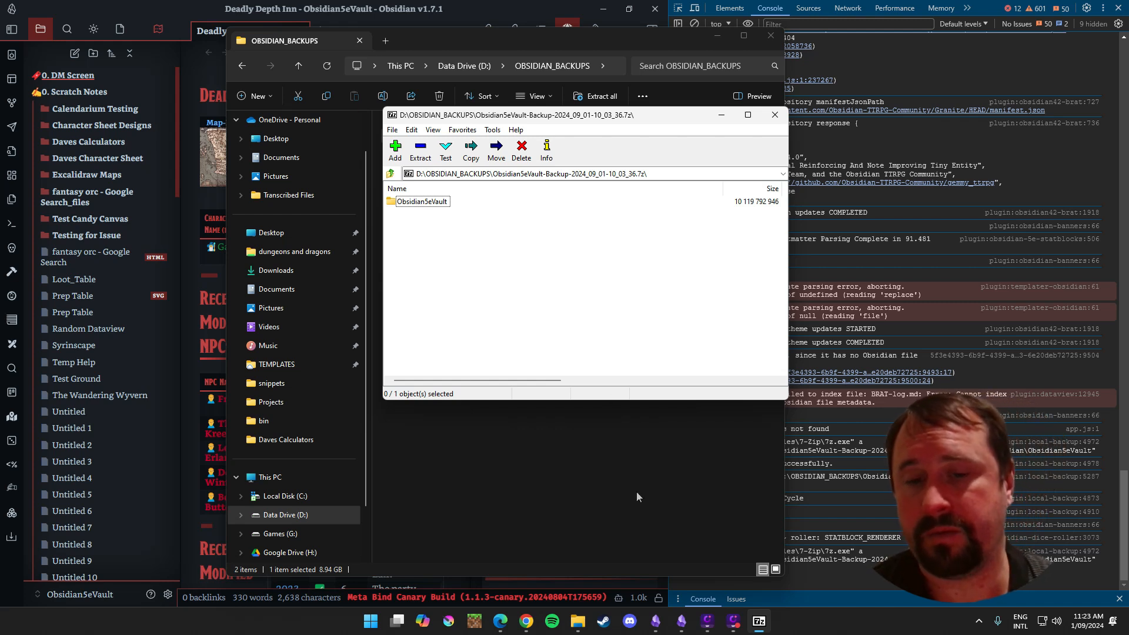
{"action": "mouse_move", "coordinate": [465, 244]}
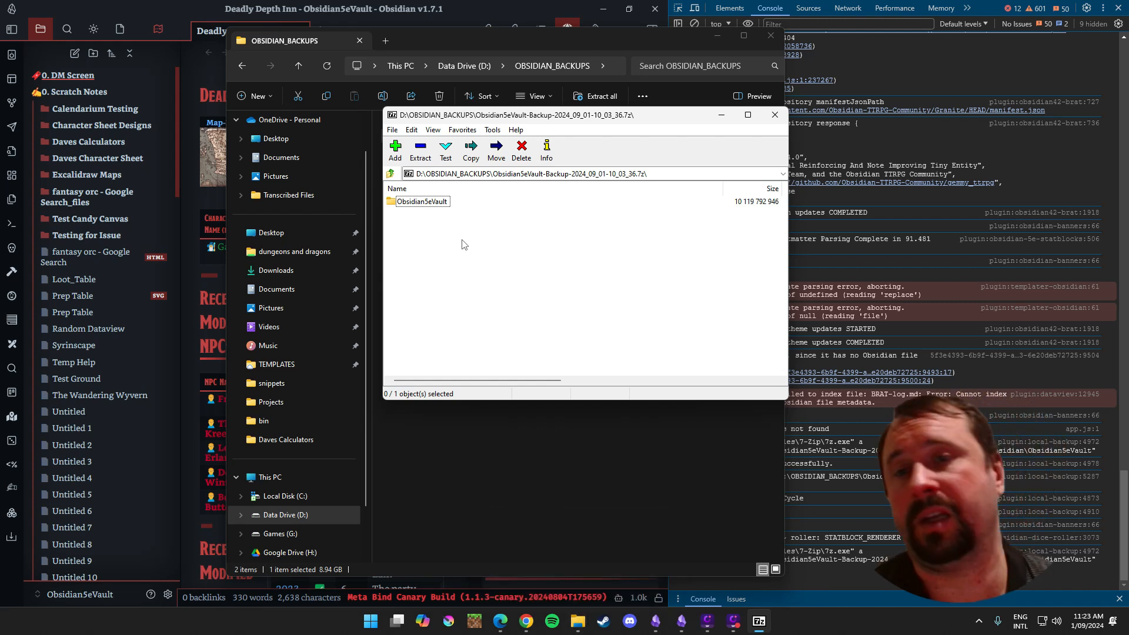
{"action": "mouse_move", "coordinate": [411, 209]}
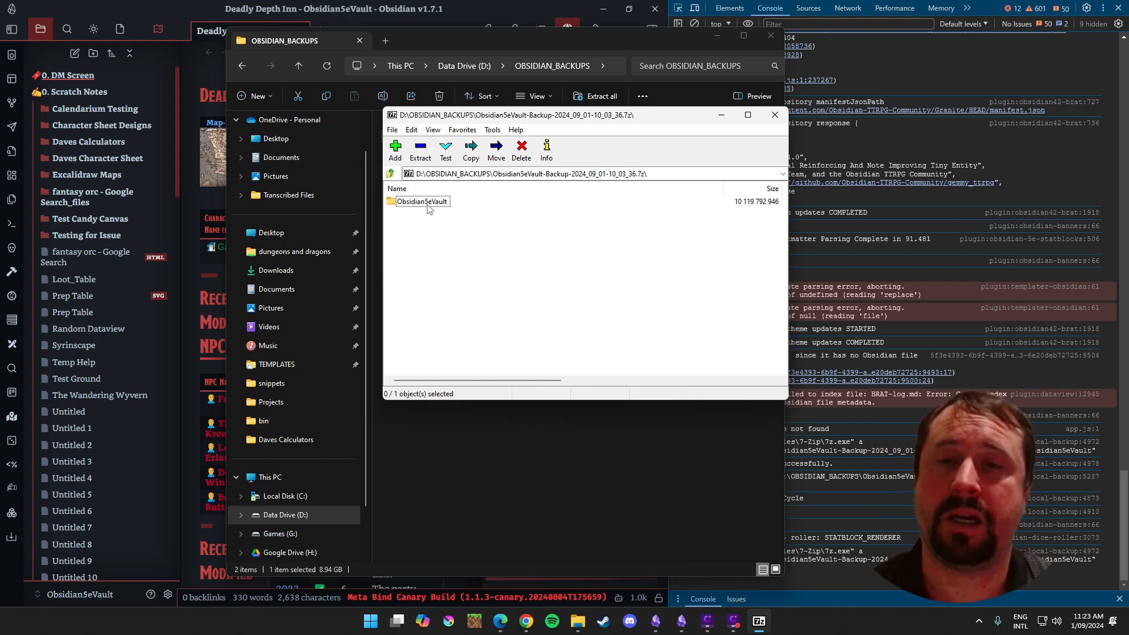
{"action": "left_click", "coordinate": [423, 201]}
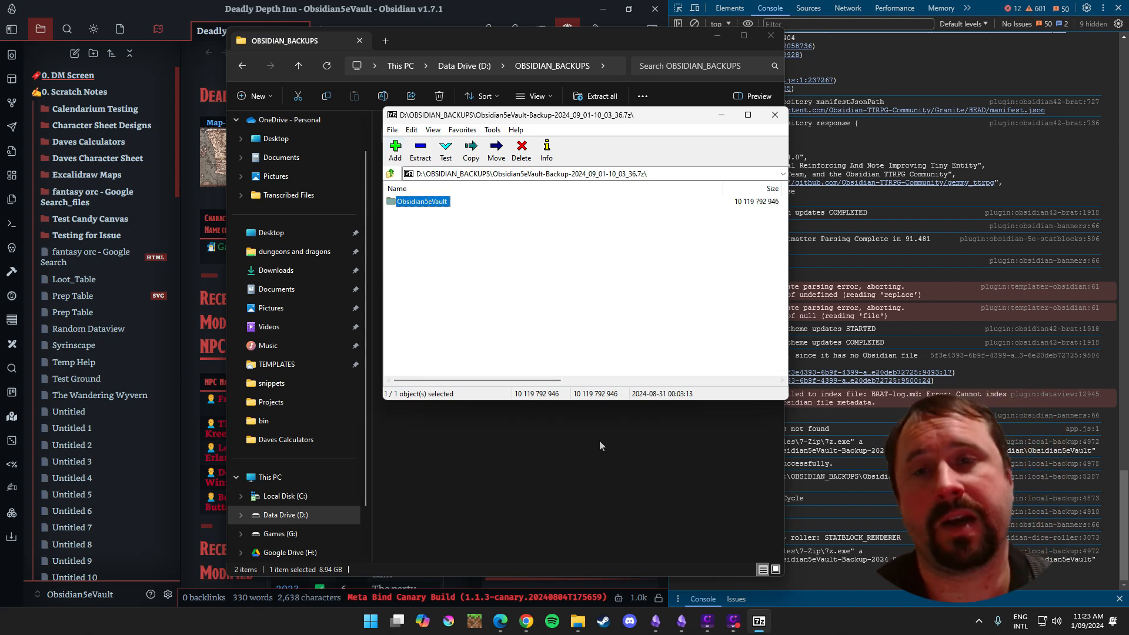
{"action": "double_click", "coordinate": [423, 201]}
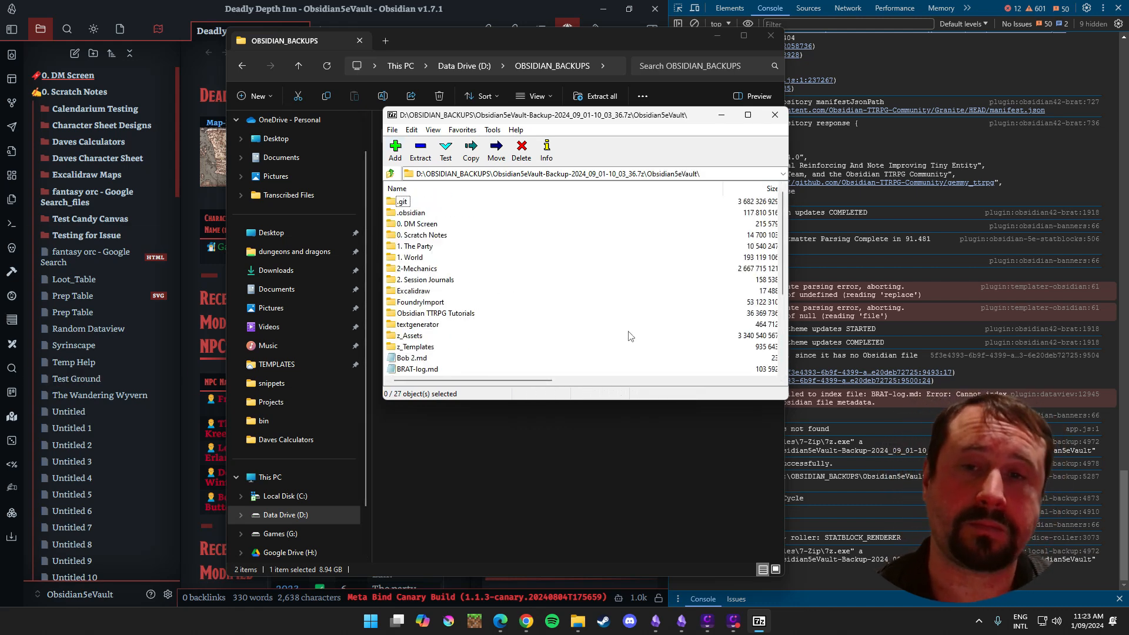
{"action": "scroll", "scroll_direction": "down", "scroll_amount": 3}
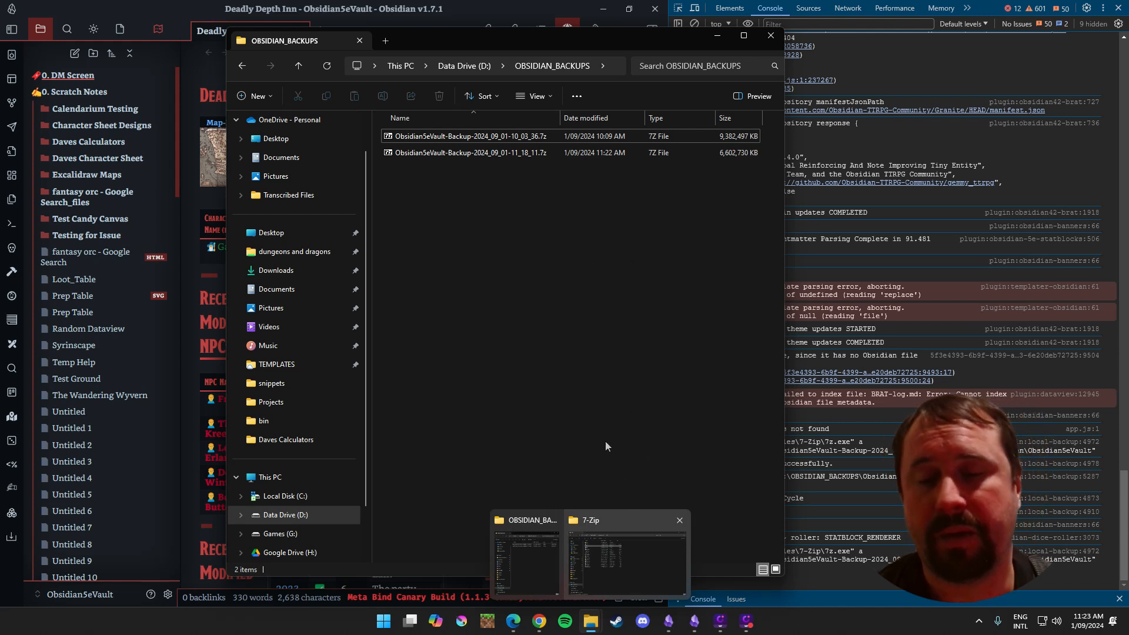
Step: Return to Obsidian and list the PF2e, 5e, TTRPG, WorldBuilding and CoC vaults in the vault manager
{"action": "left_click", "coordinate": [471, 136]}
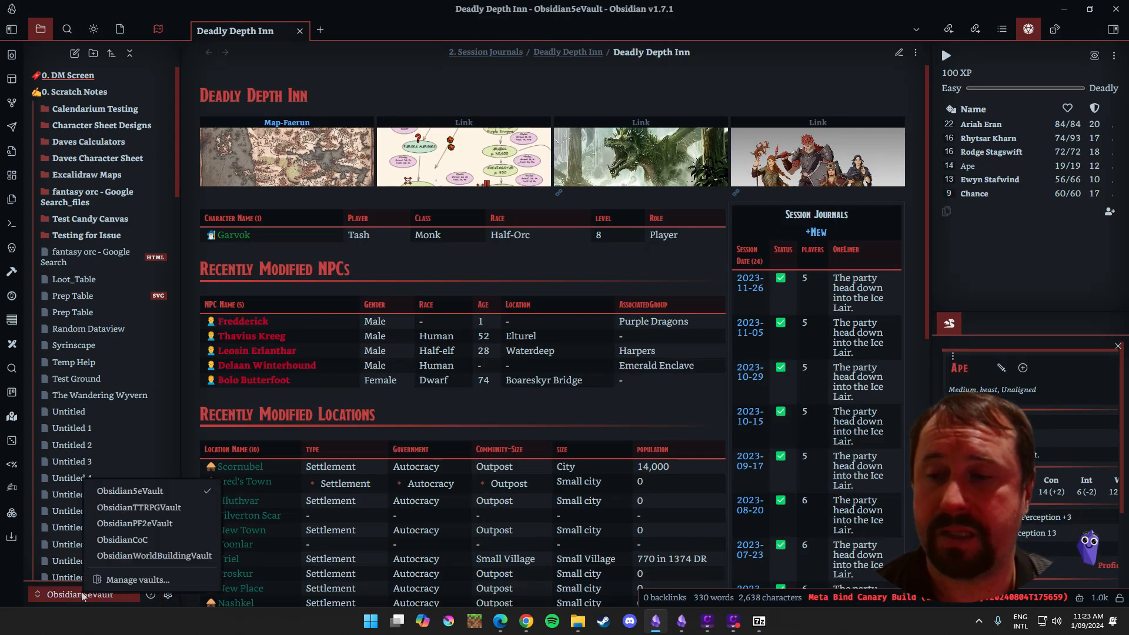
{"action": "left_click", "coordinate": [81, 594]}
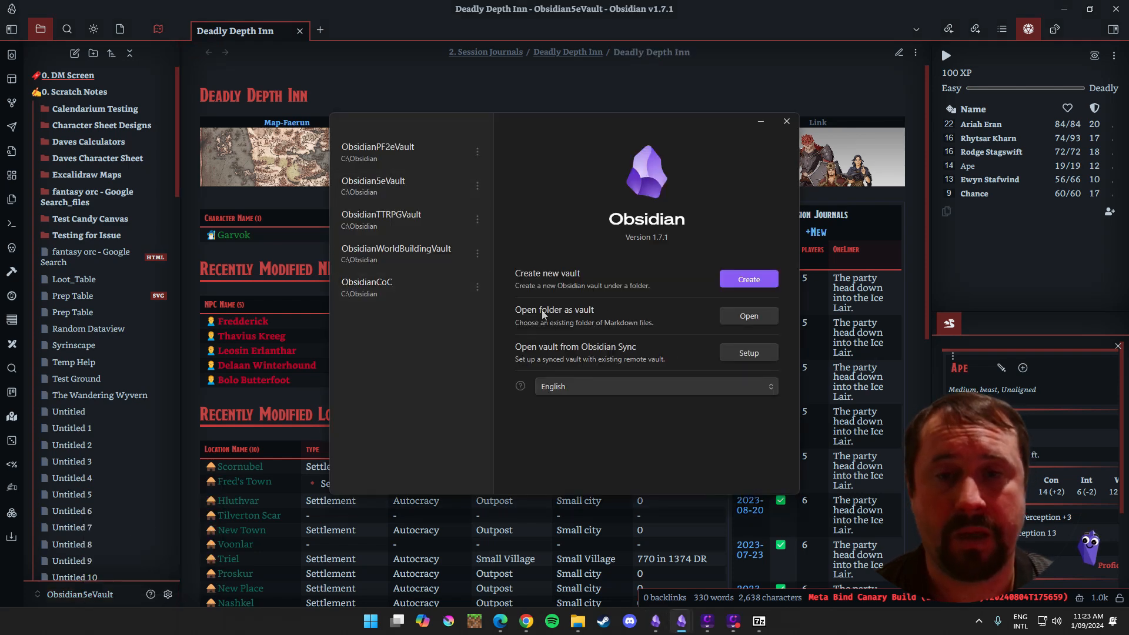
{"action": "left_click", "coordinate": [396, 253]}
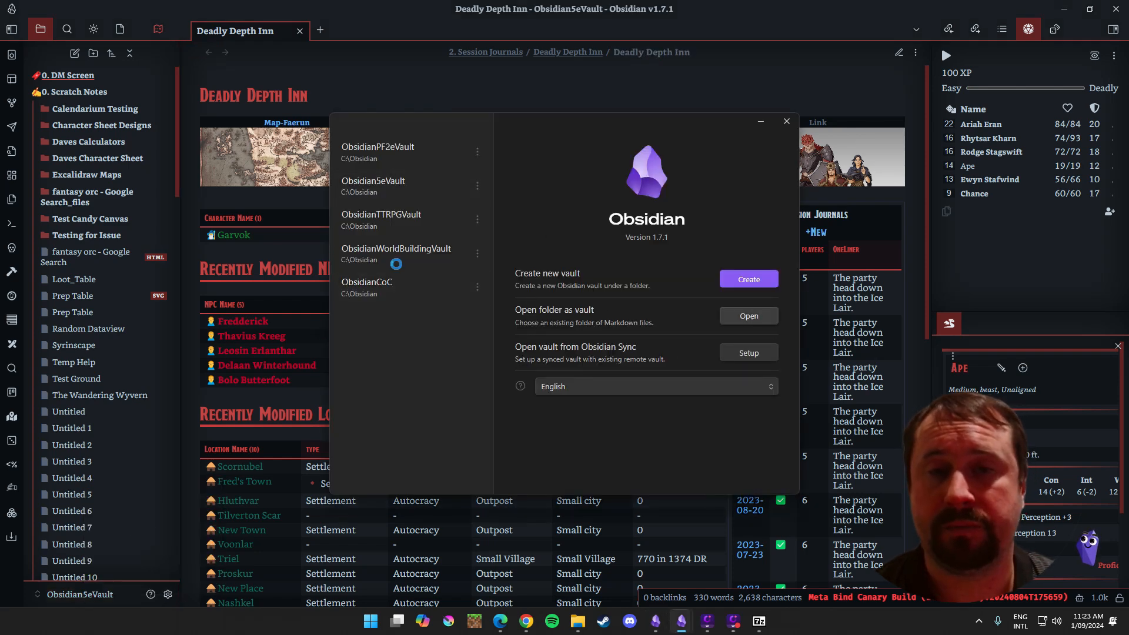
{"action": "left_click", "coordinate": [748, 315]}
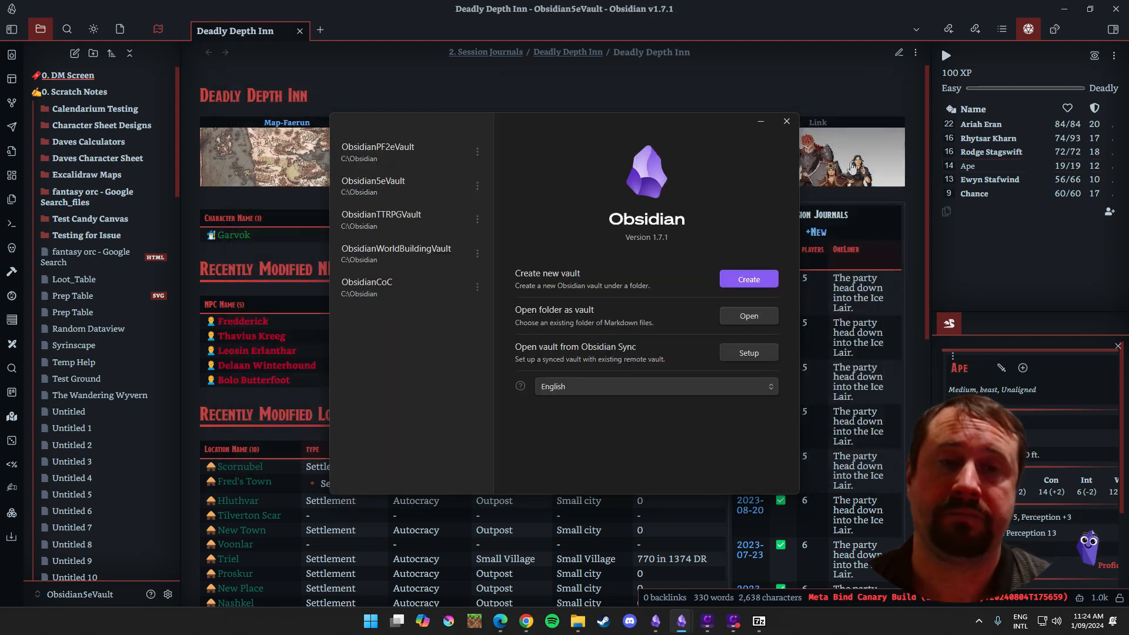
{"action": "left_click", "coordinate": [786, 121]}
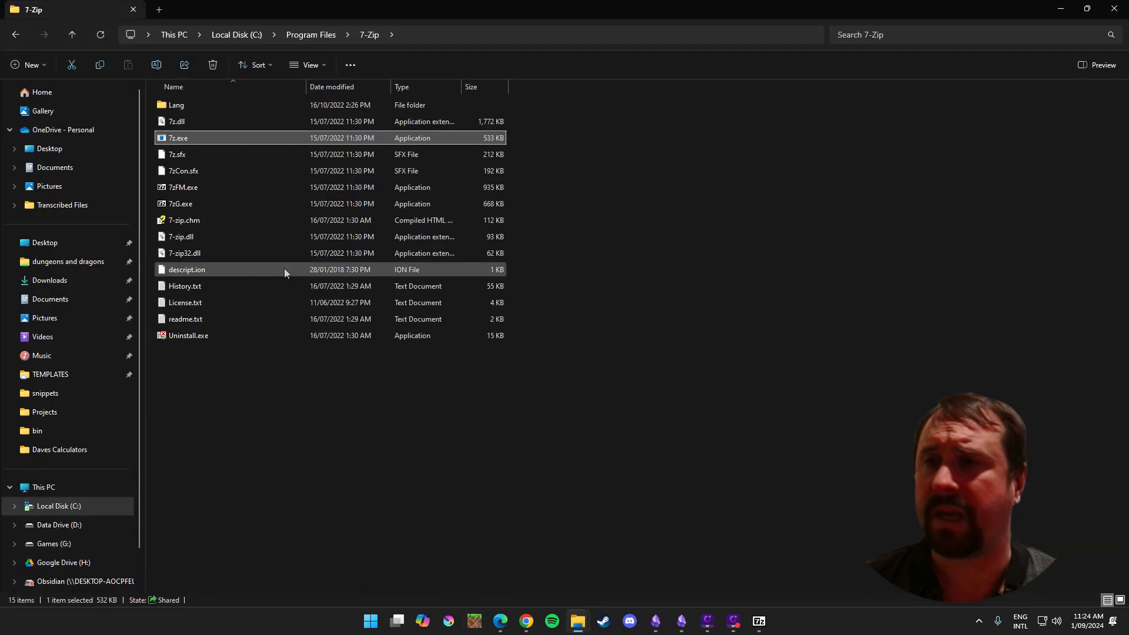
Step: Show This PC's drives and point out Google Drive (H:) and Local Disk (C:)
{"action": "left_click", "coordinate": [43, 488]}
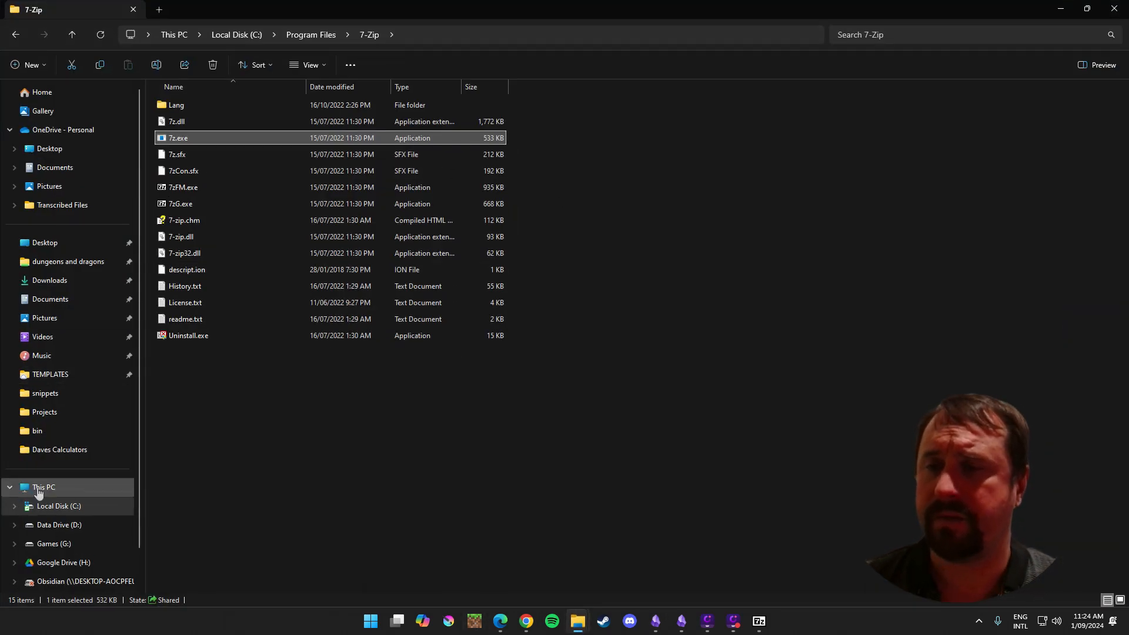
{"action": "left_click", "coordinate": [43, 487]}
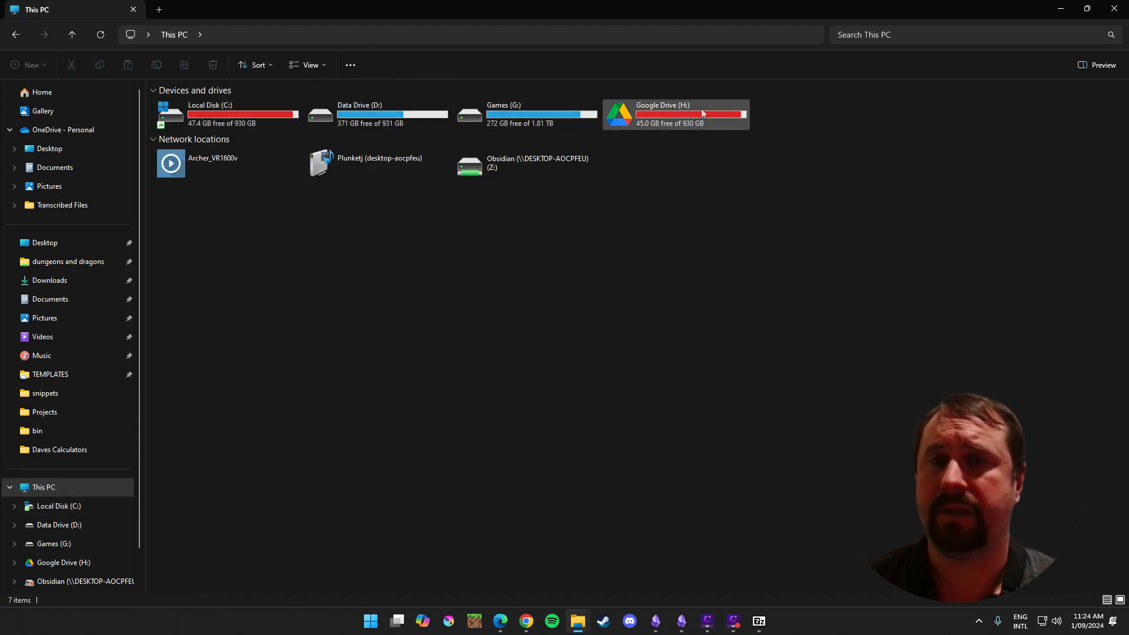
{"action": "left_click", "coordinate": [674, 115]}
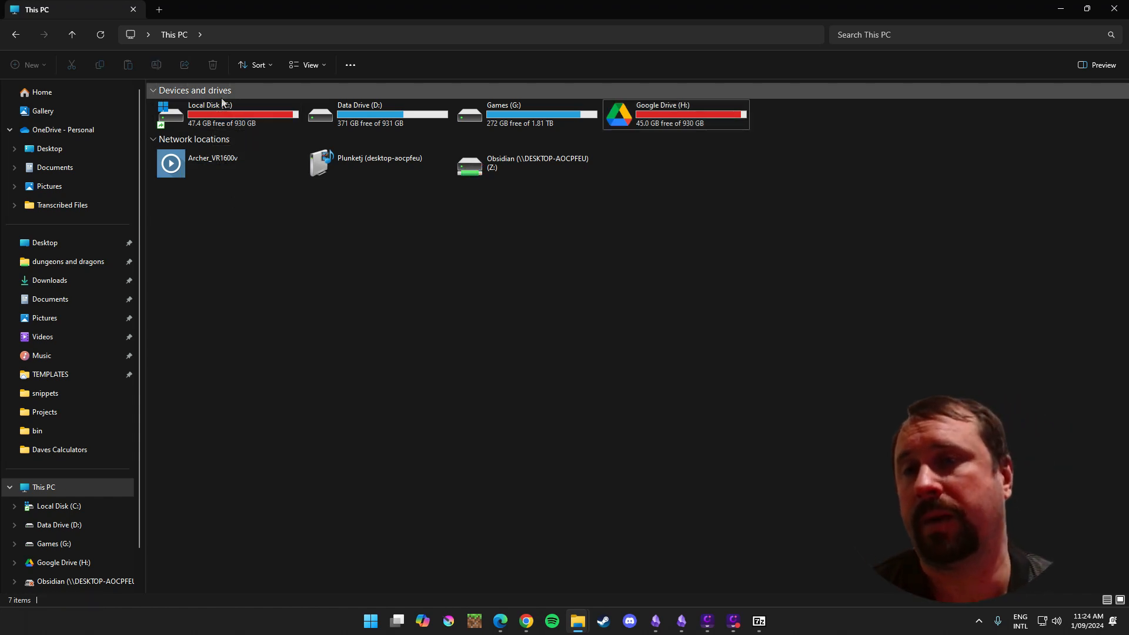
{"action": "left_click", "coordinate": [208, 114]}
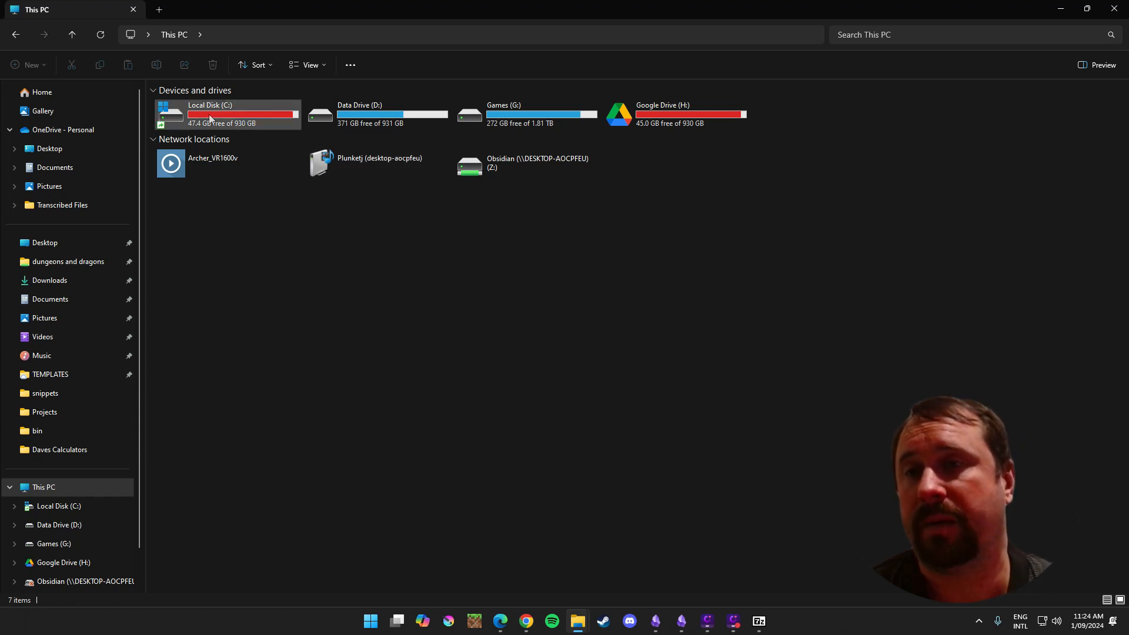
{"action": "left_click", "coordinate": [378, 113]}
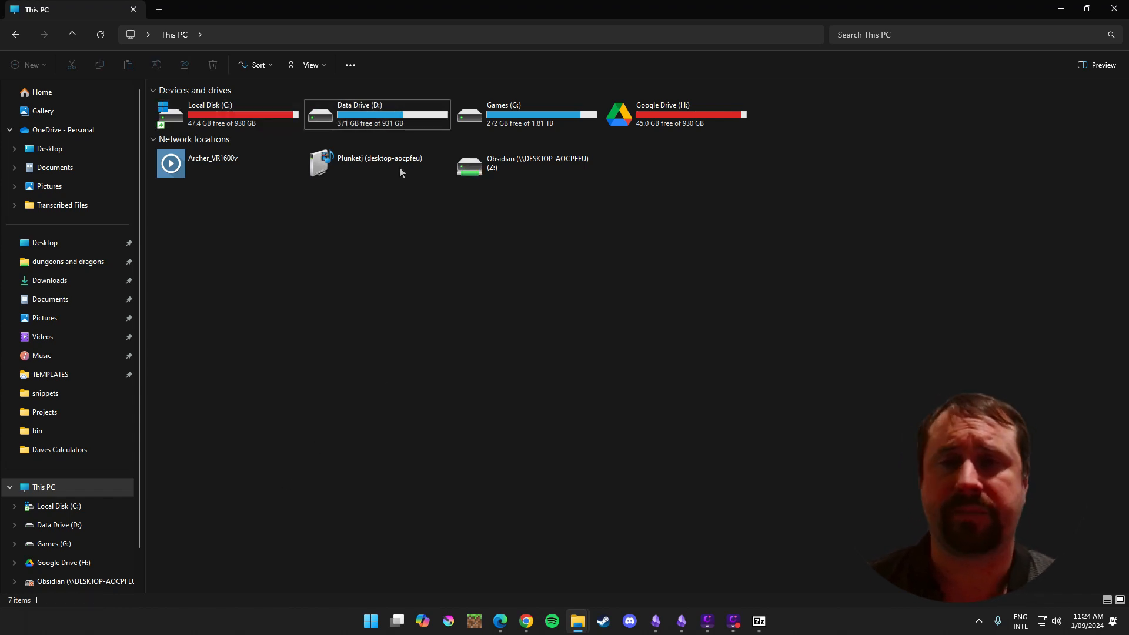
{"action": "left_click", "coordinate": [225, 114]}
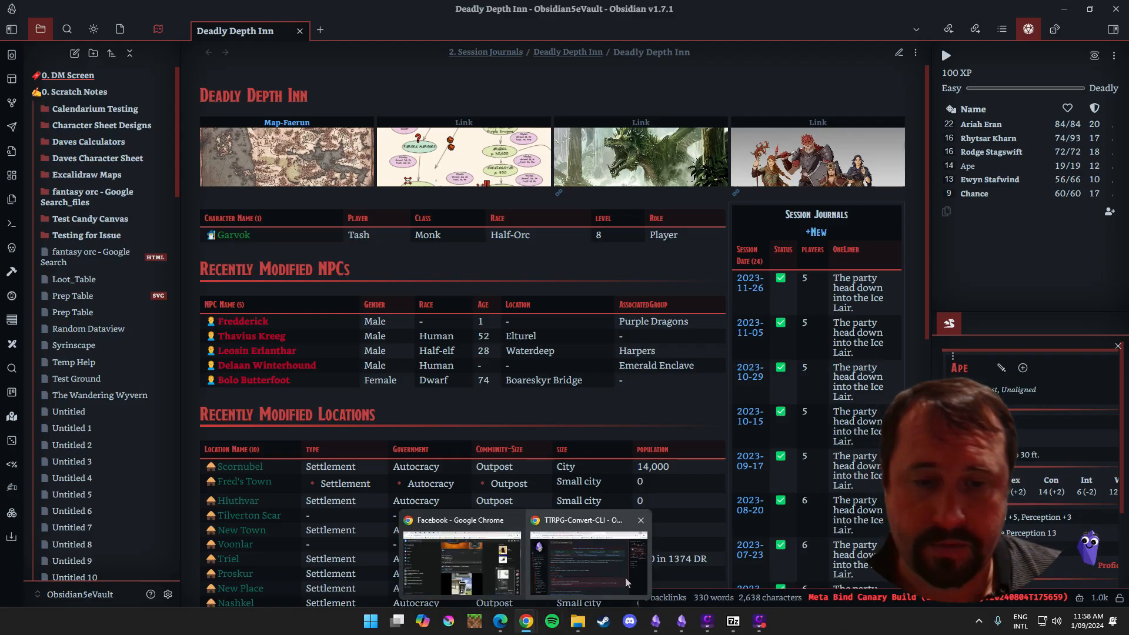
Step: From the vault settings, install the Local Backup community plugin and enable it
{"action": "left_click", "coordinate": [79, 594]}
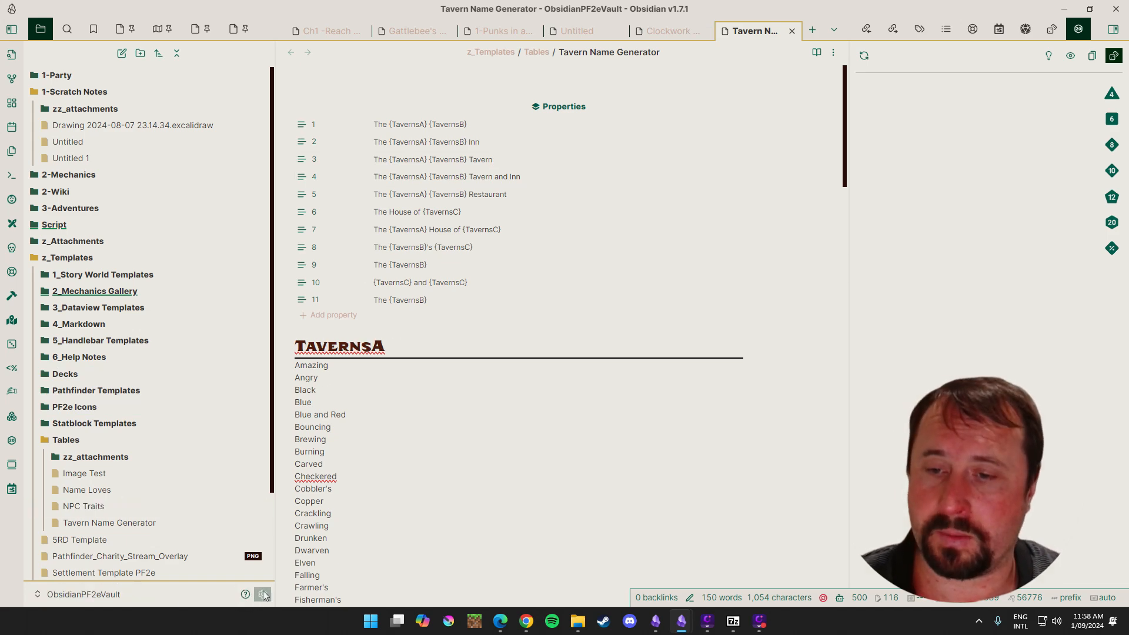
{"action": "left_click", "coordinate": [263, 594]}
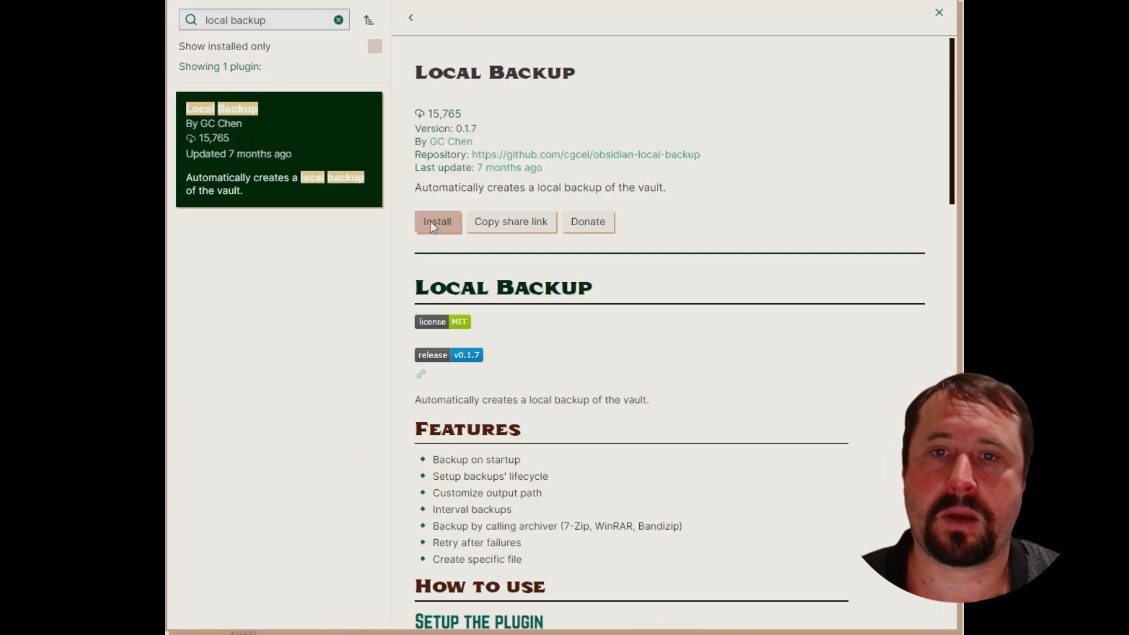
{"action": "left_click", "coordinate": [437, 221]}
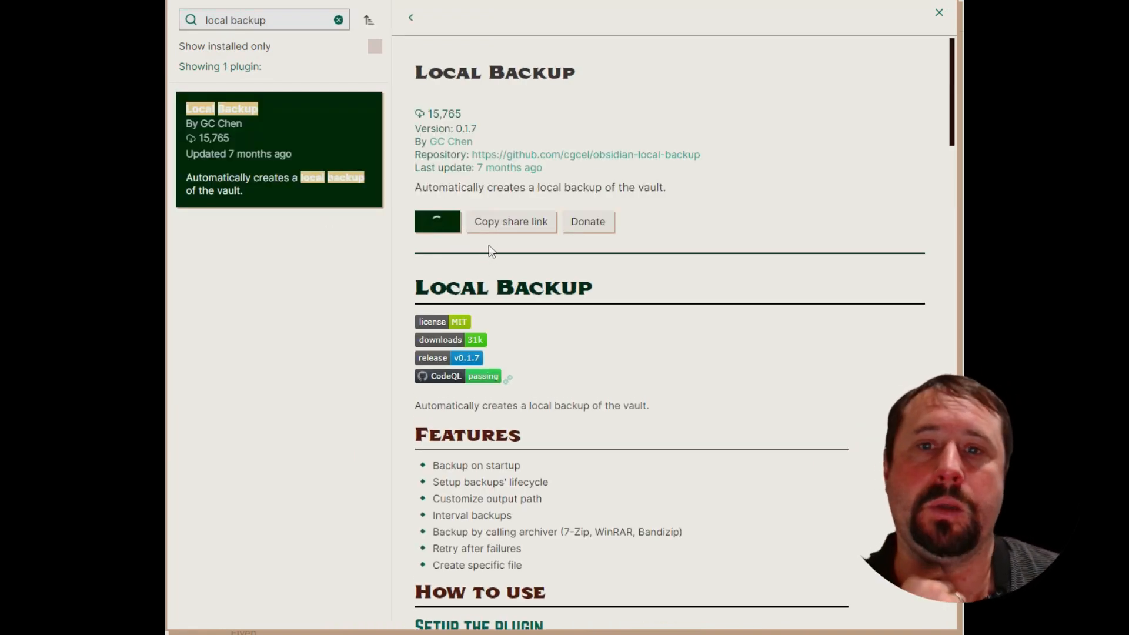
{"action": "left_click", "coordinate": [437, 222]}
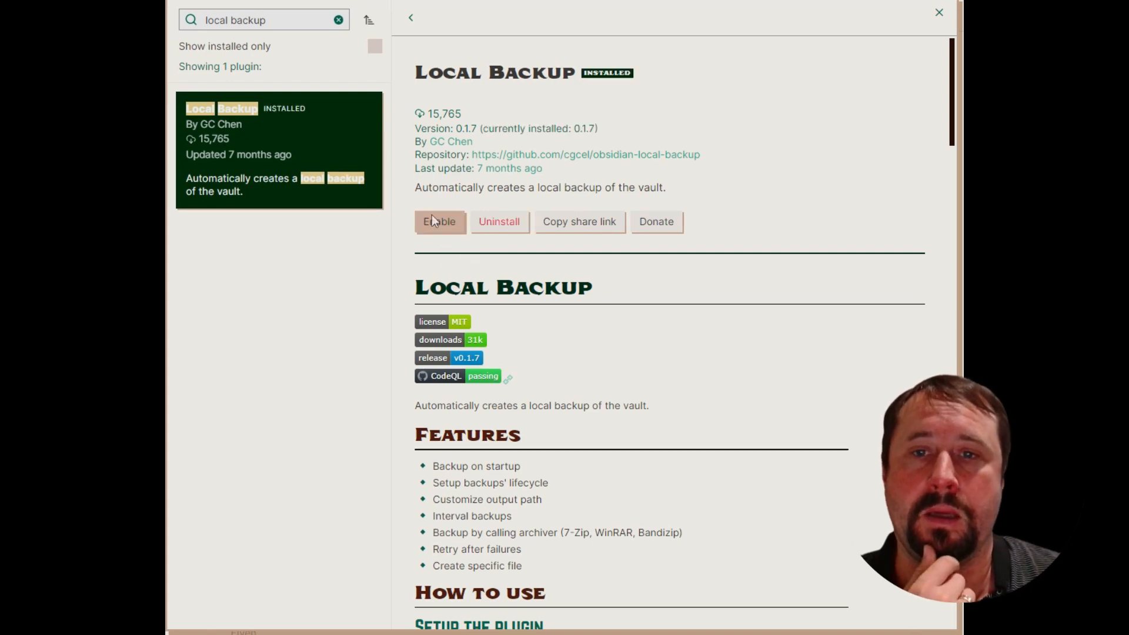
{"action": "left_click", "coordinate": [439, 221]}
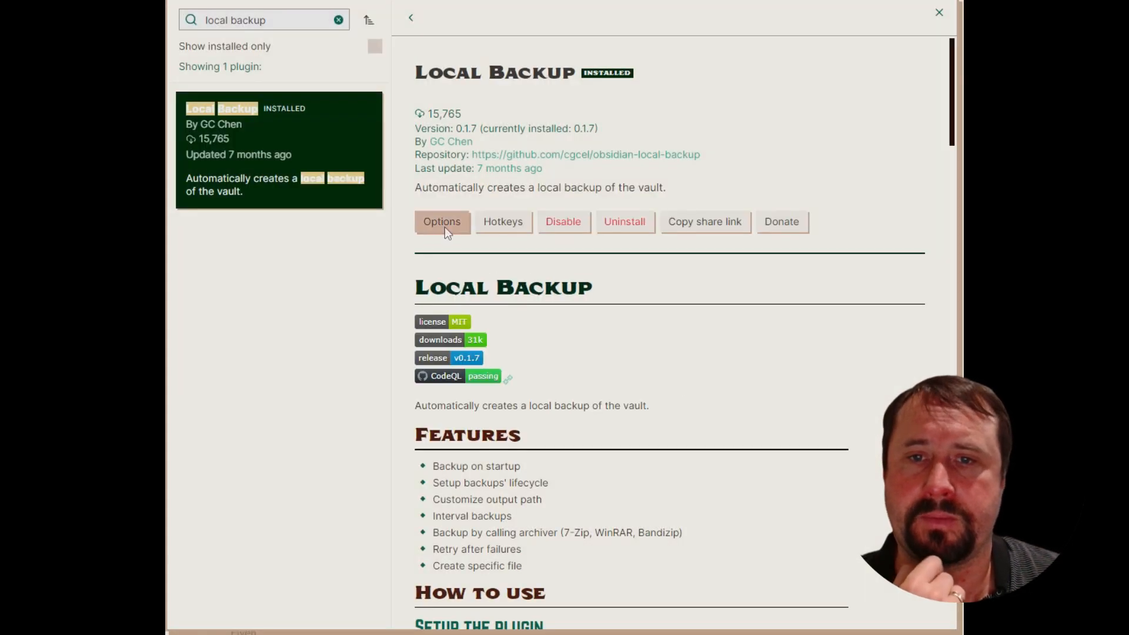
Step: Set Local Backup's output path to H:\My Drive\OBSIDIAN_BACKUP and turn on backup once at startup
{"action": "left_click", "coordinate": [441, 221]}
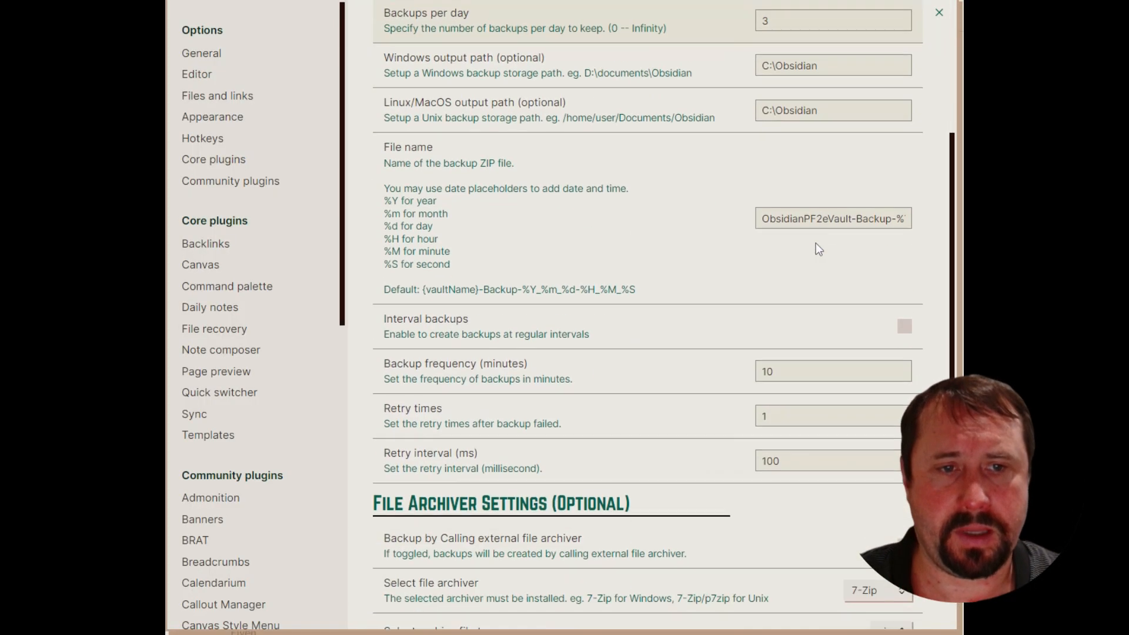
{"action": "scroll", "scroll_direction": "down", "scroll_amount": 3}
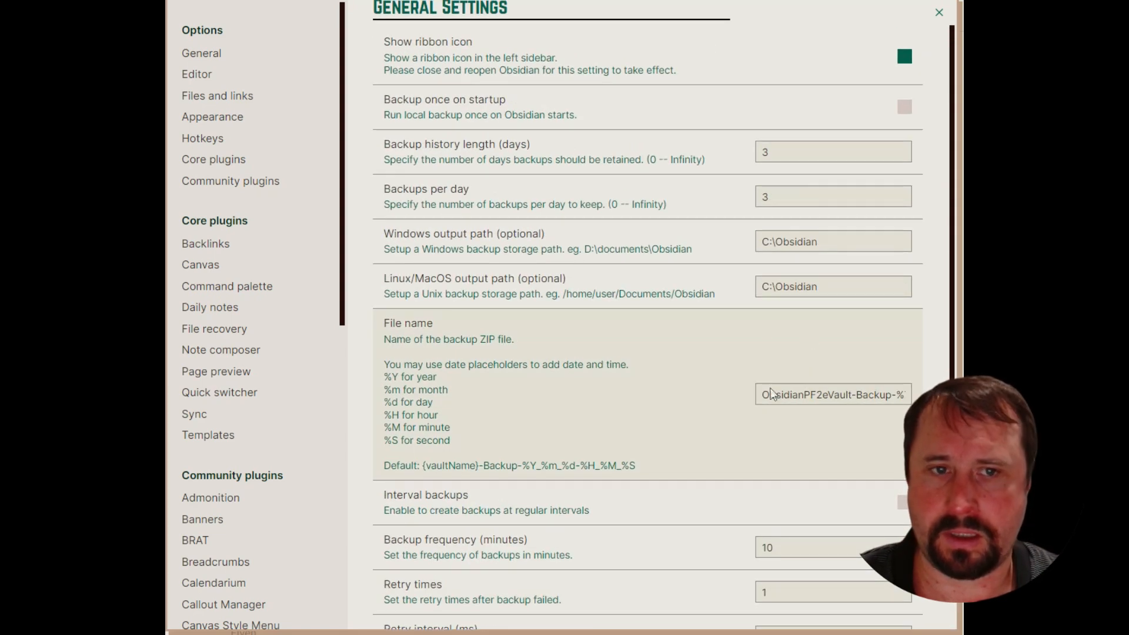
{"action": "type", "text": ":\\My Drive\\OBSIDIAN_BACKUP"}
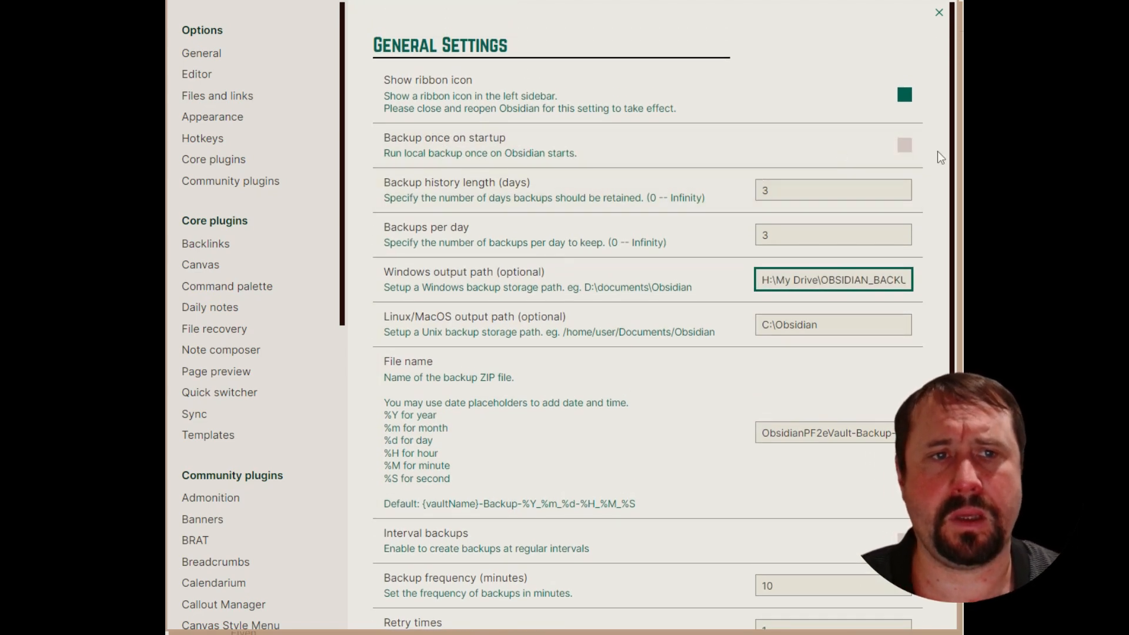
{"action": "left_click", "coordinate": [904, 145]}
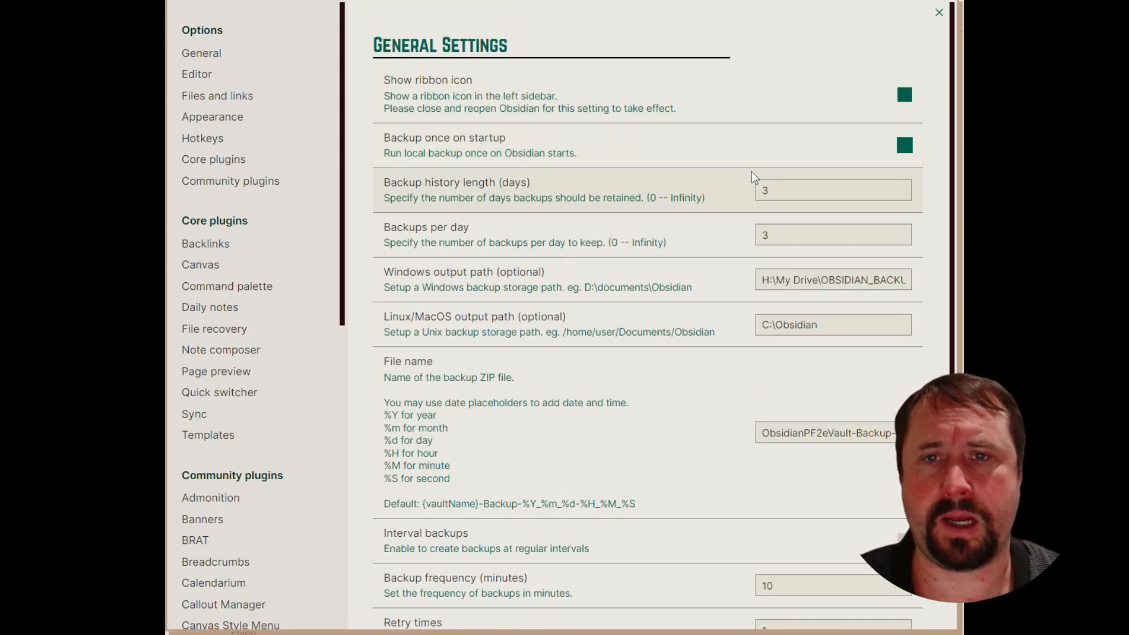
Step: Set the archiver path to C:\Program Files\7-Zip\7z.exe and turn on backup by external archiver
{"action": "scroll", "scroll_direction": "down", "scroll_amount": 3}
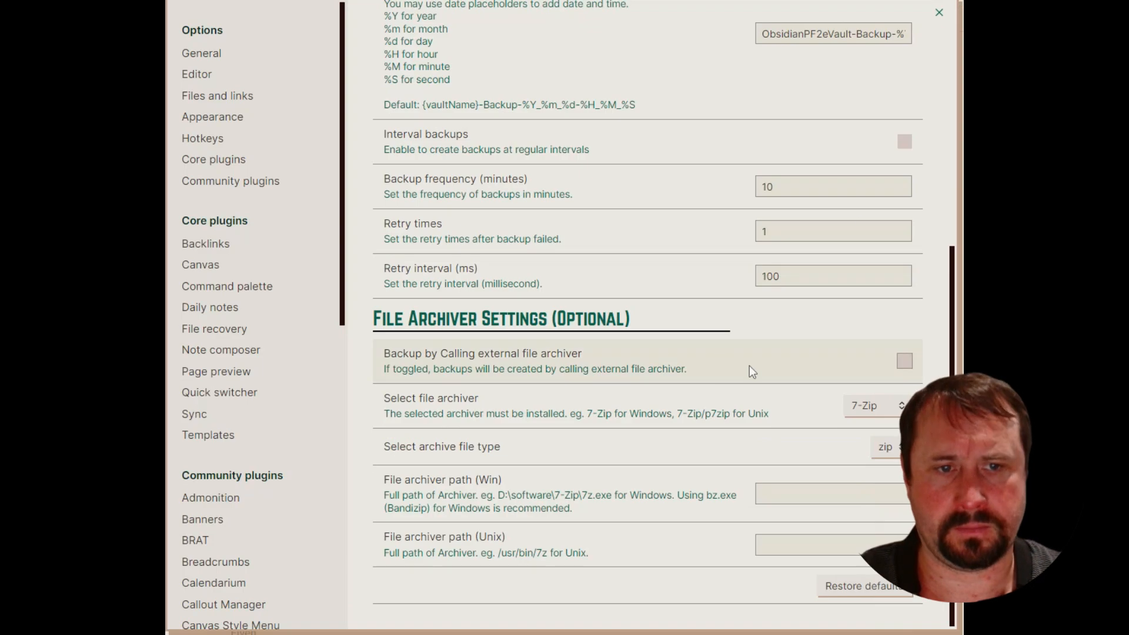
{"action": "type", "text": "C:\\Program Files\\7-Zip\\7z.exe"}
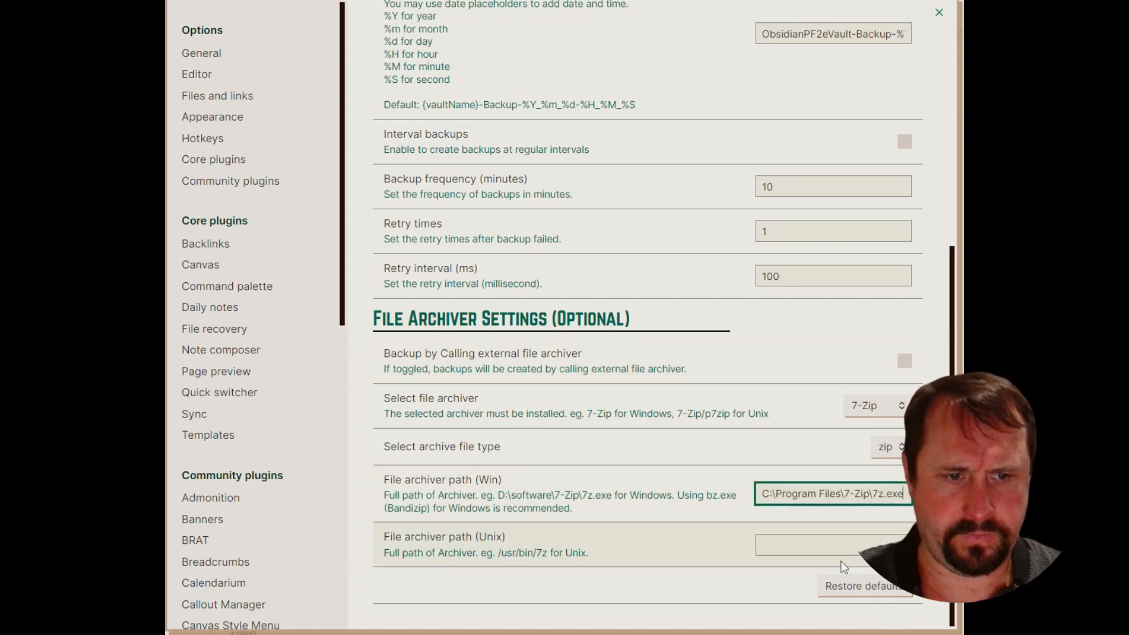
{"action": "left_click", "coordinate": [905, 361]}
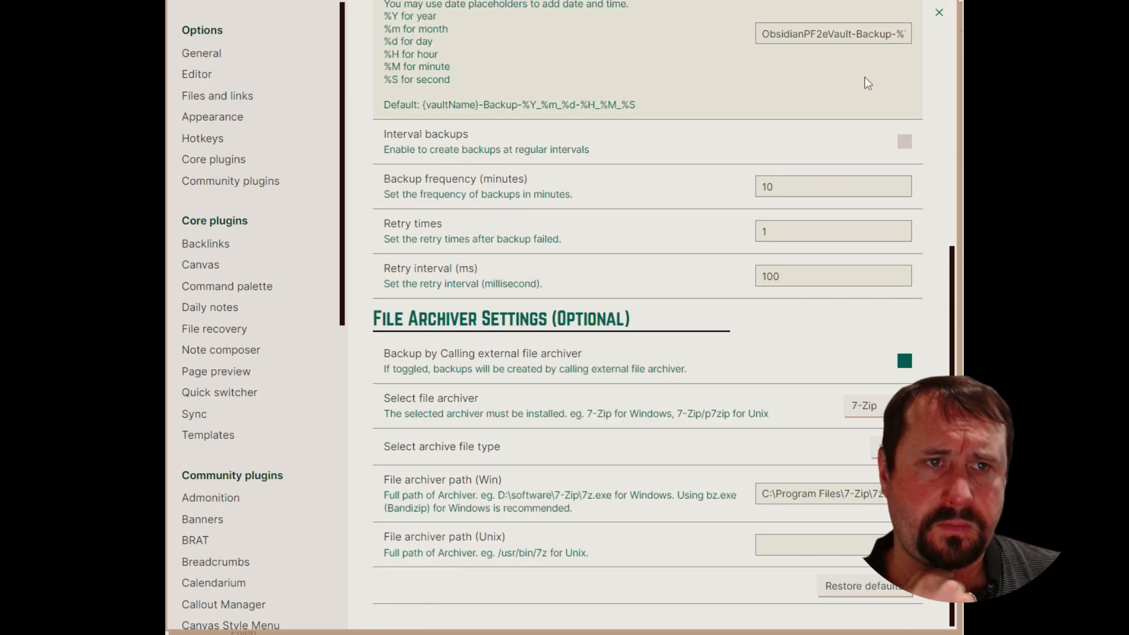
{"action": "left_click", "coordinate": [938, 13]}
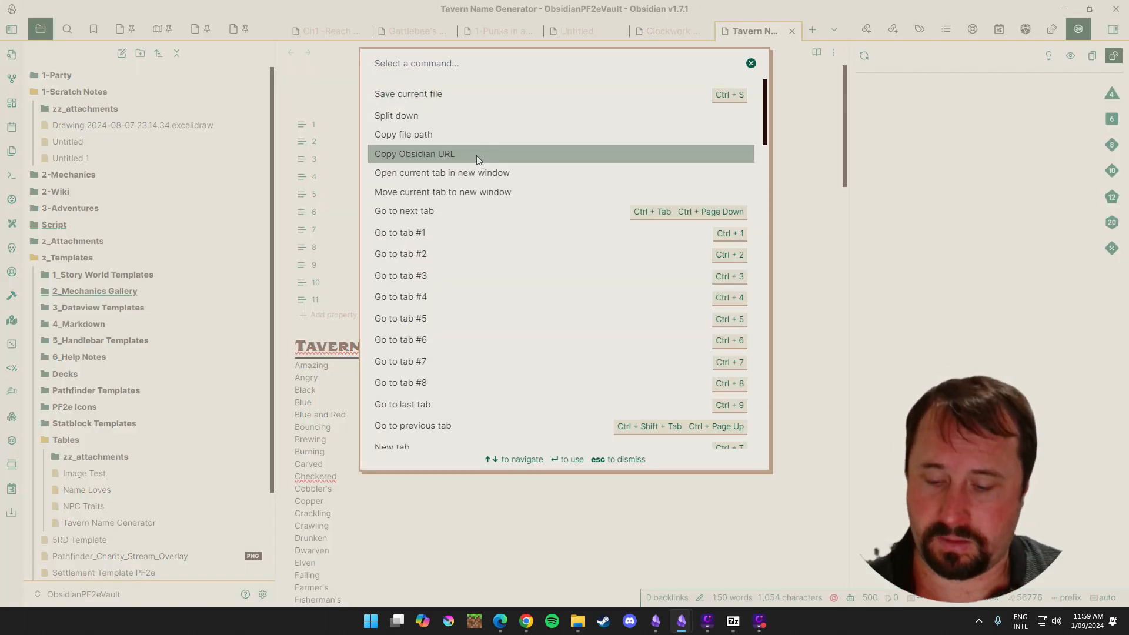
Step: Run the reload command from the command palette to restart the PF2e vault and trigger a startup backup
{"action": "type", "text": "reload"}
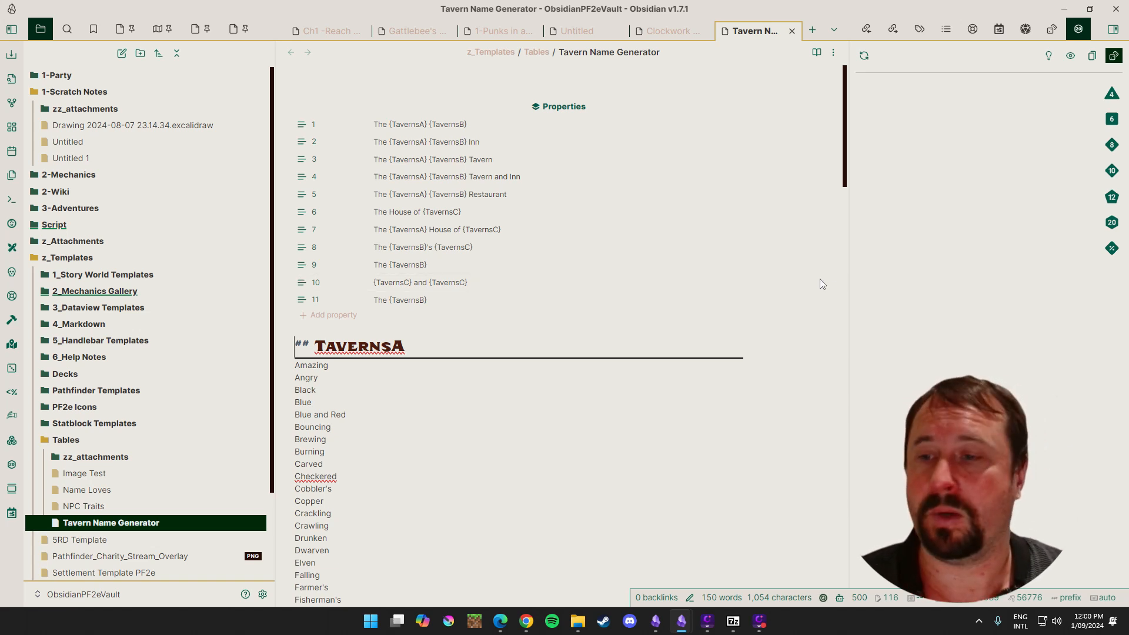
{"action": "key", "text": "f12"}
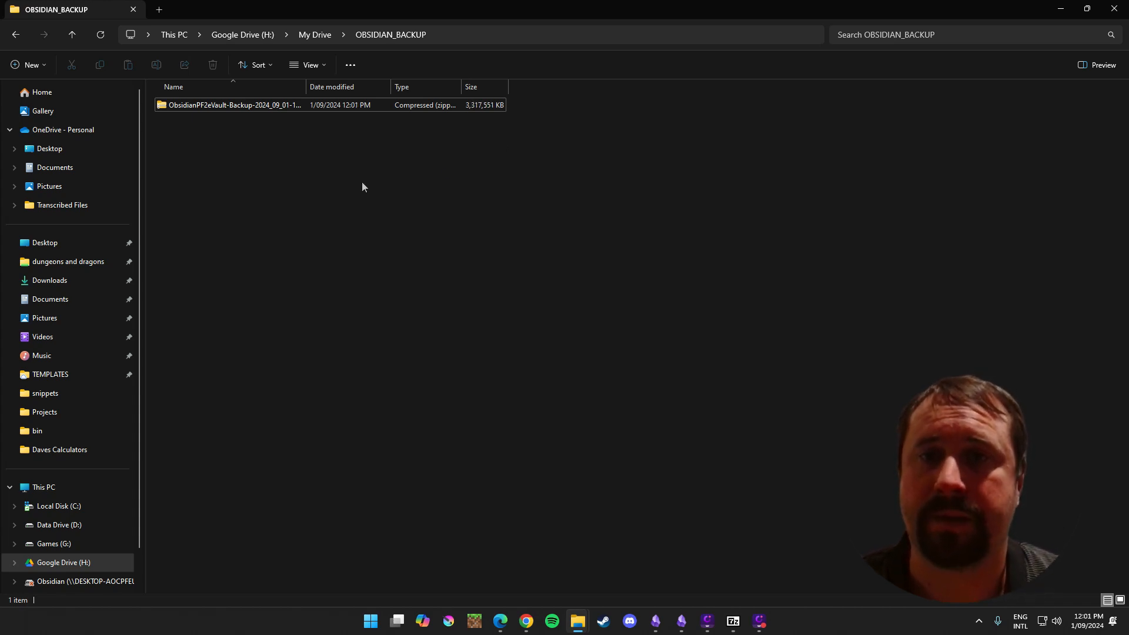
Step: View inside the latest PF2e backup zip, then return to the OBSIDIAN_BACKUP folder on My Drive
{"action": "left_click", "coordinate": [235, 104]}
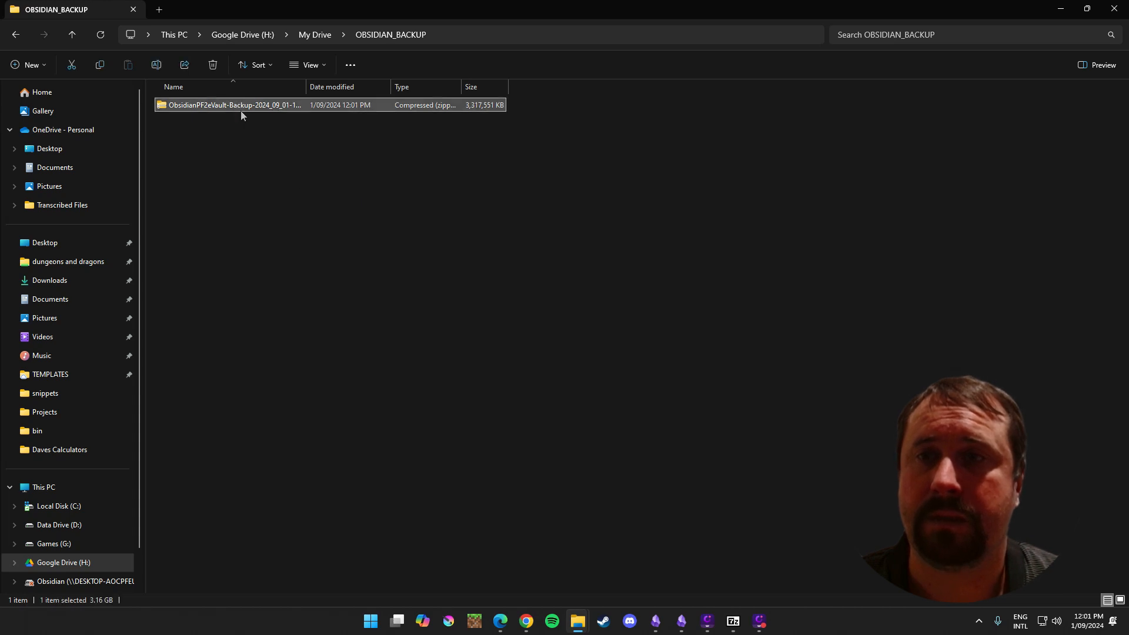
{"action": "double_click", "coordinate": [233, 105]}
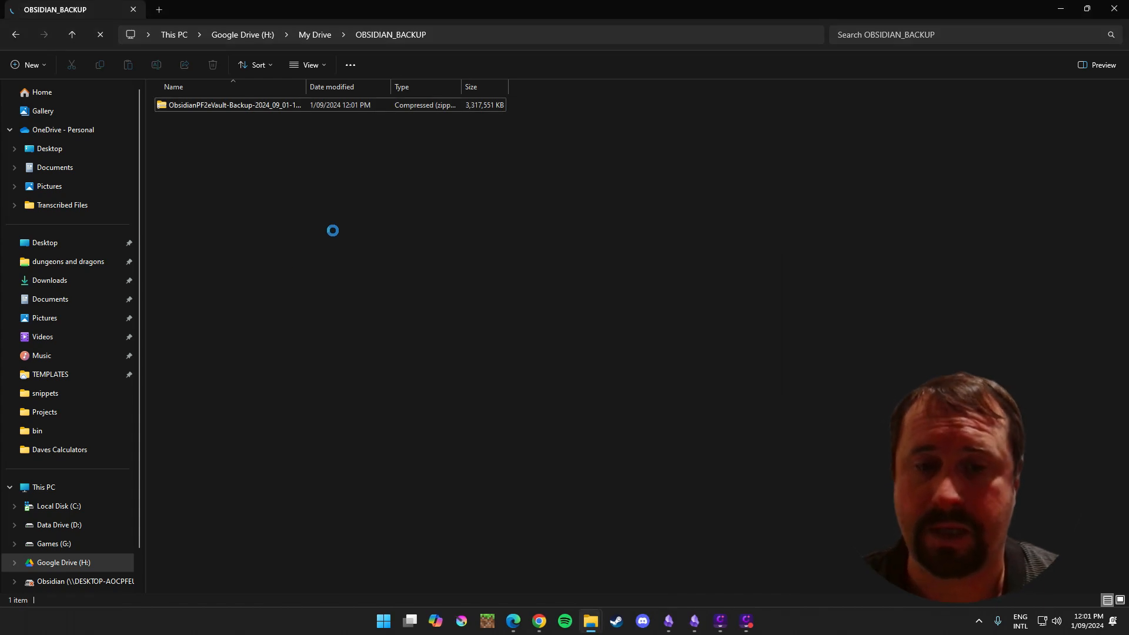
{"action": "mouse_move", "coordinate": [703, 559]}
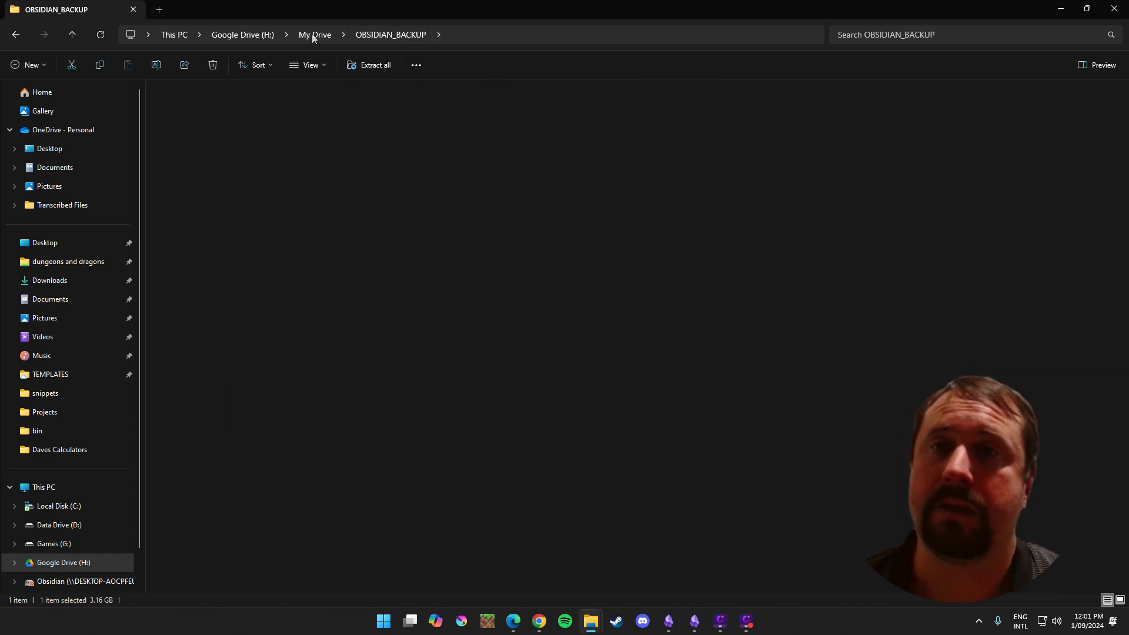
{"action": "left_click", "coordinate": [314, 34]}
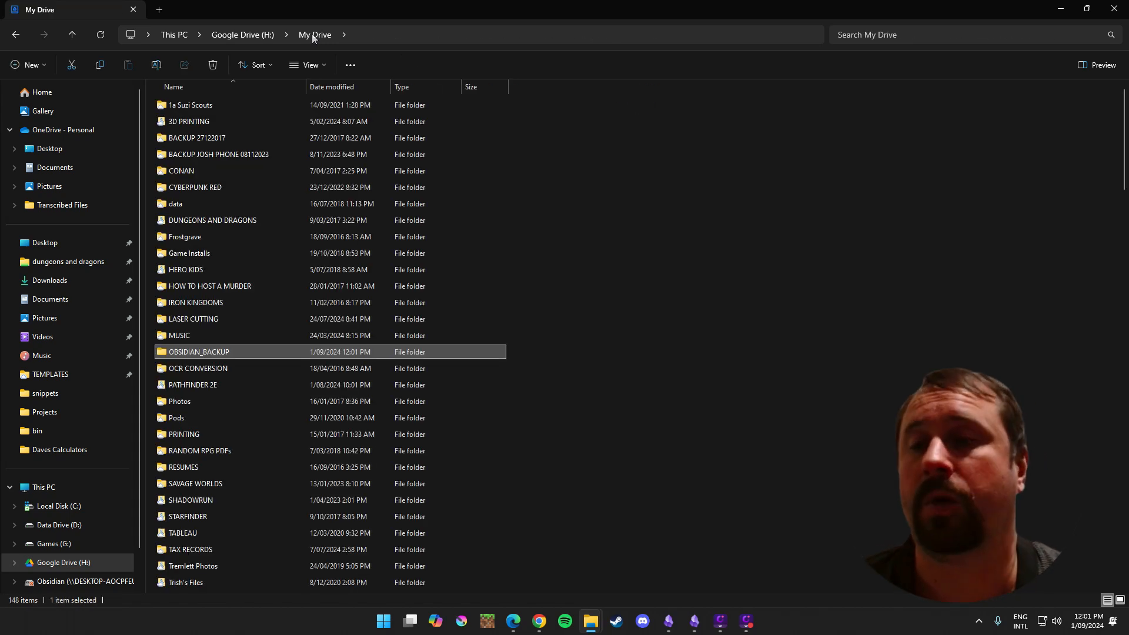
{"action": "double_click", "coordinate": [199, 351]}
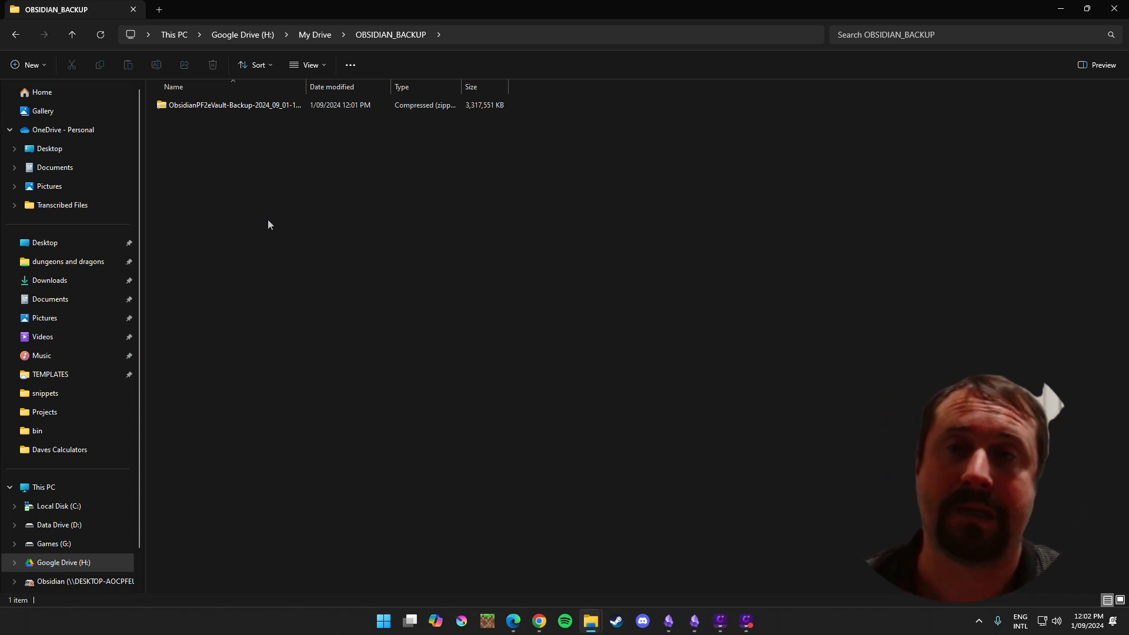
Step: Reopen the backup zip and select the ObsidianPF2eVault folder it contains
{"action": "left_click", "coordinate": [233, 105]}
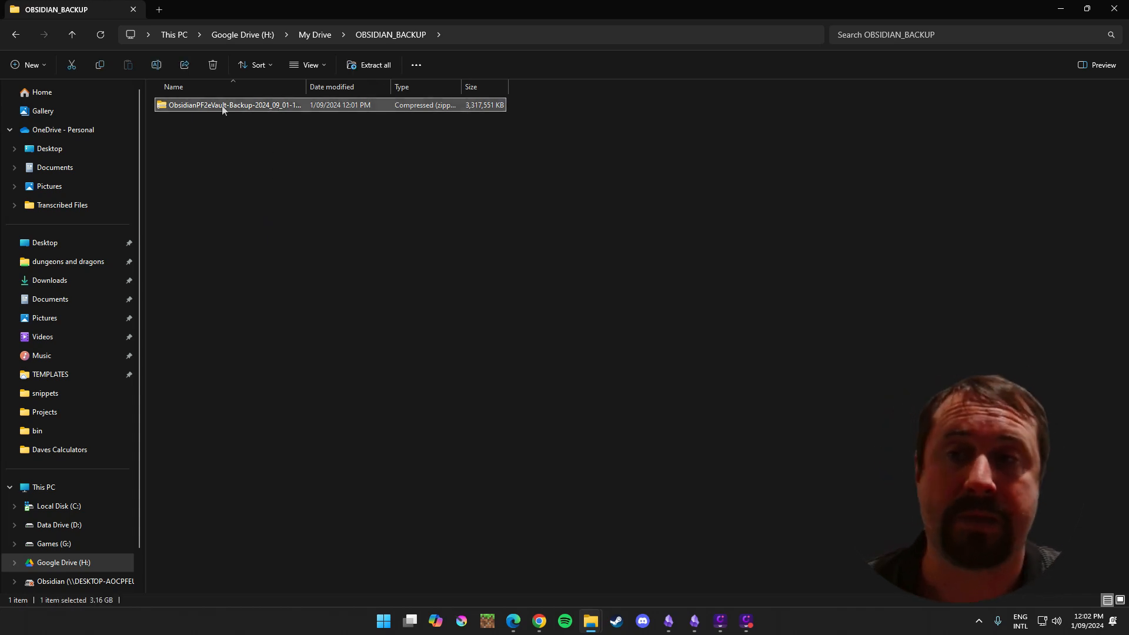
{"action": "double_click", "coordinate": [234, 105]}
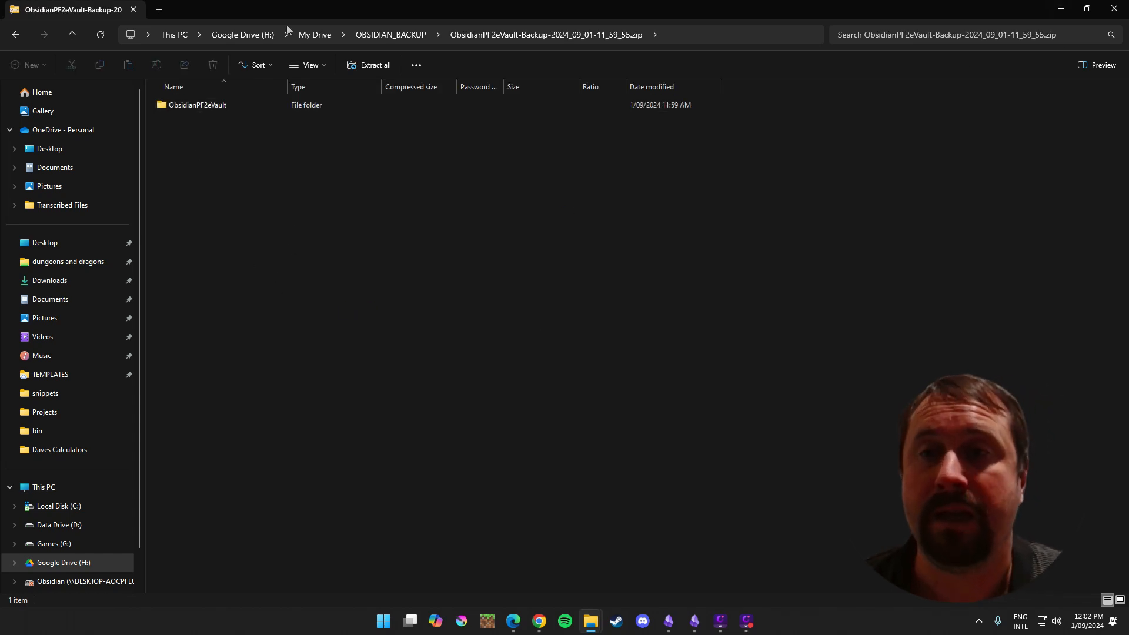
{"action": "left_click", "coordinate": [198, 105]}
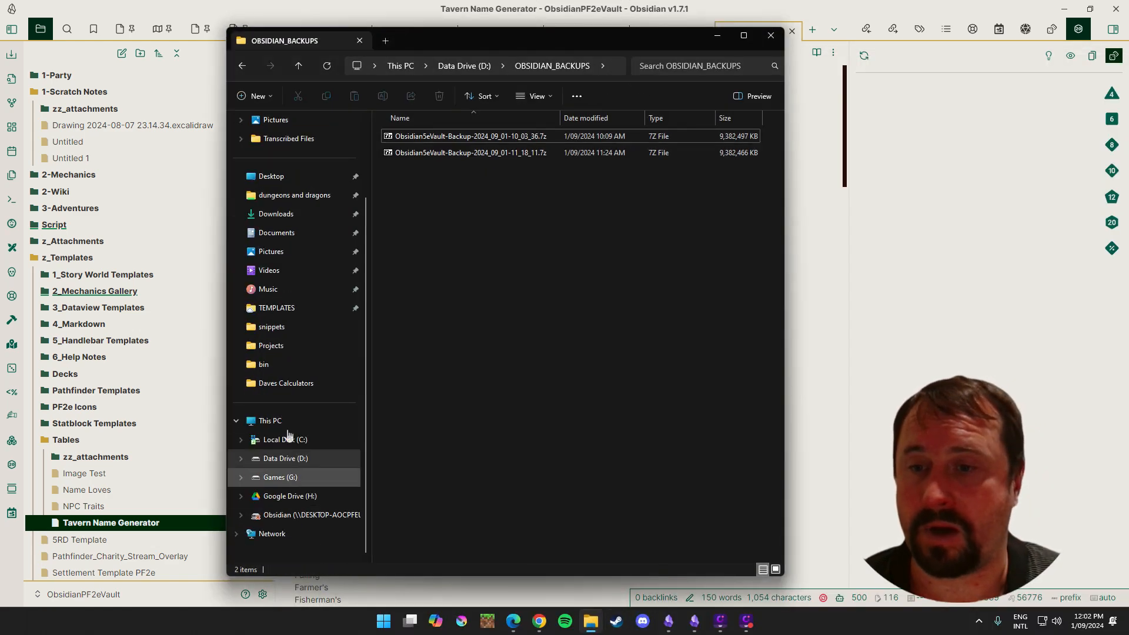
Step: From Google Drive's OBSIDIAN_BACKUP zip, copy the ObsidianPF2eVault folder into D:\Obsidian
{"action": "left_click", "coordinate": [289, 495]}
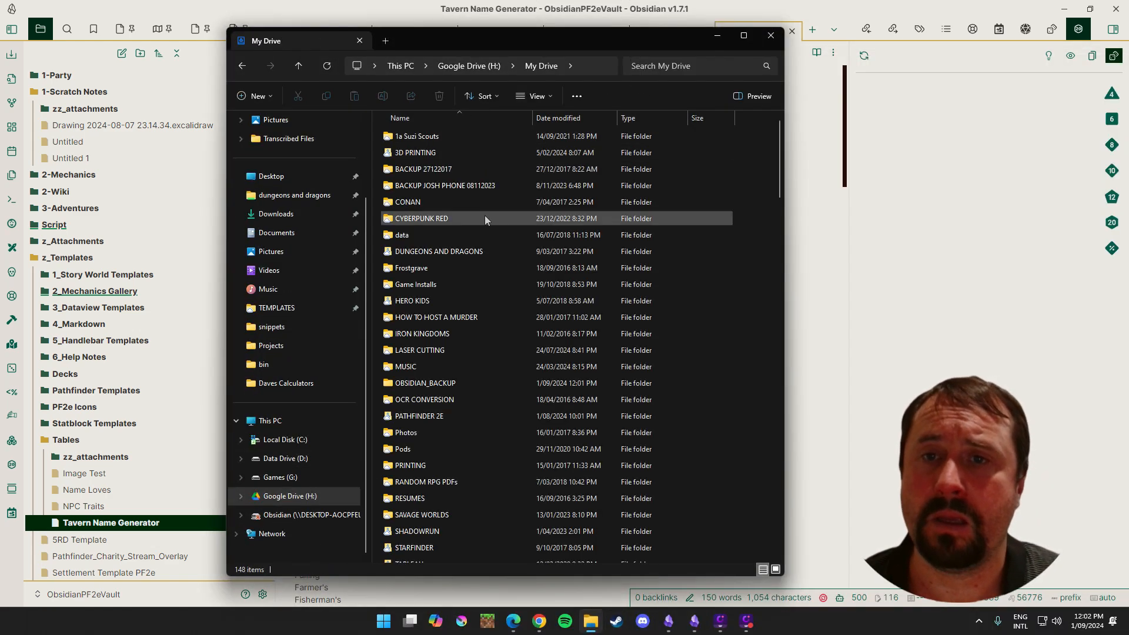
{"action": "double_click", "coordinate": [424, 382]}
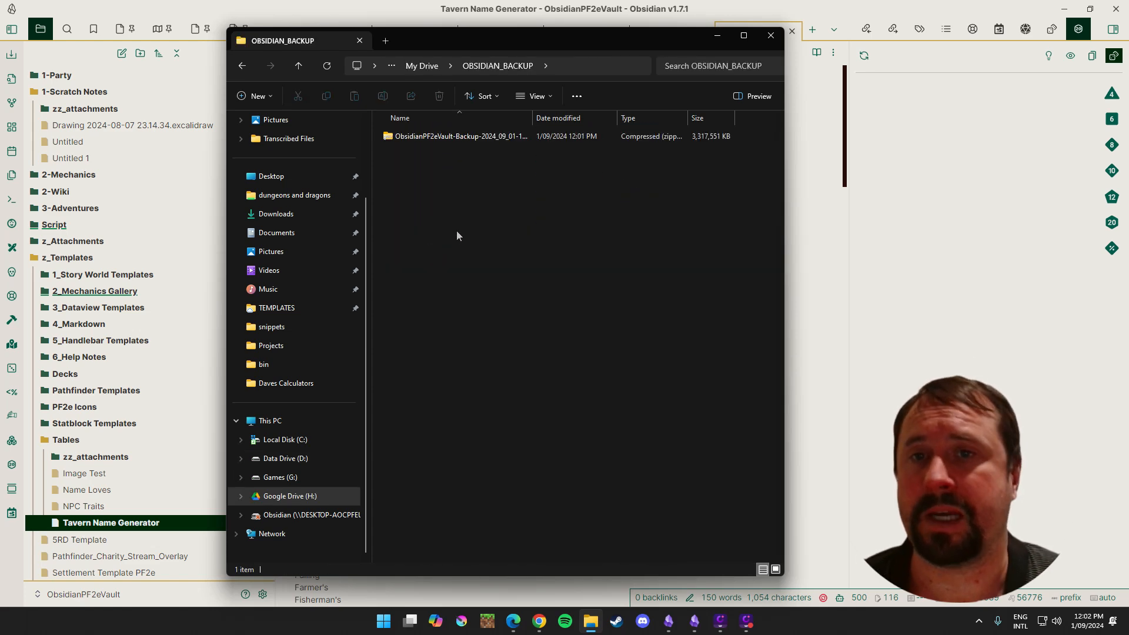
{"action": "left_click", "coordinate": [462, 136]}
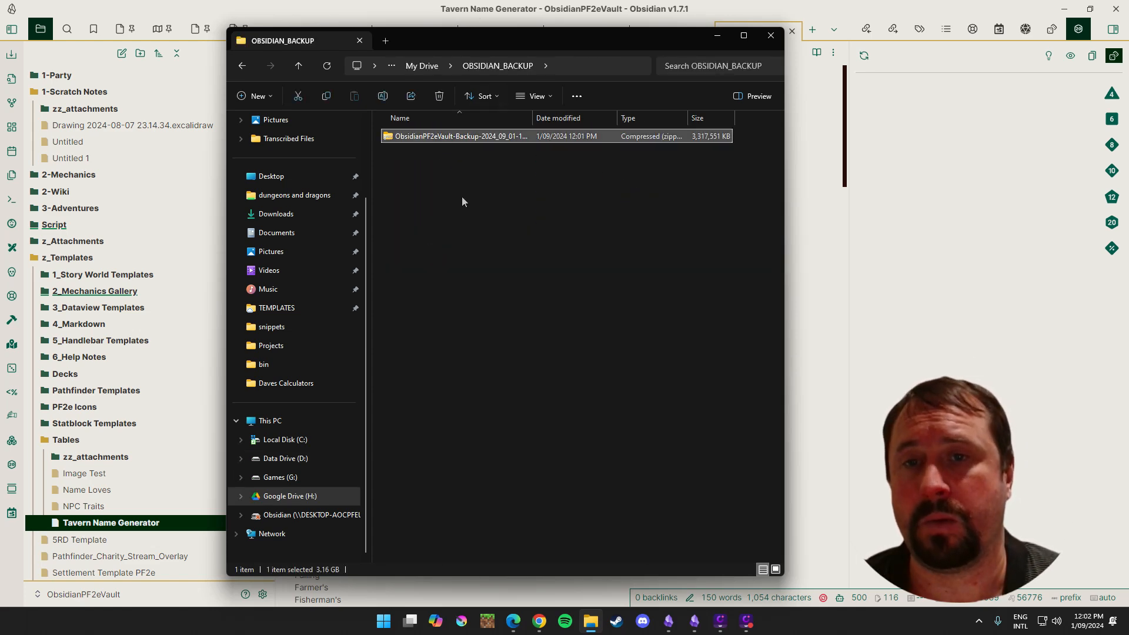
{"action": "right_click", "coordinate": [461, 136]}
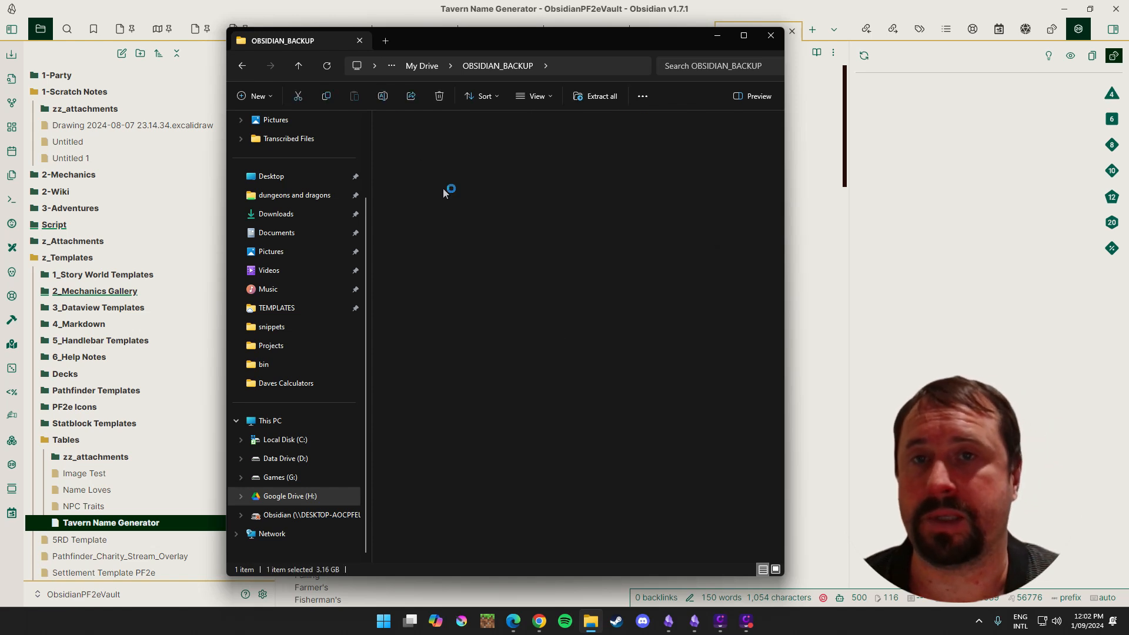
{"action": "mouse_move", "coordinate": [514, 49]}
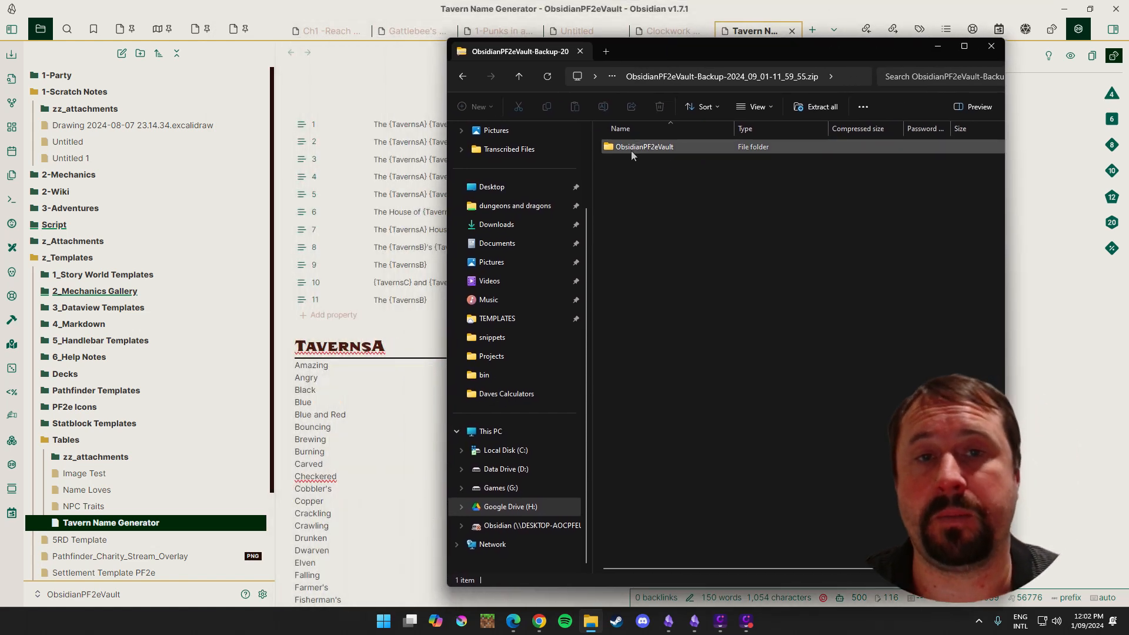
{"action": "left_click", "coordinate": [644, 147]}
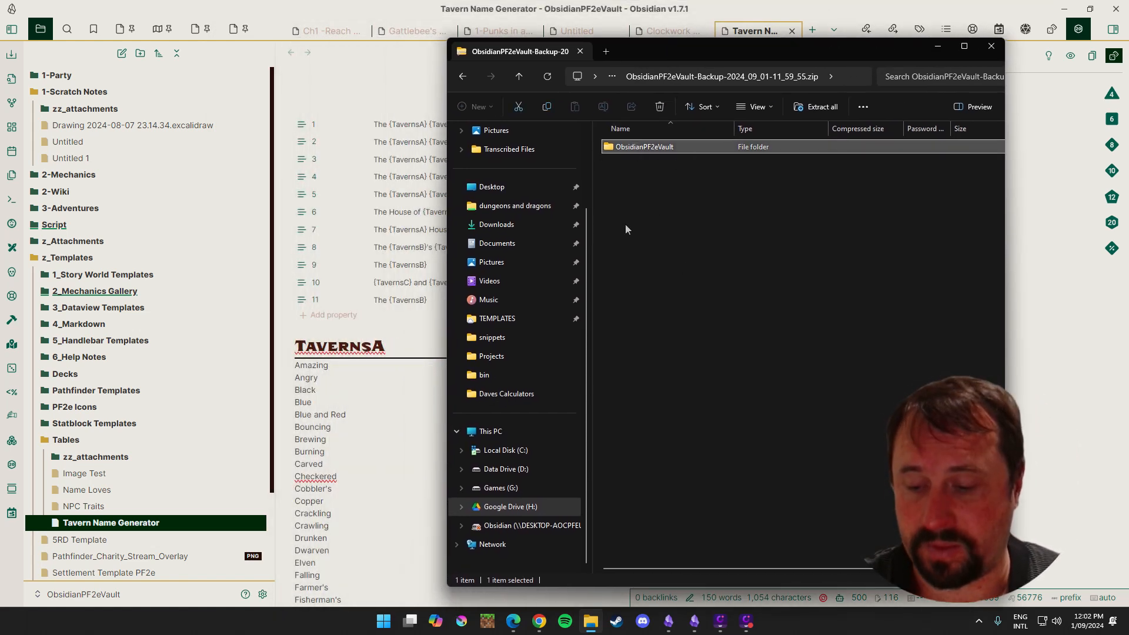
{"action": "mouse_move", "coordinate": [492, 356]}
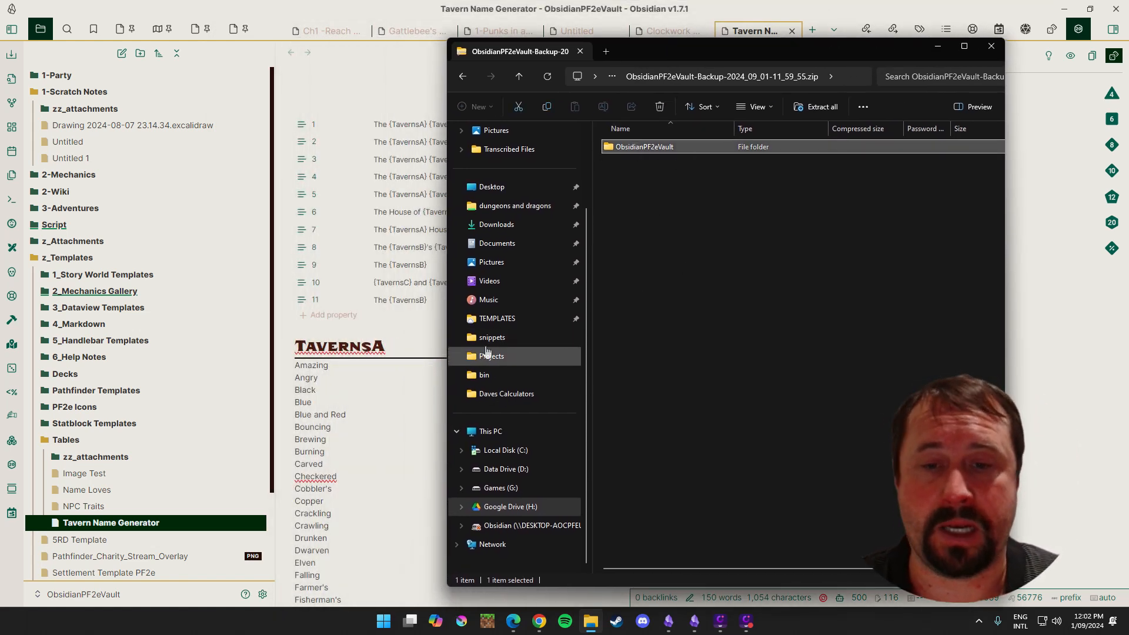
{"action": "left_click", "coordinate": [504, 469]}
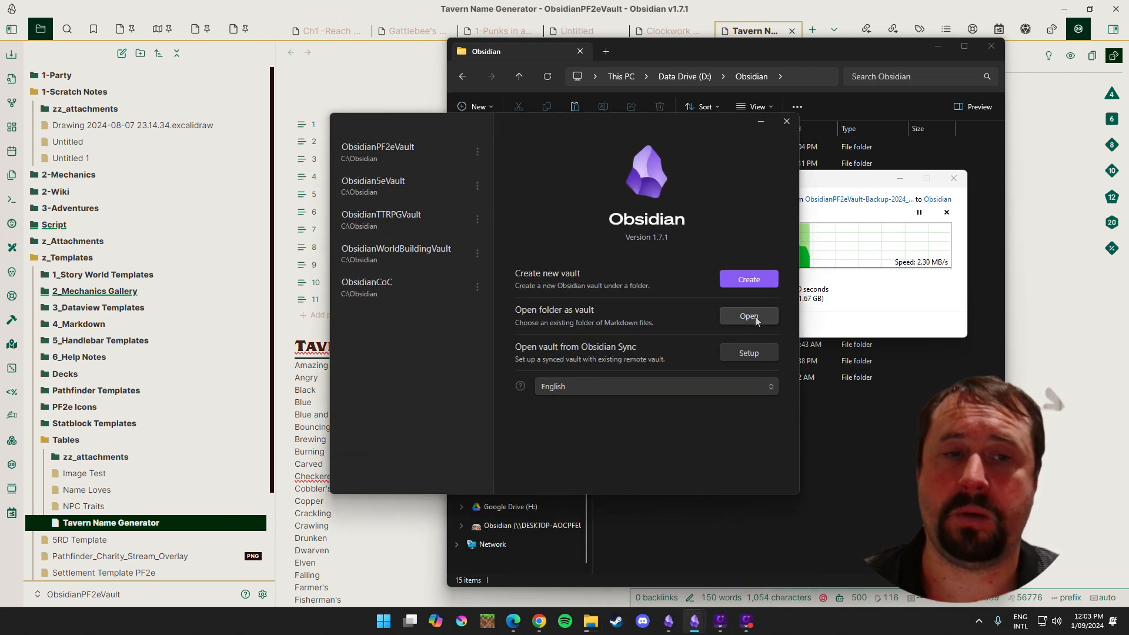
Step: Rename the restored folder in D:\Obsidian to ObsidianPF2eVault_Backup and open it as a vault
{"action": "left_click", "coordinate": [748, 317]}
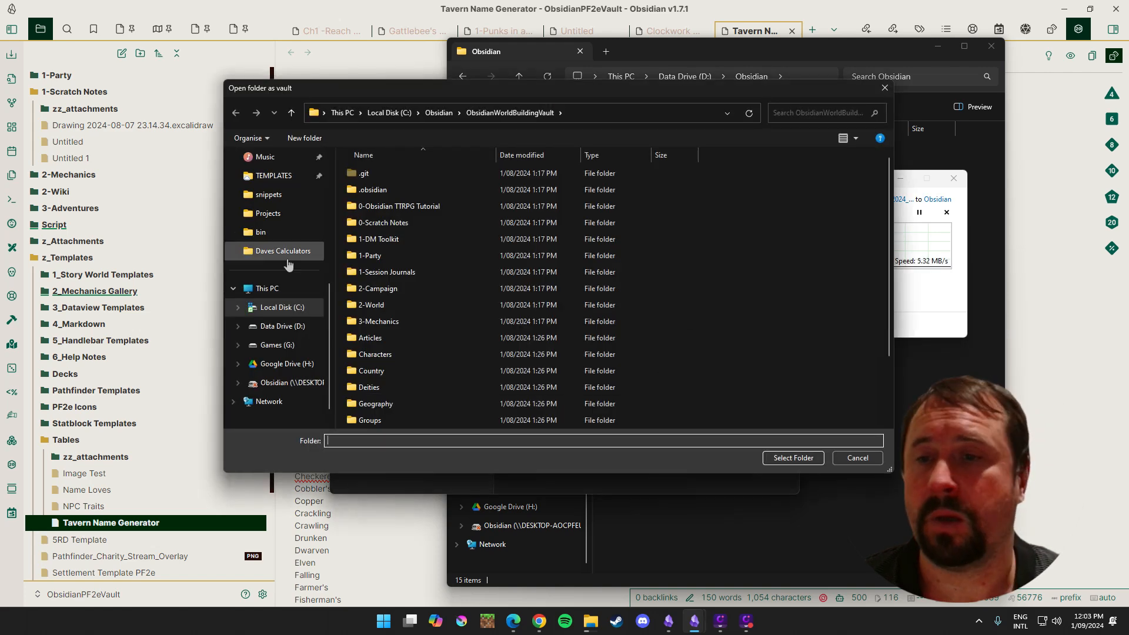
{"action": "left_click", "coordinate": [281, 326]}
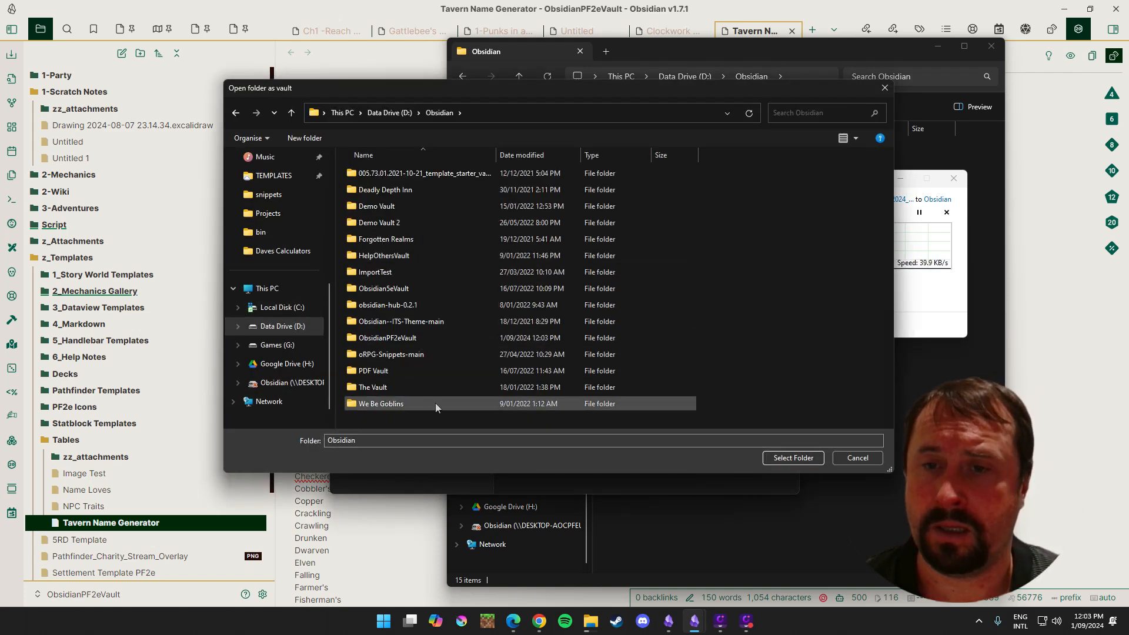
{"action": "left_click", "coordinate": [387, 337]}
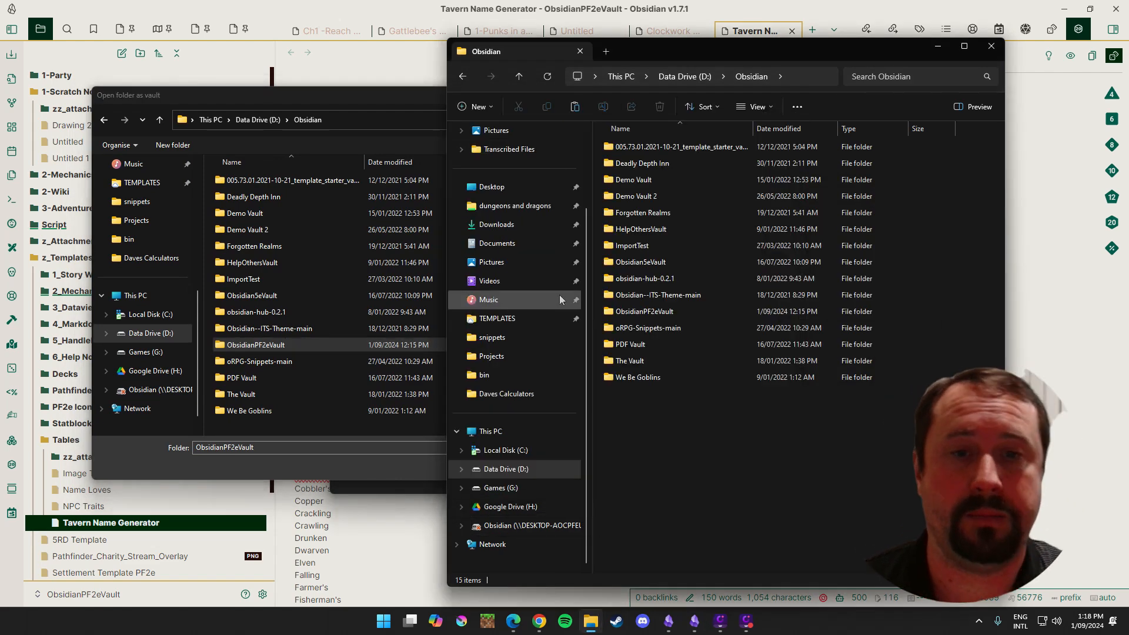
{"action": "left_click", "coordinate": [644, 312]}
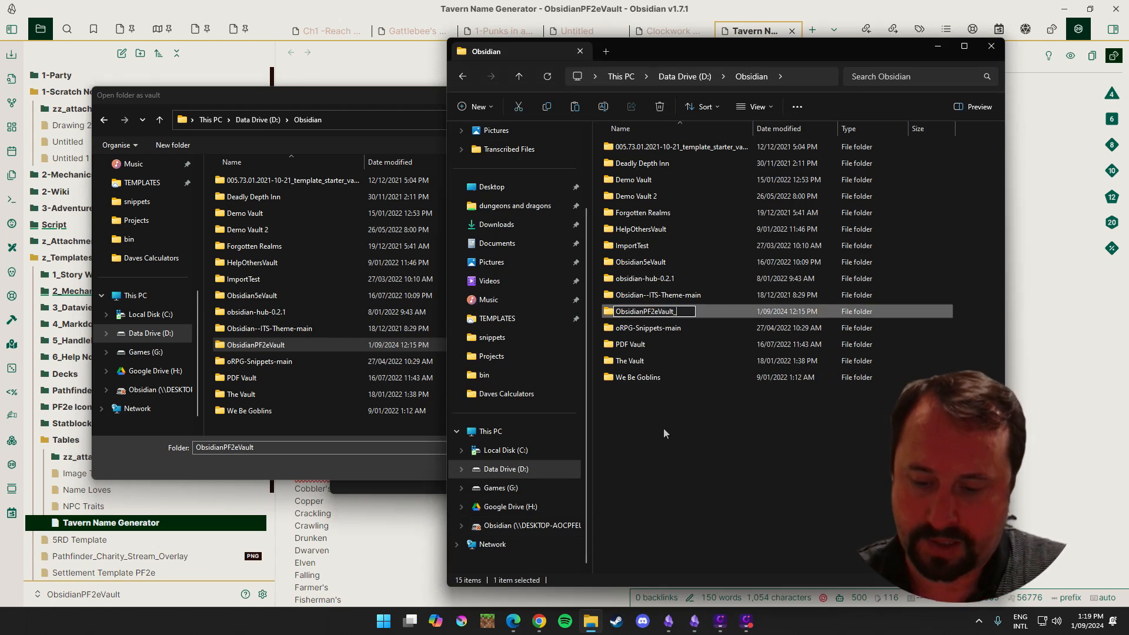
{"action": "type", "text": "_Backup"}
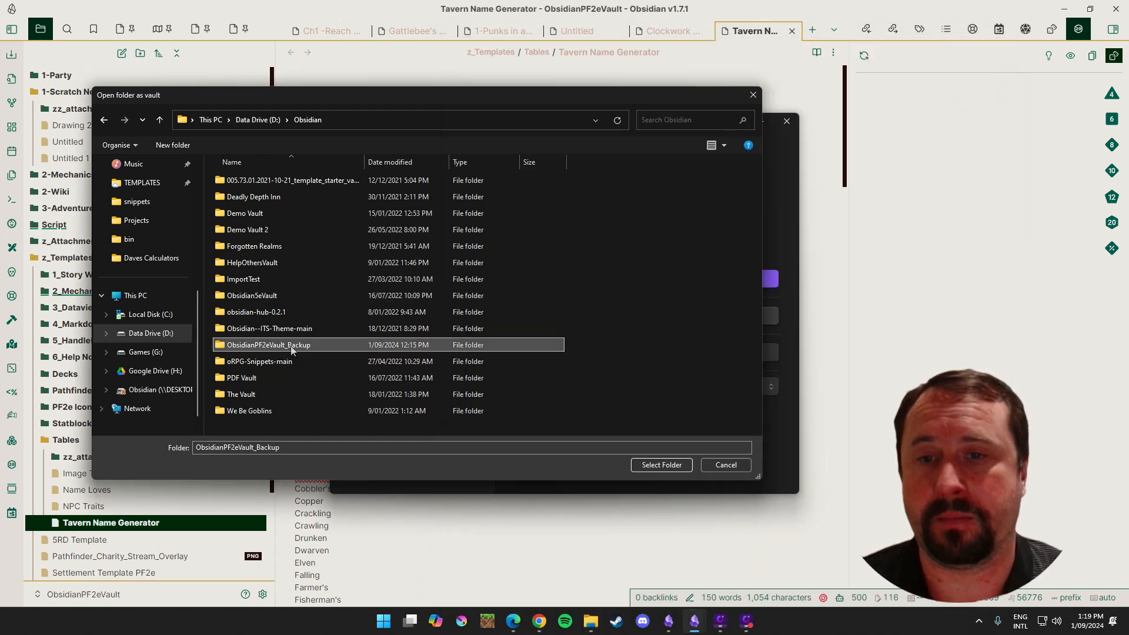
{"action": "left_click", "coordinate": [725, 465]}
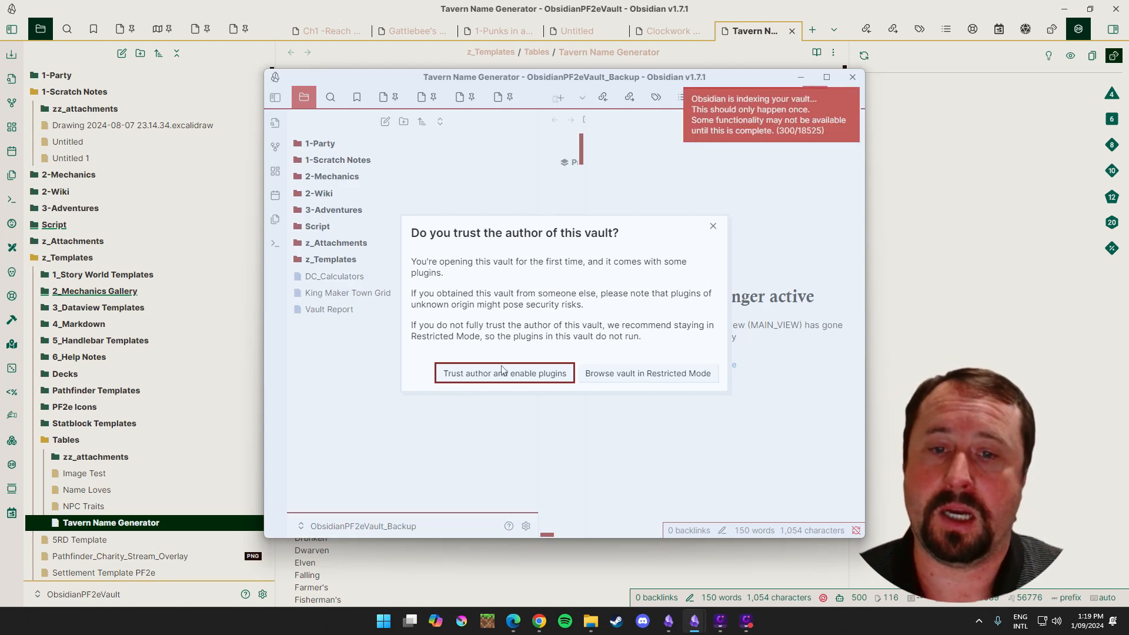
Step: Trust the restored vault's author, enabling its plugins, and check the community plugins list
{"action": "left_click", "coordinate": [504, 373]}
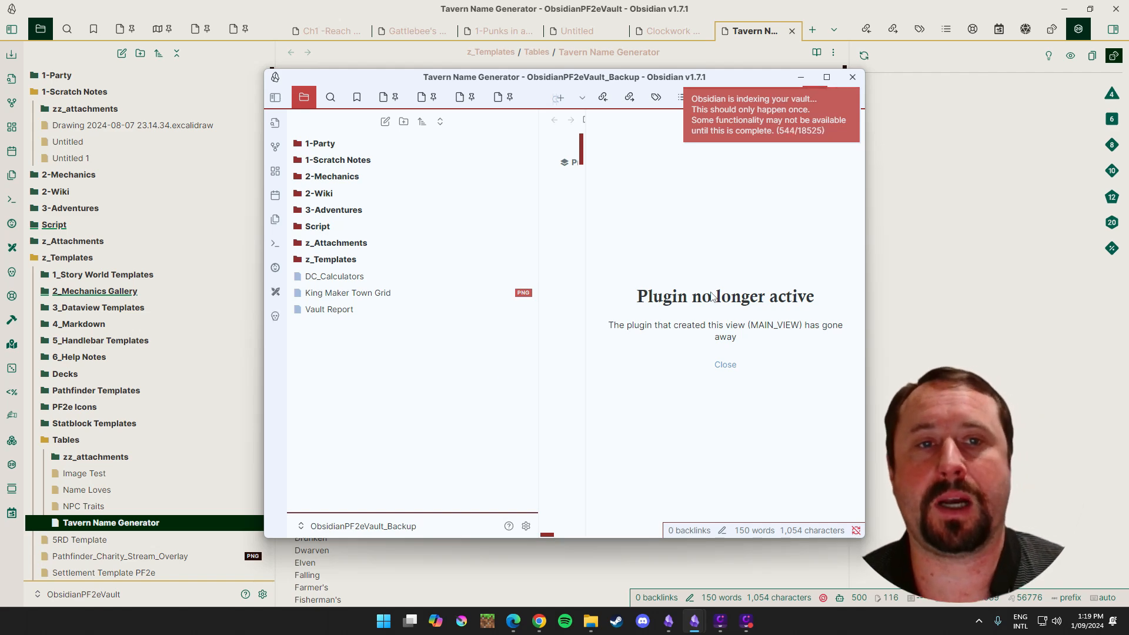
{"action": "left_click", "coordinate": [825, 77]}
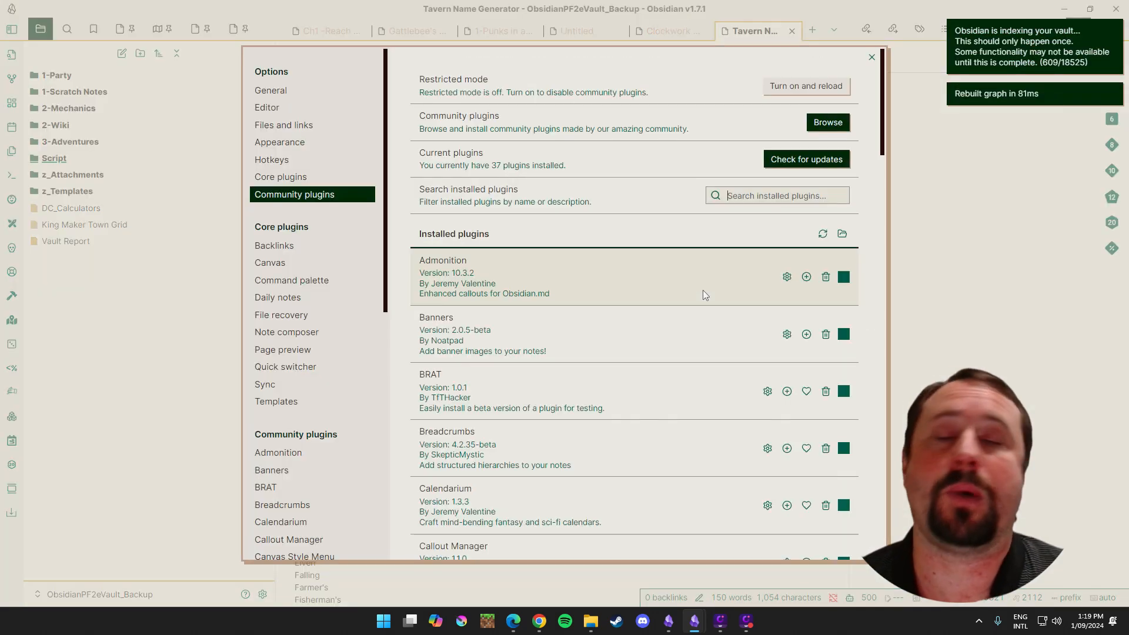
{"action": "left_click", "coordinate": [776, 195]}
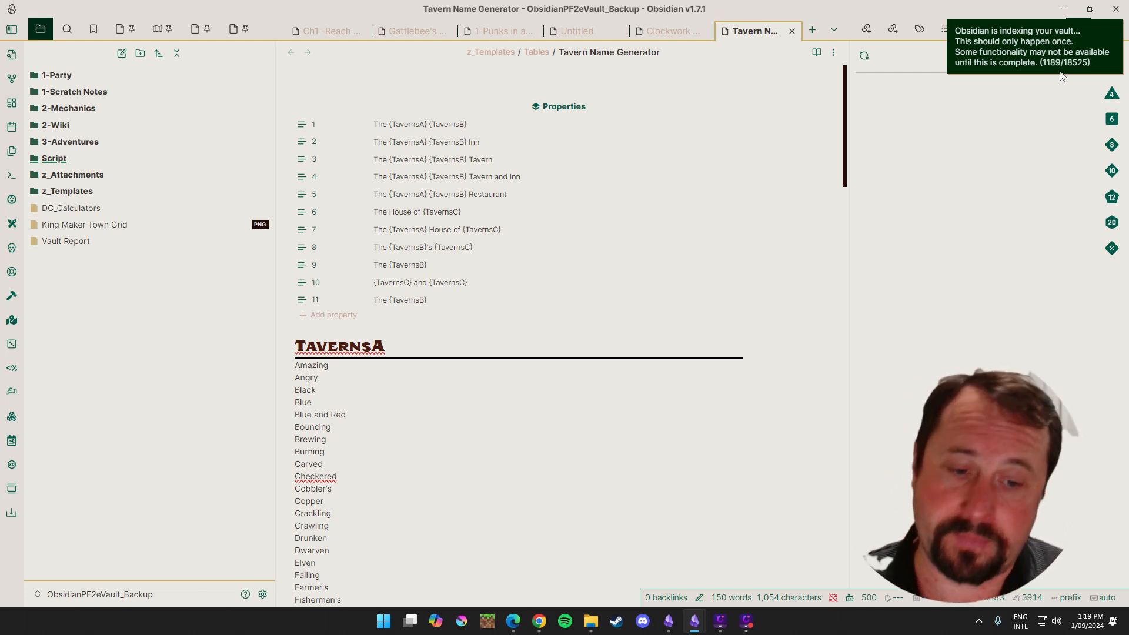
{"action": "mouse_move", "coordinate": [694, 621]}
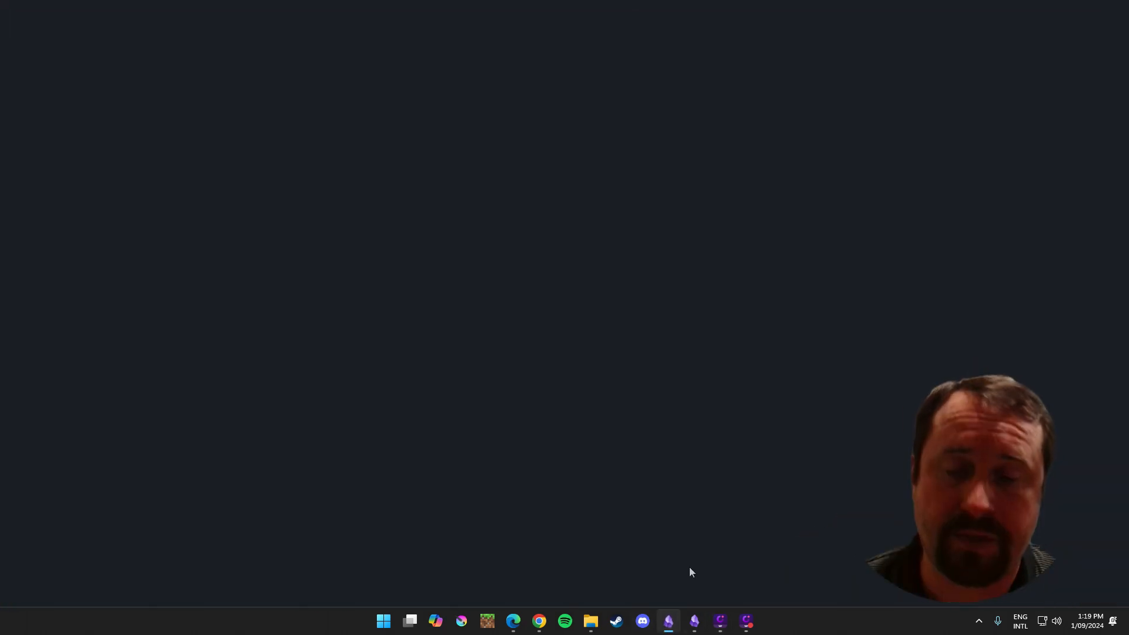
Step: In the Obsidian5eVault window, search the community plugin directory for 'local backup'
{"action": "left_click", "coordinate": [668, 621]}
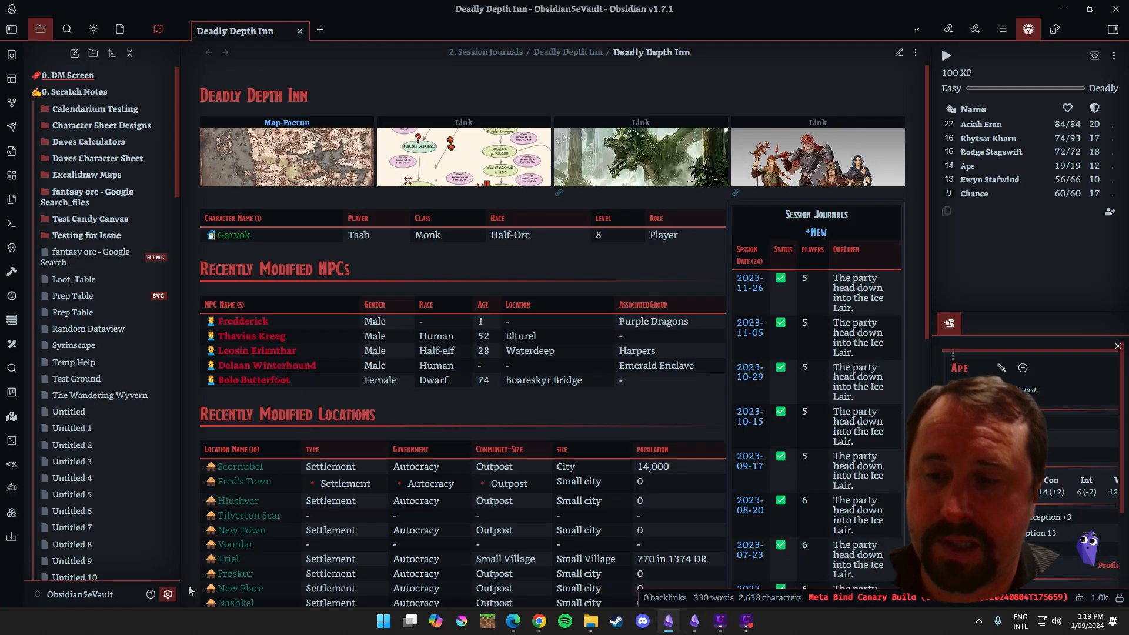
{"action": "left_click", "coordinate": [167, 594]}
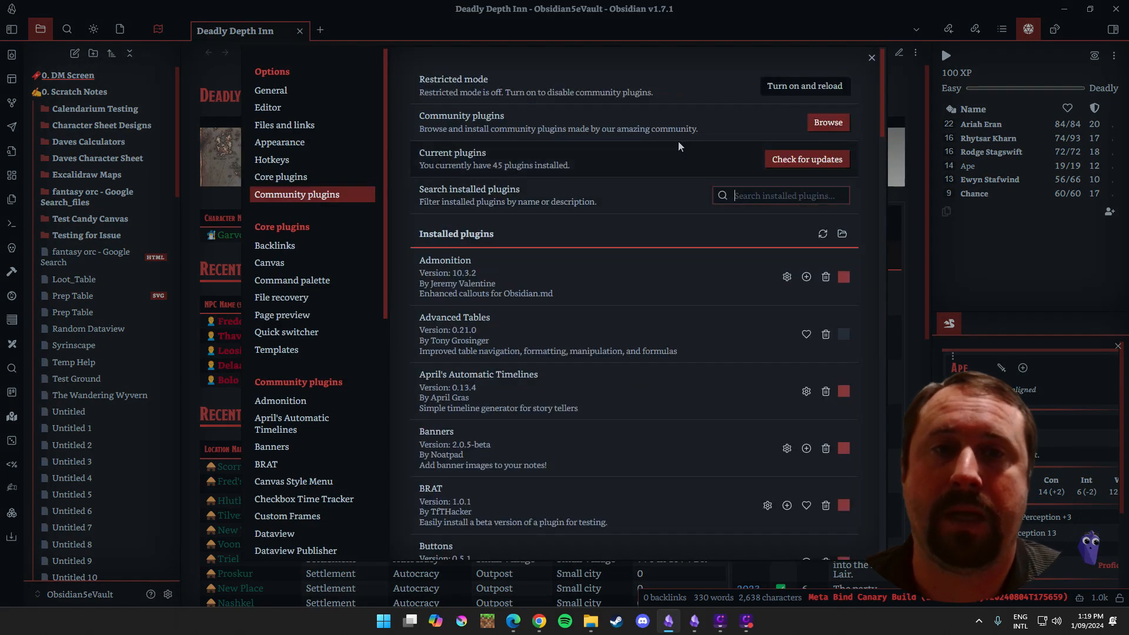
{"action": "left_click", "coordinate": [826, 122]}
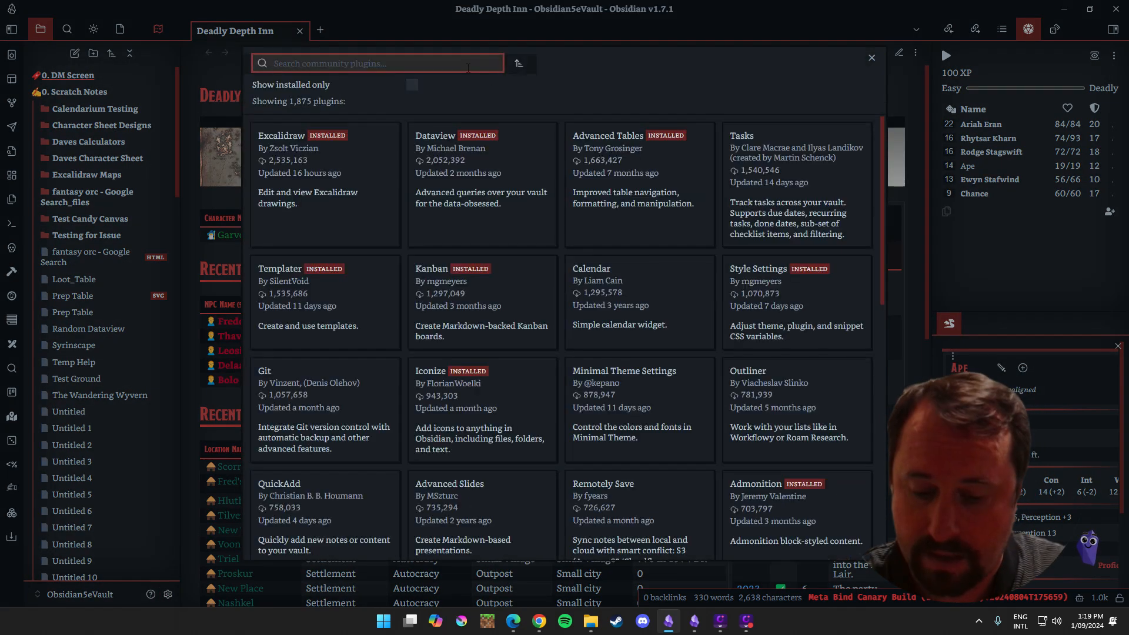
{"action": "type", "text": "local backup"}
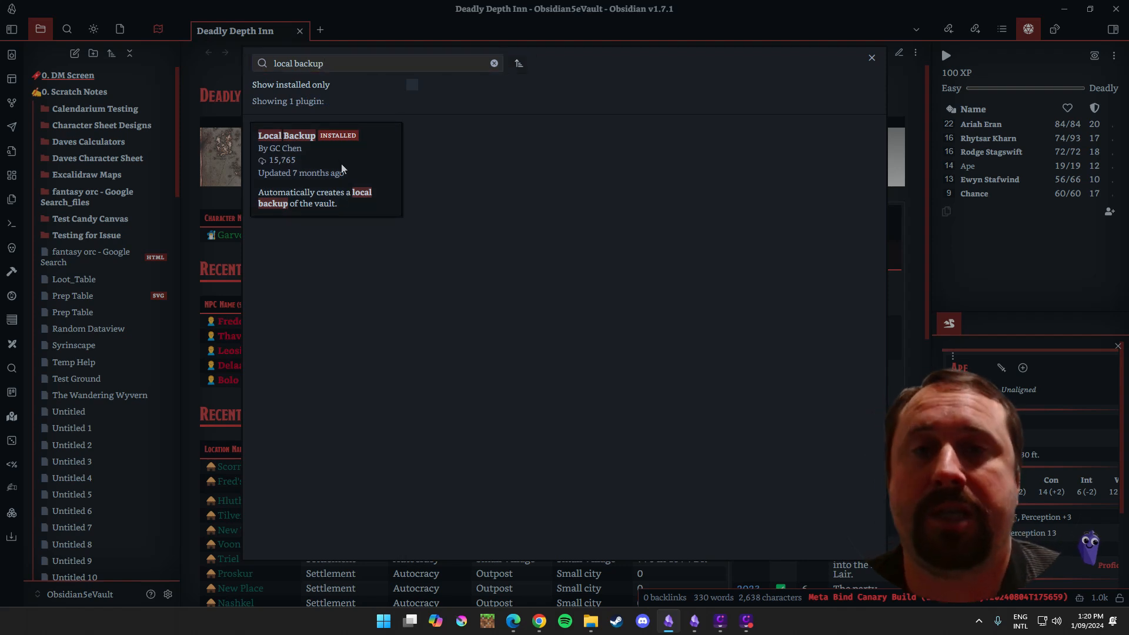
Step: View the Local Backup plugin's details, leave settings and bring up the tutorials website window
{"action": "left_click", "coordinate": [310, 166]}
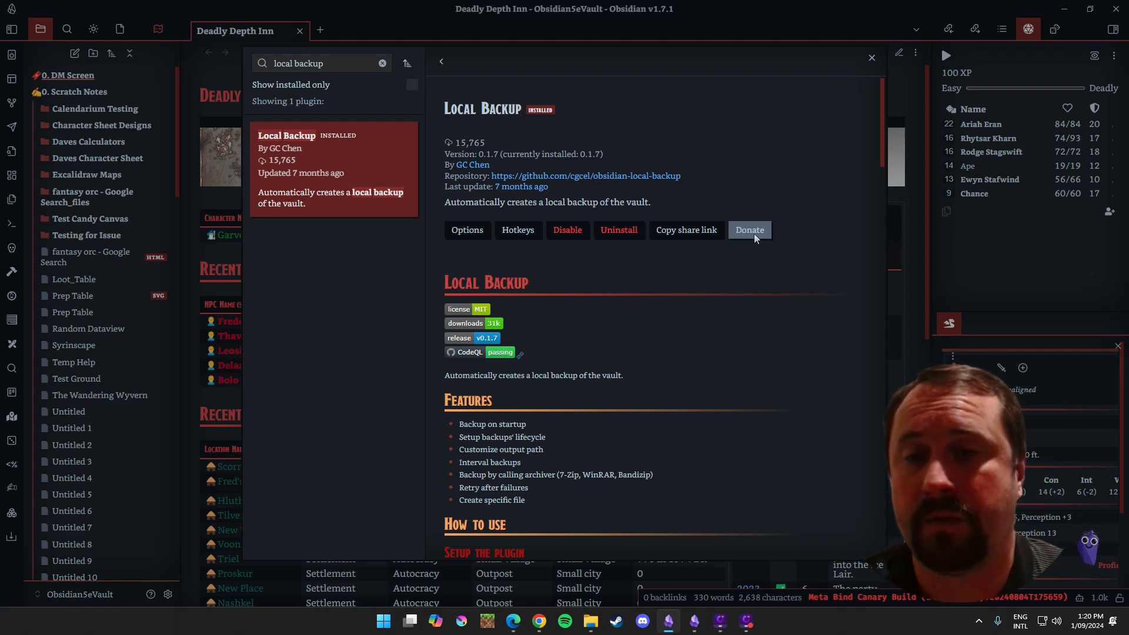
{"action": "left_click", "coordinate": [467, 230]}
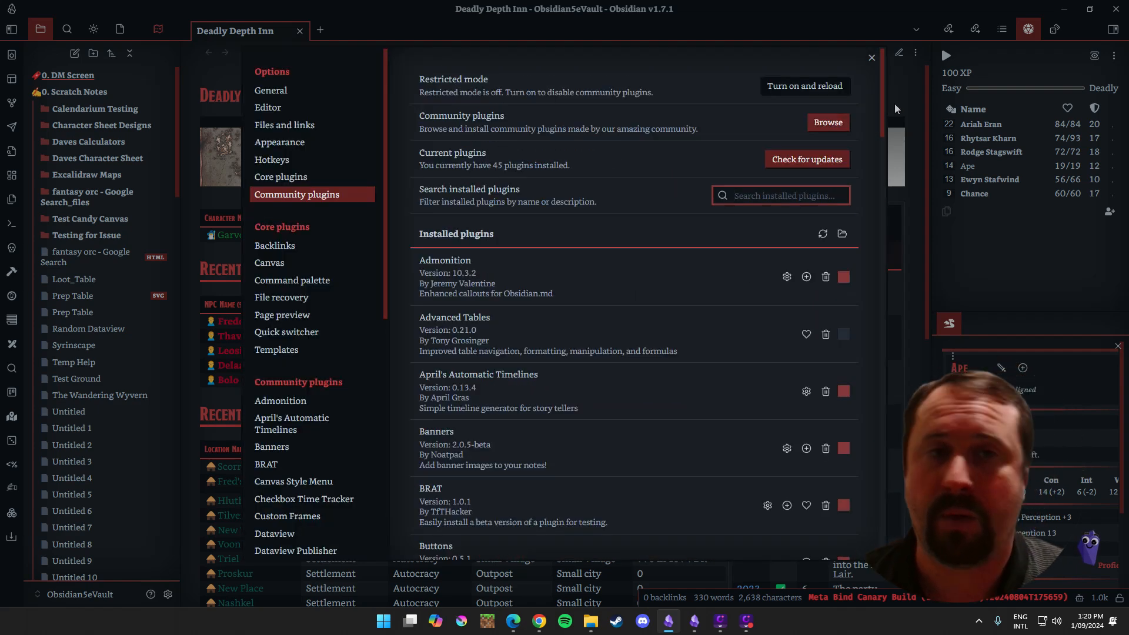
{"action": "left_click", "coordinate": [871, 57]}
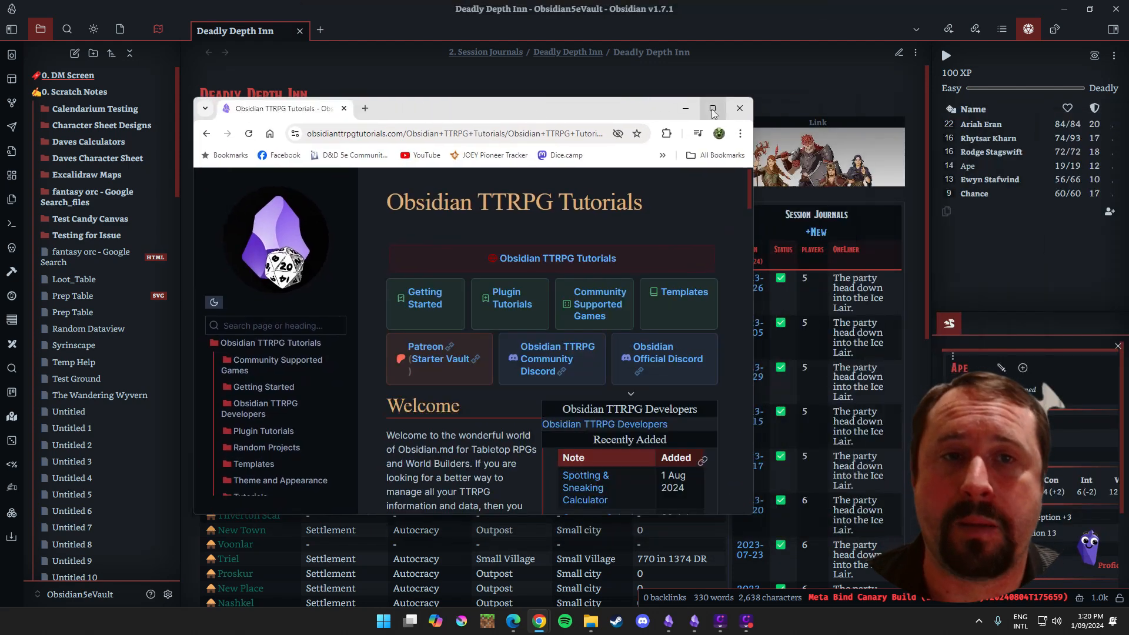
{"action": "left_click", "coordinate": [712, 108]}
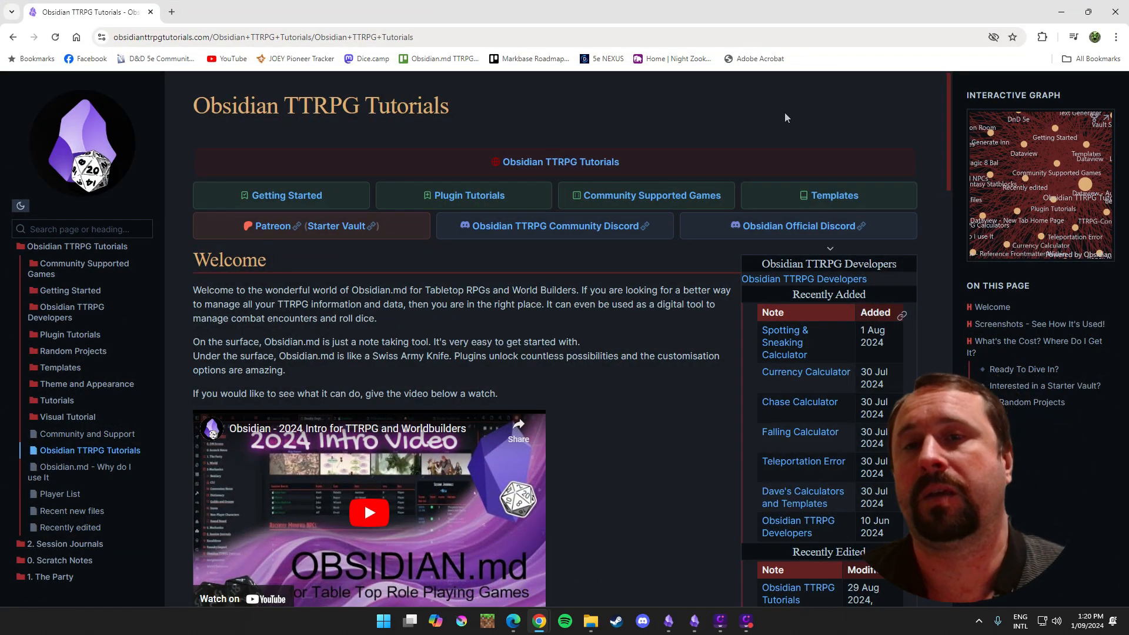
Step: Select the Obsidian TTRPG Tutorials page's web address in the address bar
{"action": "left_click", "coordinate": [288, 36]}
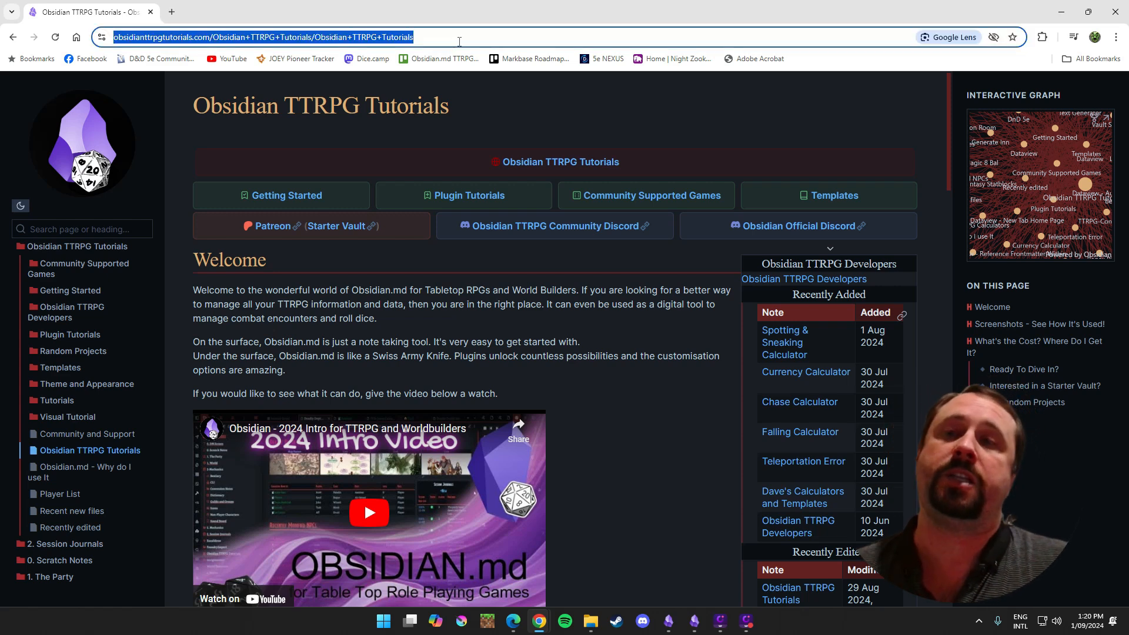